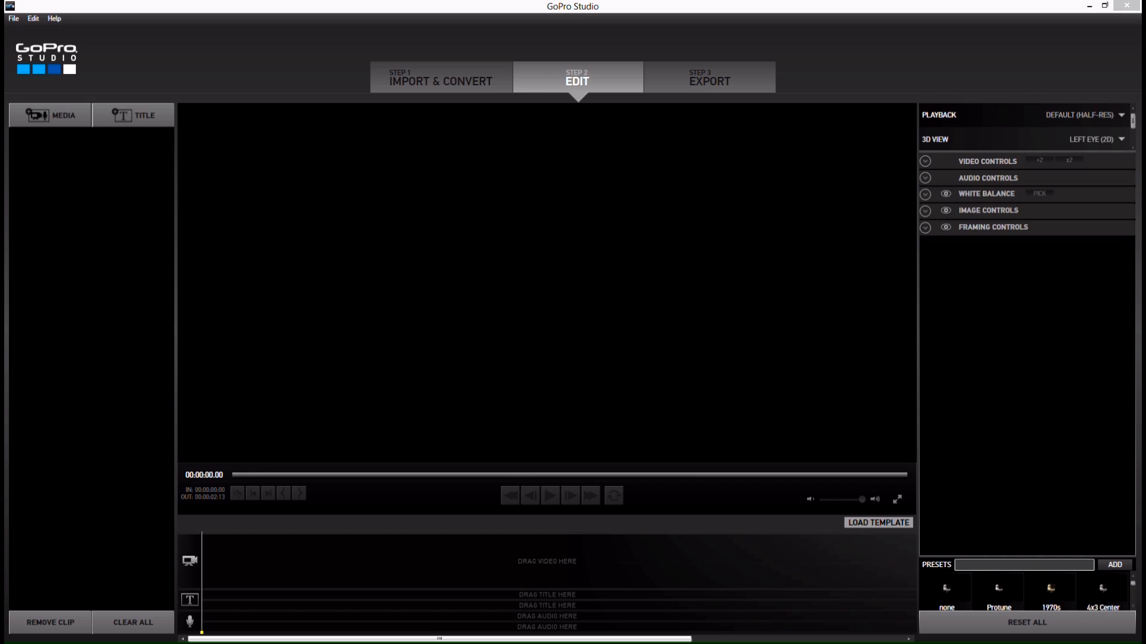
pyautogui.moveTo(756, 10)
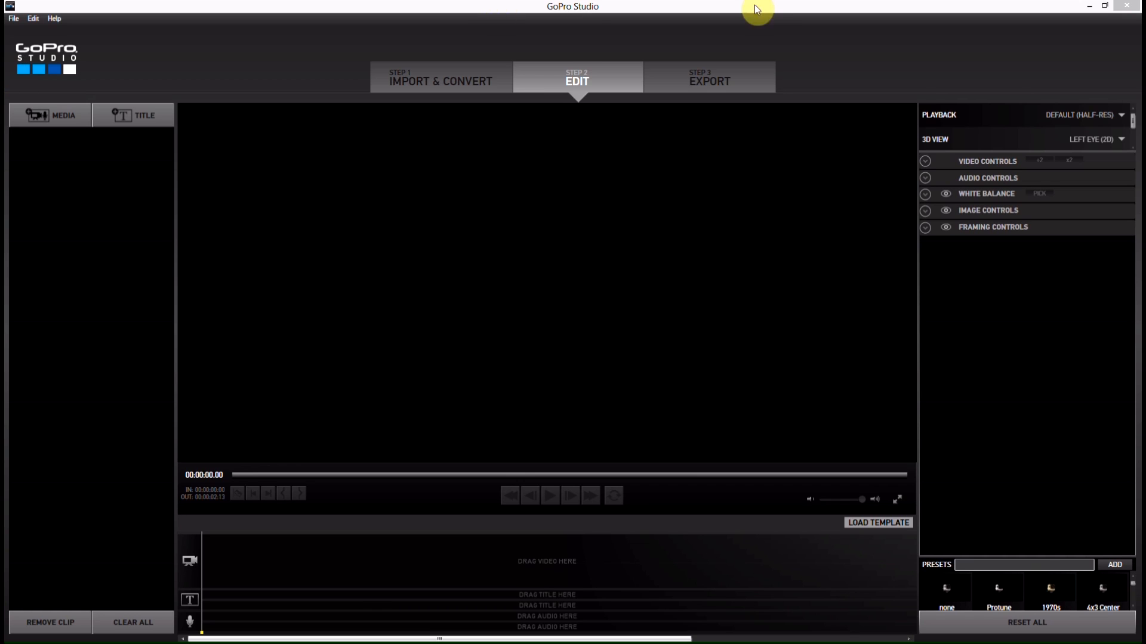
# - Switch GoPro Studio to the STEP 1 Import & Convert stage
pyautogui.click(440, 77)
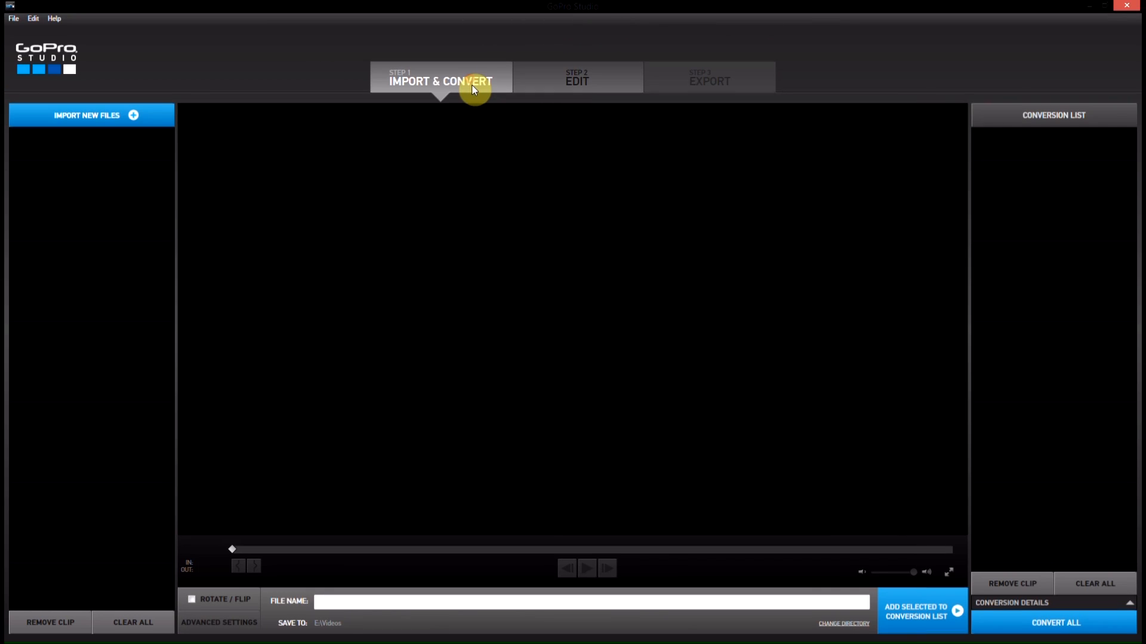
pyautogui.moveTo(684, 41)
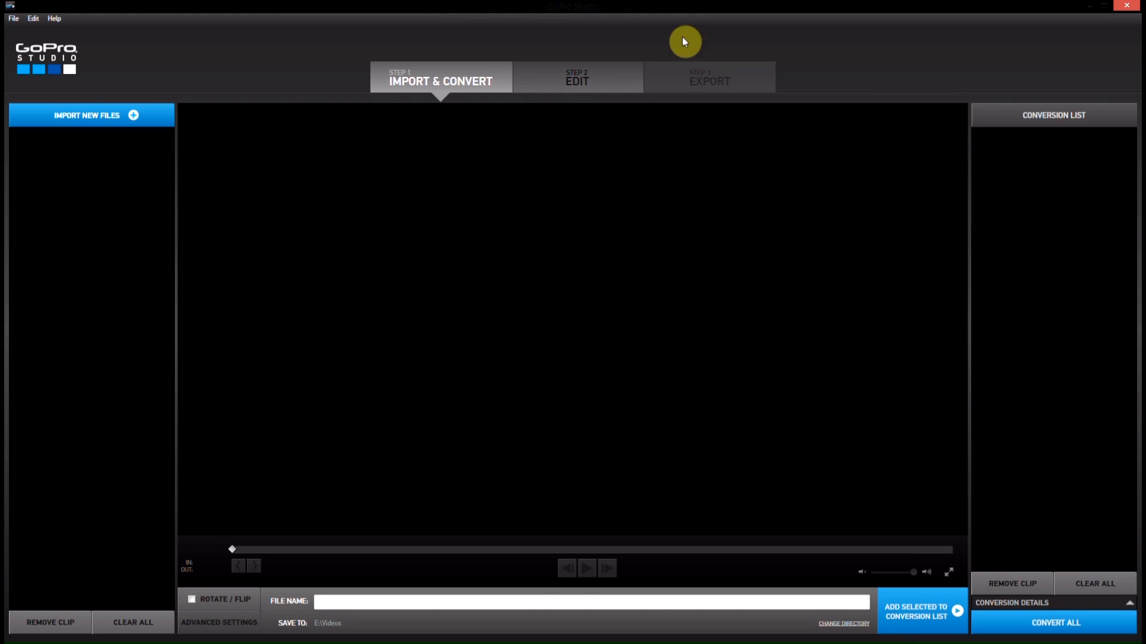
pyautogui.moveTo(354, 267)
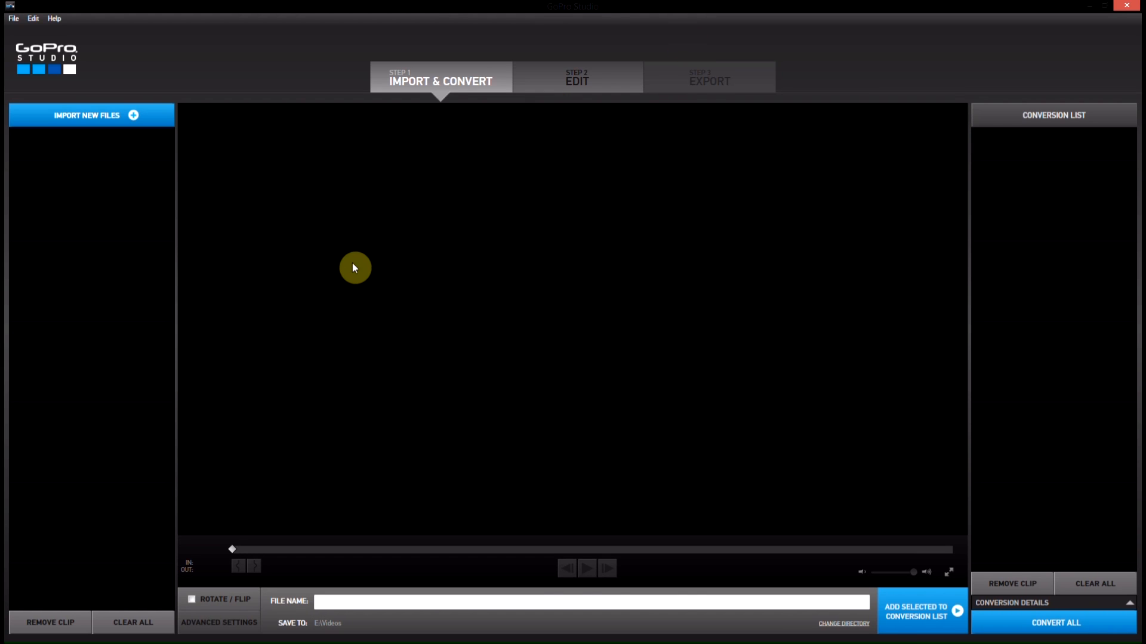
pyautogui.moveTo(624, 283)
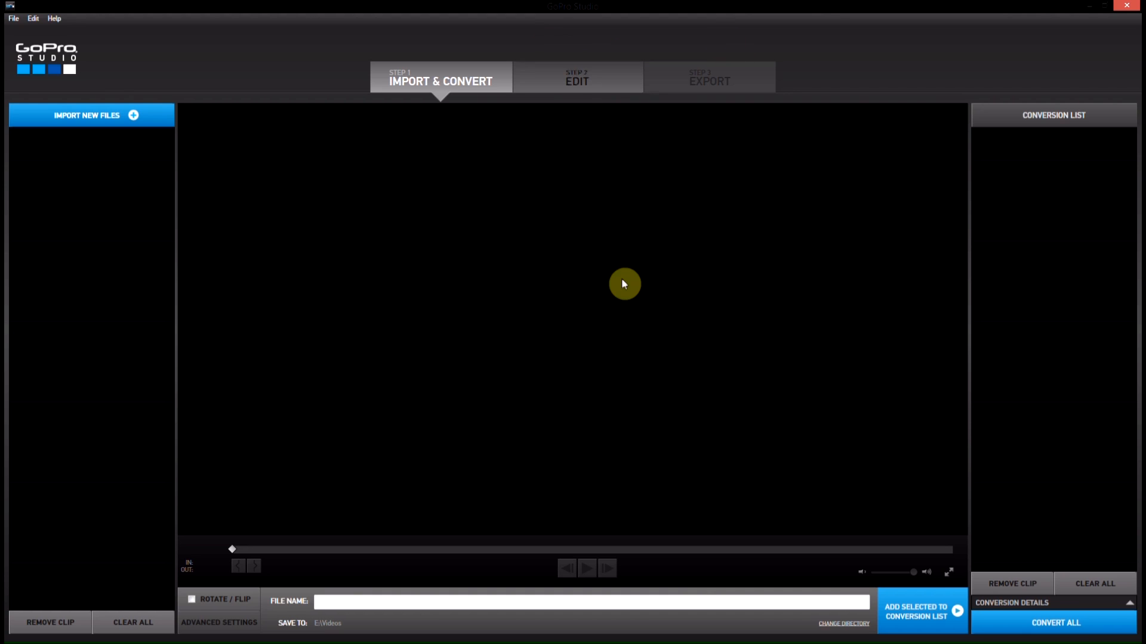
pyautogui.moveTo(643, 428)
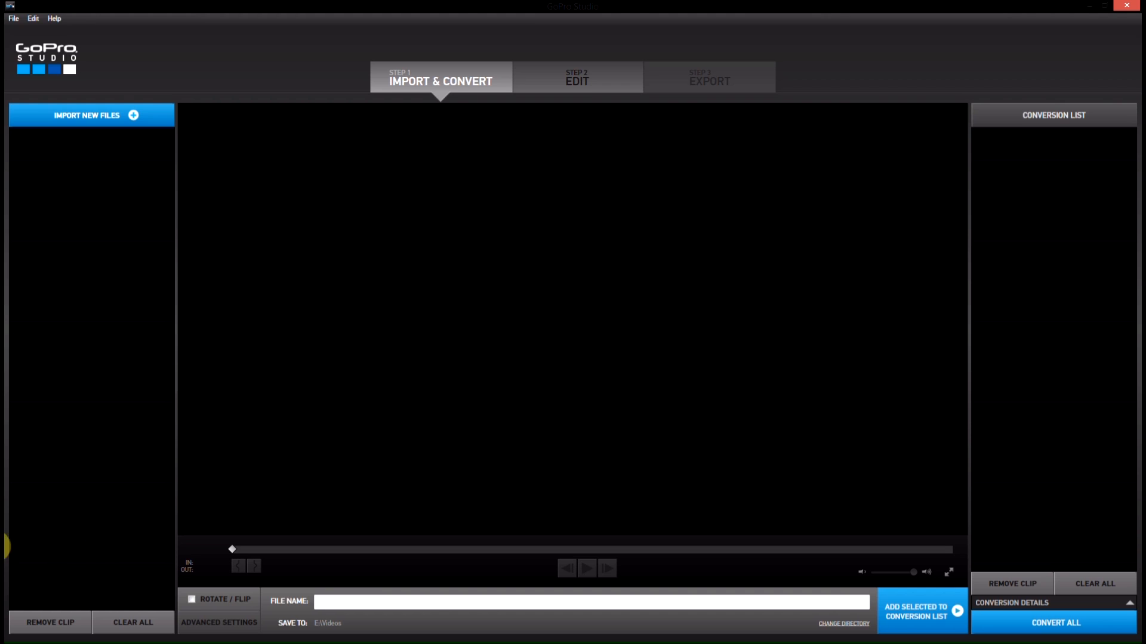
pyautogui.moveTo(646, 262)
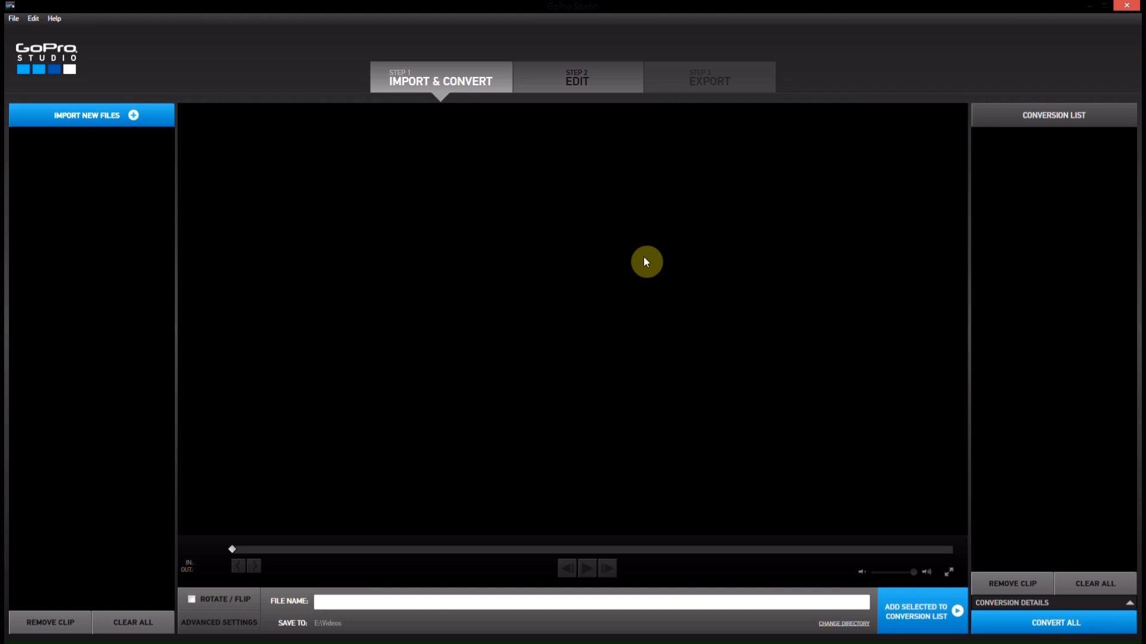
pyautogui.moveTo(297, 424)
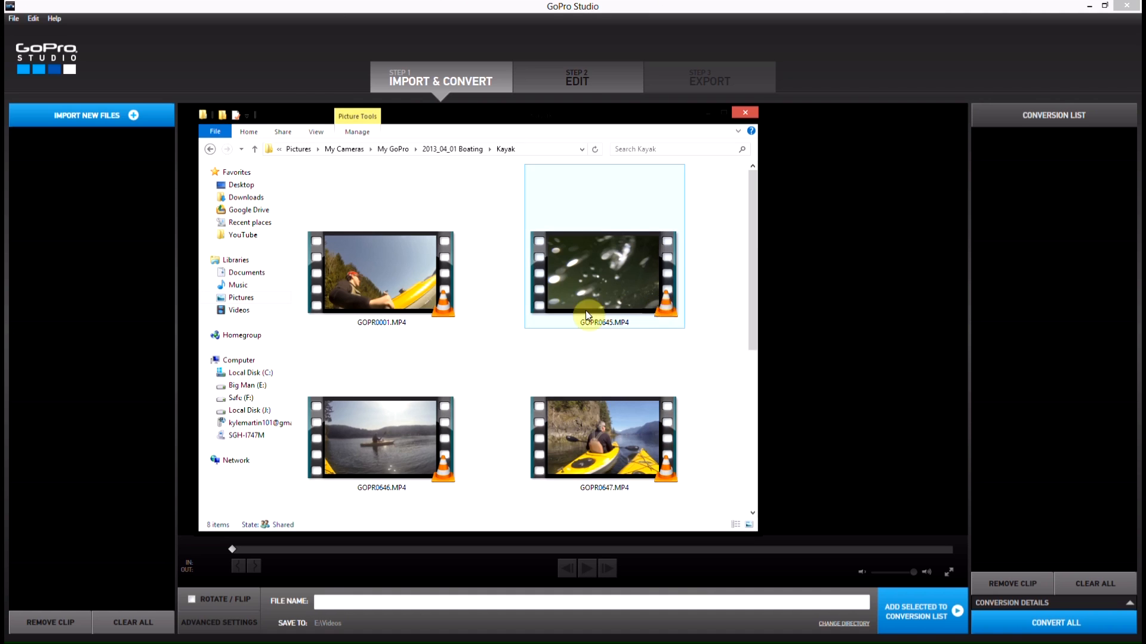
# - Browse the Kayak folder and clear the selection to choose all eight MP4 clips
pyautogui.scroll(-3)
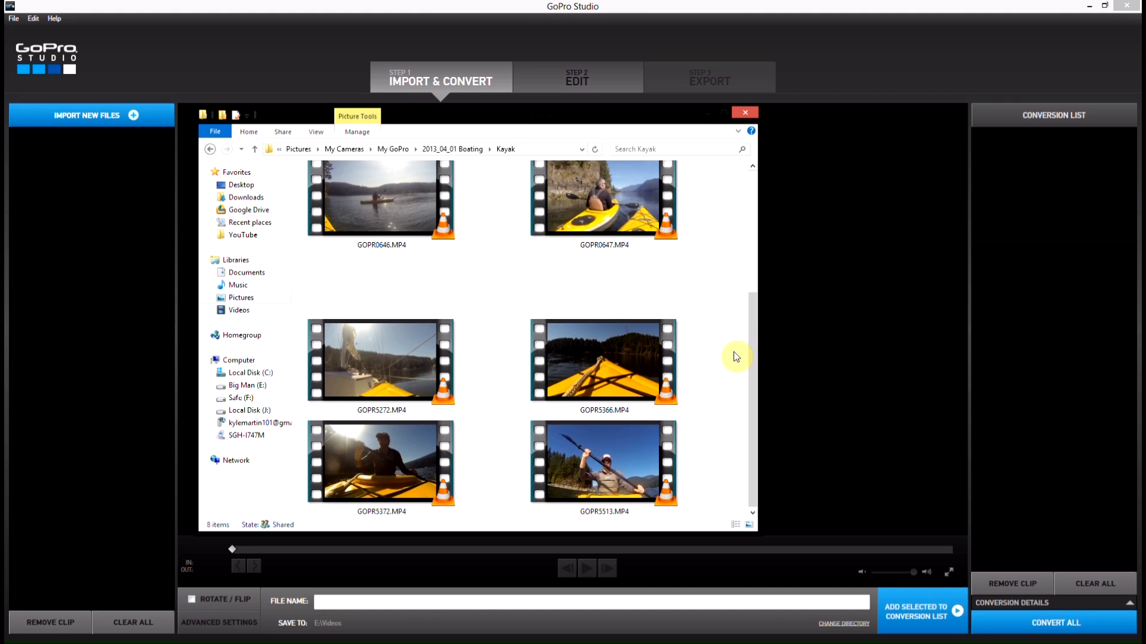
pyautogui.scroll(3)
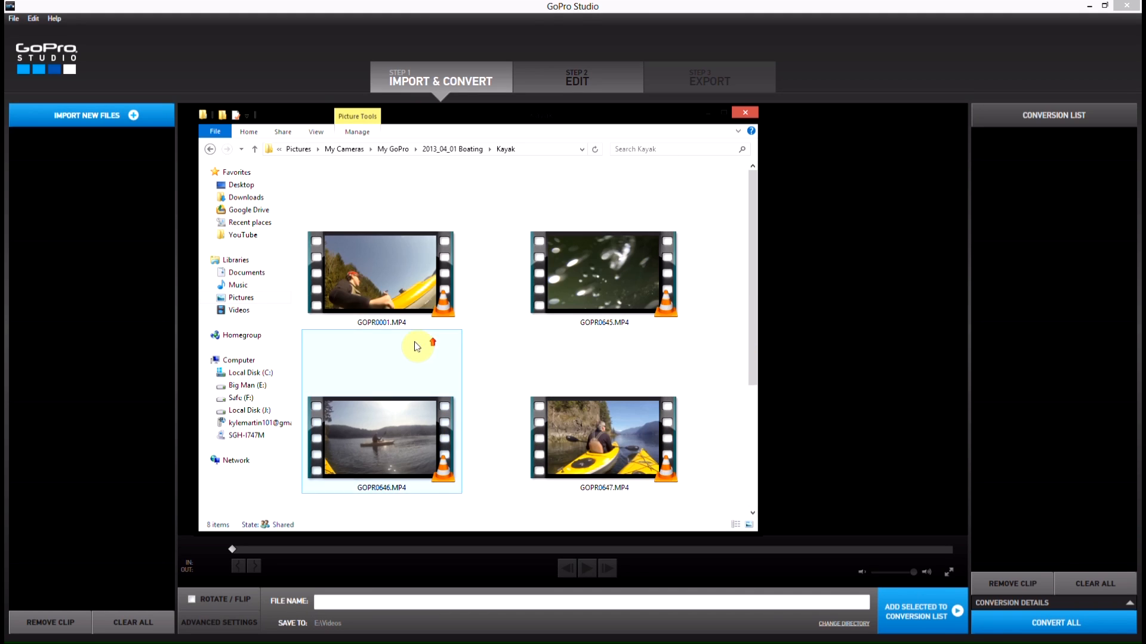
pyautogui.click(381, 274)
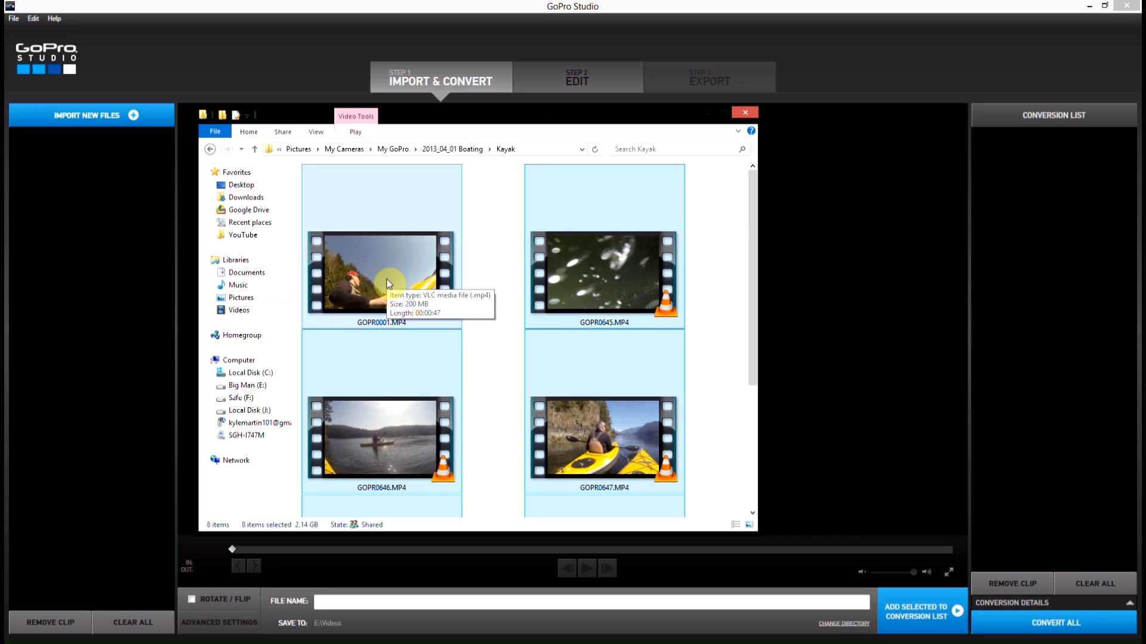
pyautogui.moveTo(71, 158)
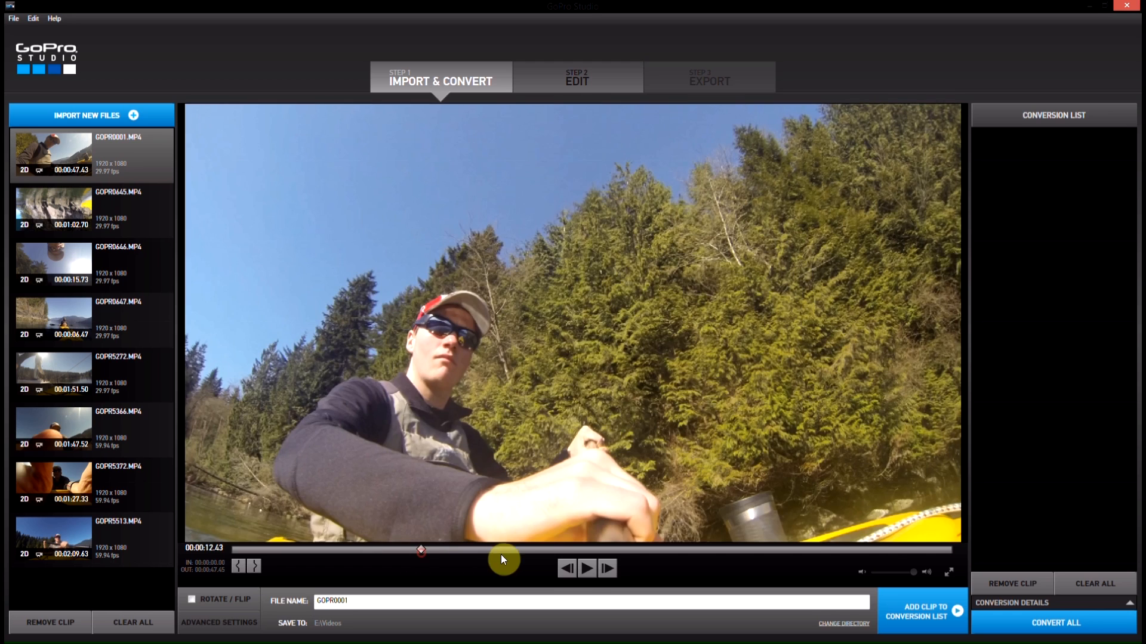
# - Trim GOPR0001 to about 21.44–23.12 s and add it to the conversion list
pyautogui.click(587, 569)
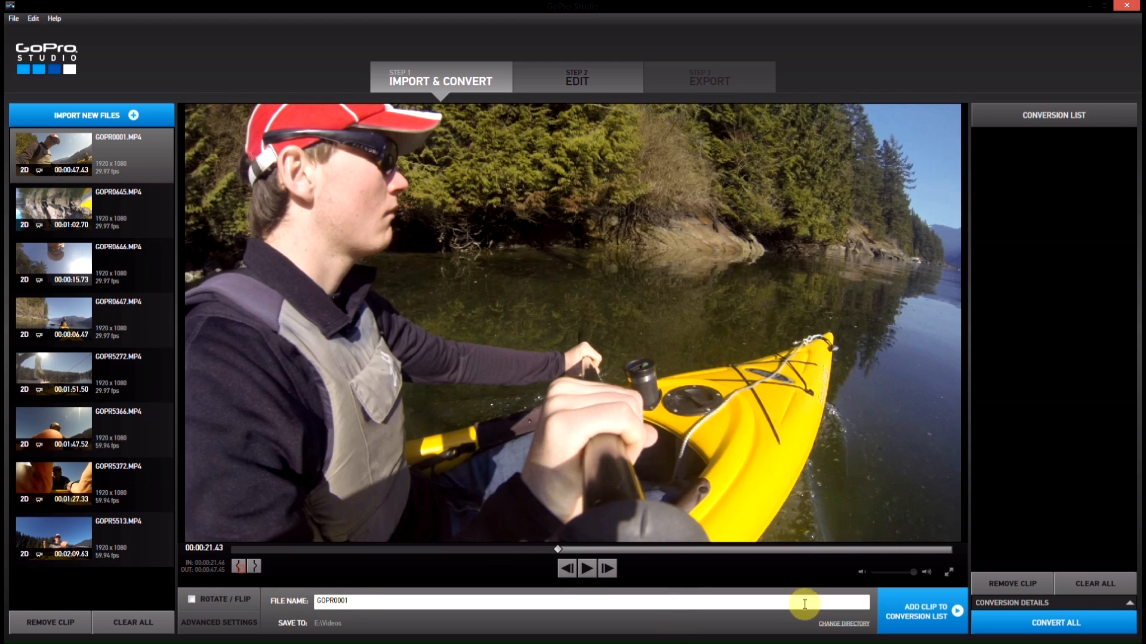
pyautogui.click(586, 569)
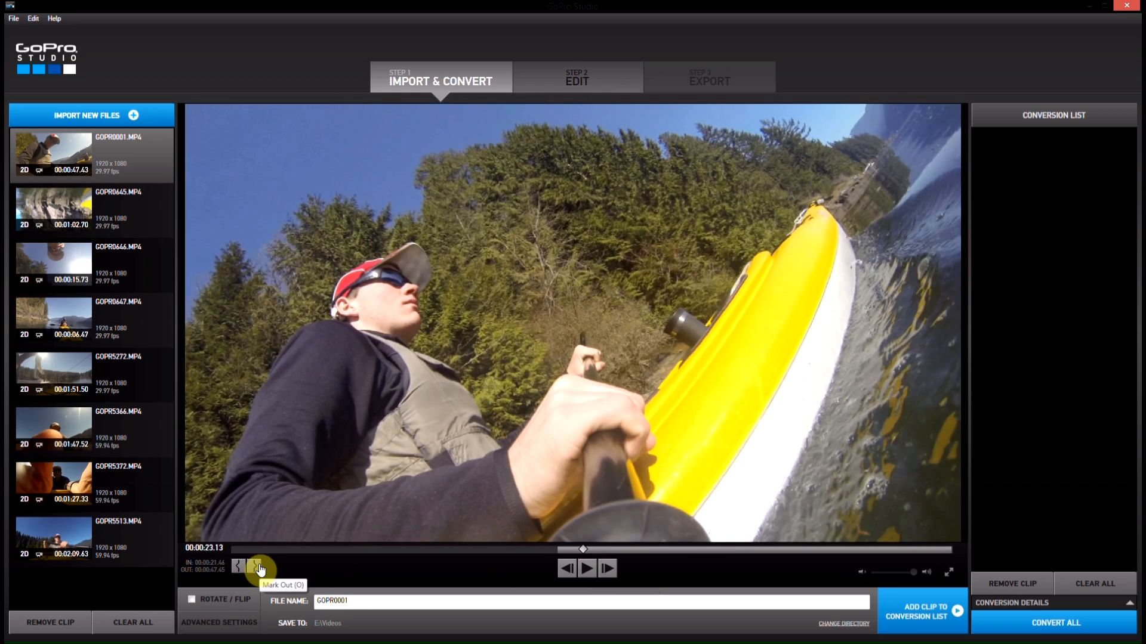
pyautogui.click(257, 569)
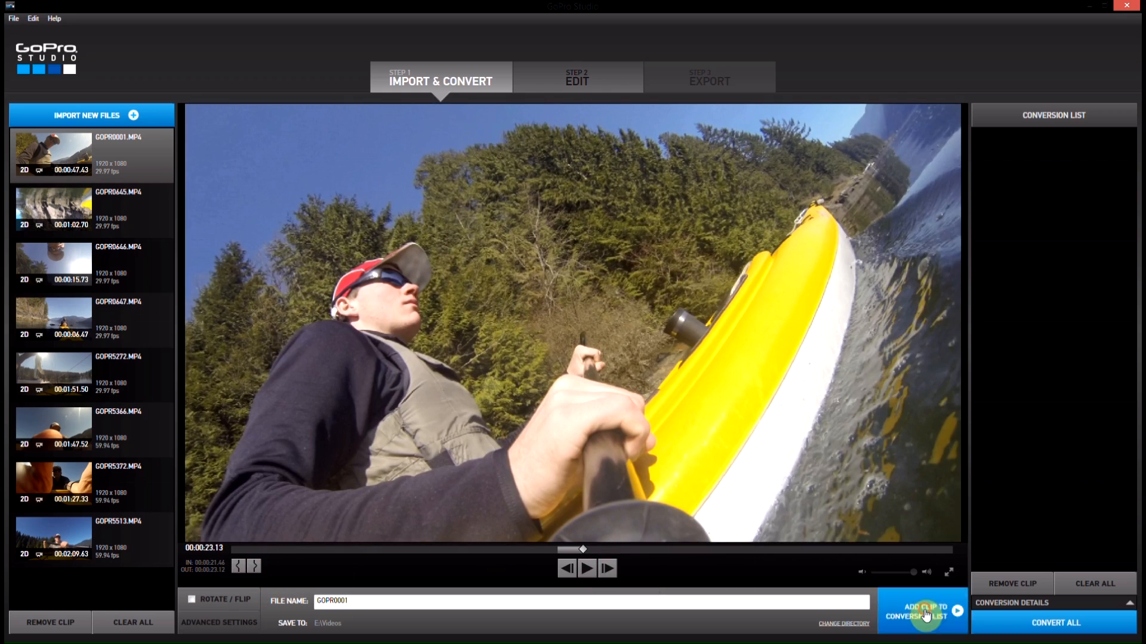
pyautogui.click(922, 612)
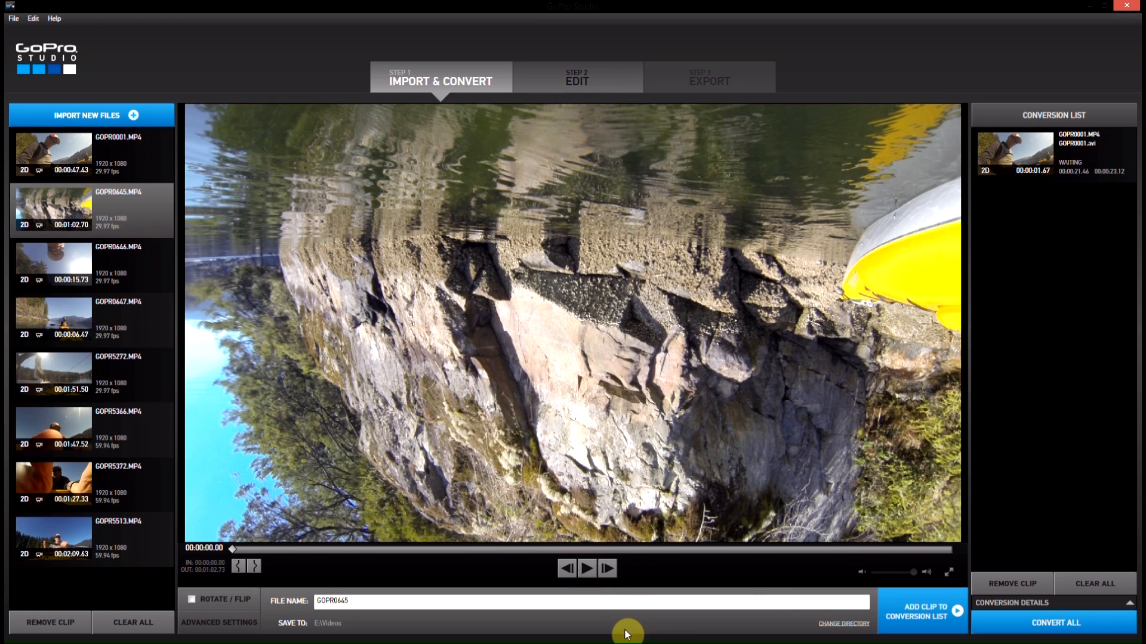
pyautogui.moveTo(756, 560)
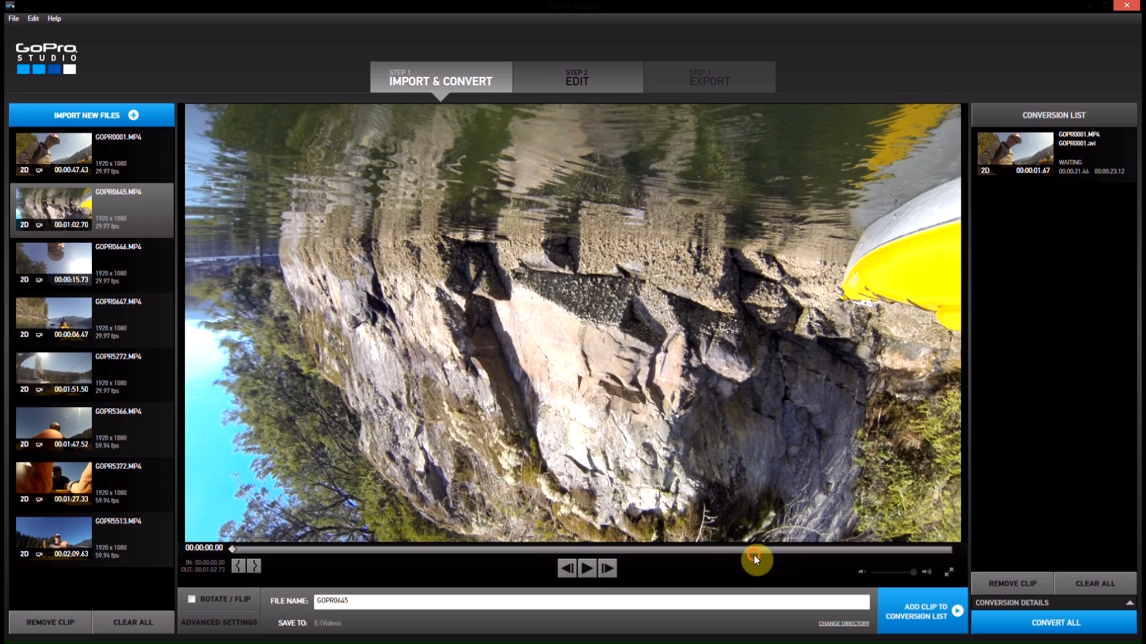
# - Set GOPR0645's in/out to 47.18–53.45 s, apply Rotate/Flip, and queue it
pyautogui.click(587, 567)
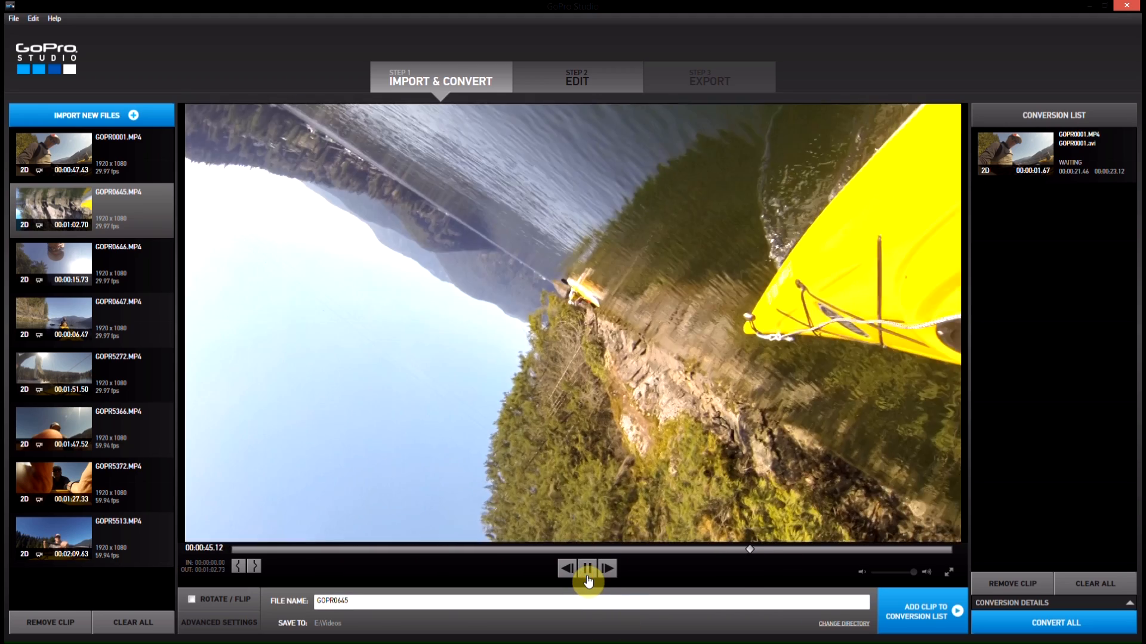
pyautogui.click(587, 568)
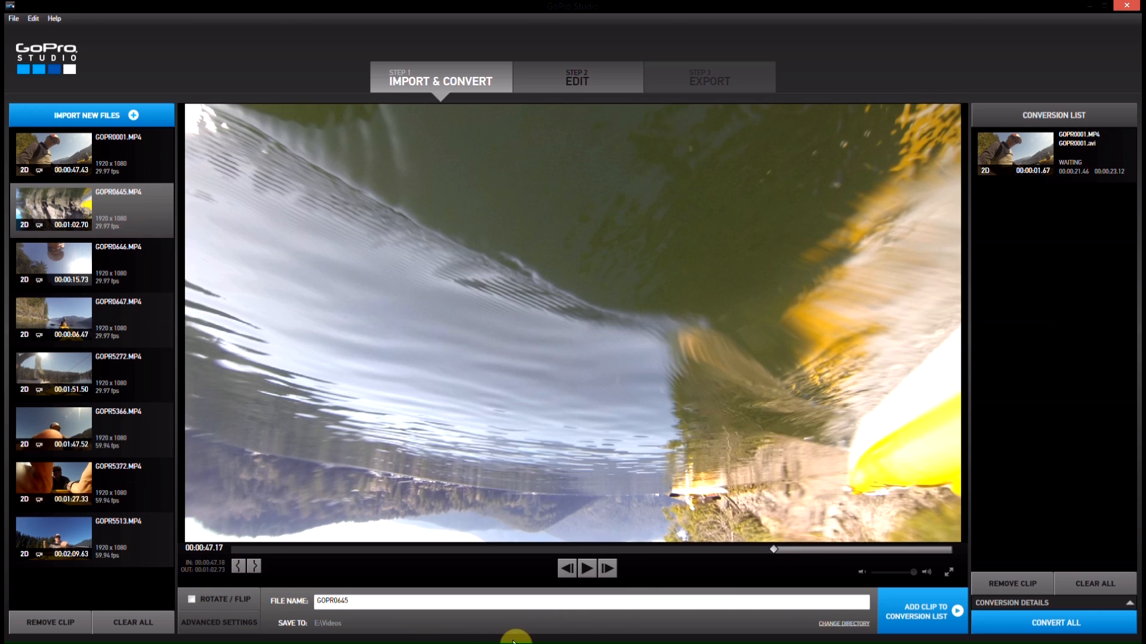
pyautogui.click(586, 569)
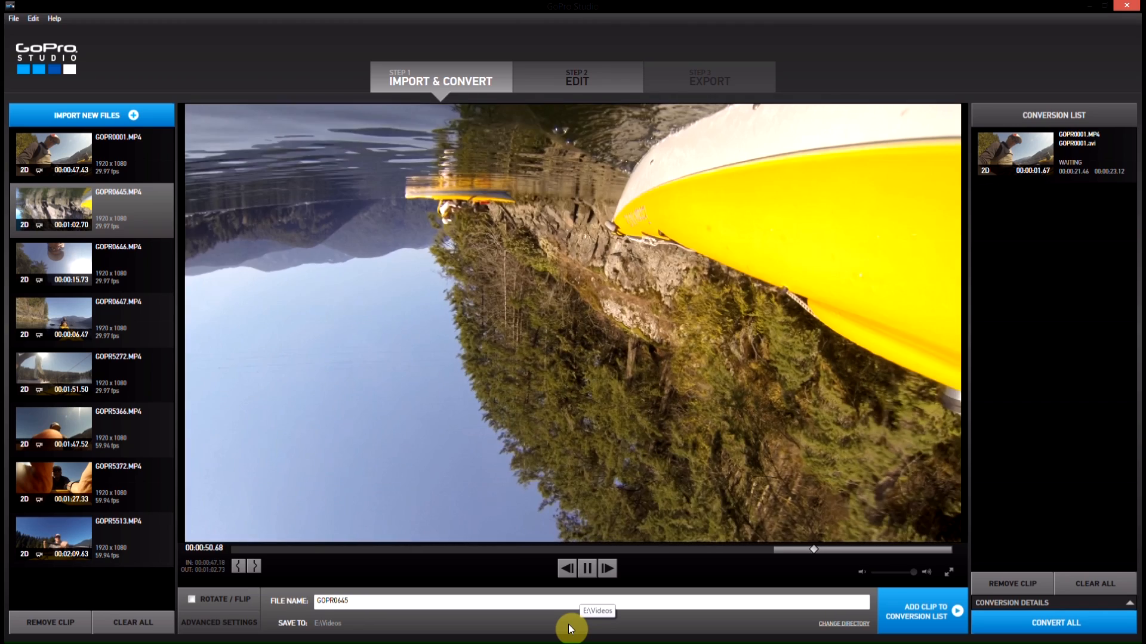
pyautogui.click(586, 568)
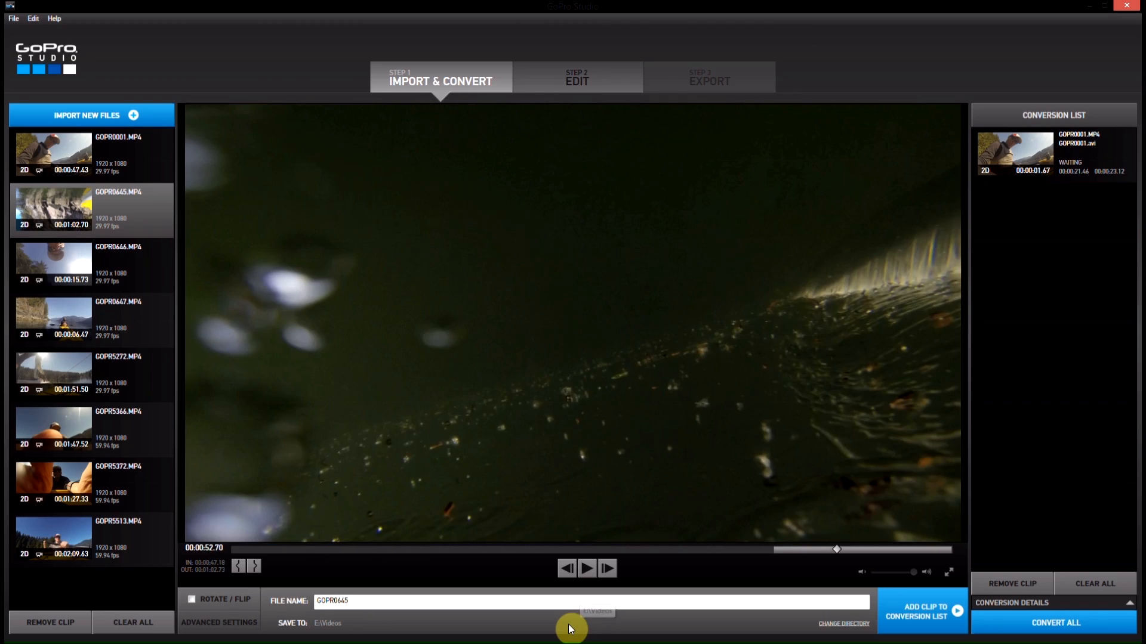
pyautogui.click(587, 567)
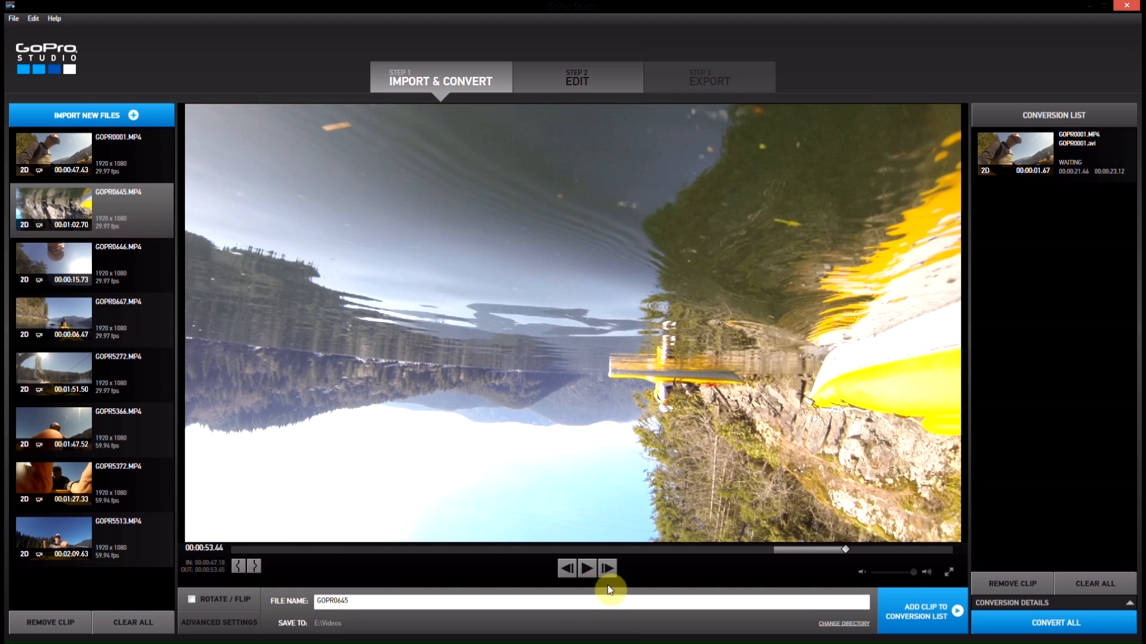
pyautogui.moveTo(436, 541)
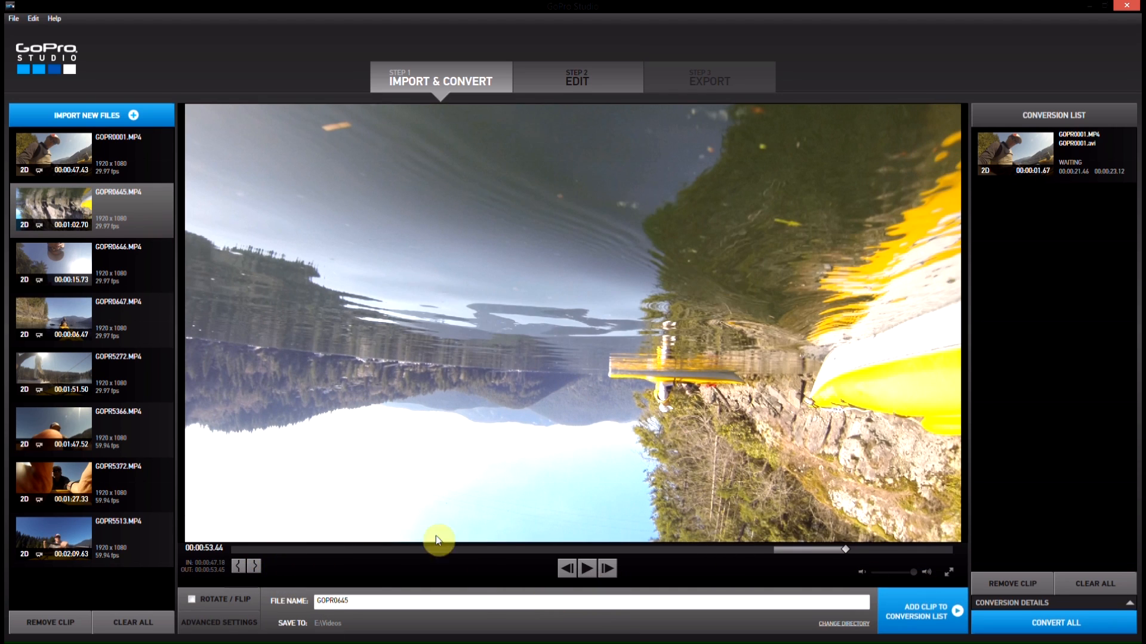
pyautogui.click(192, 599)
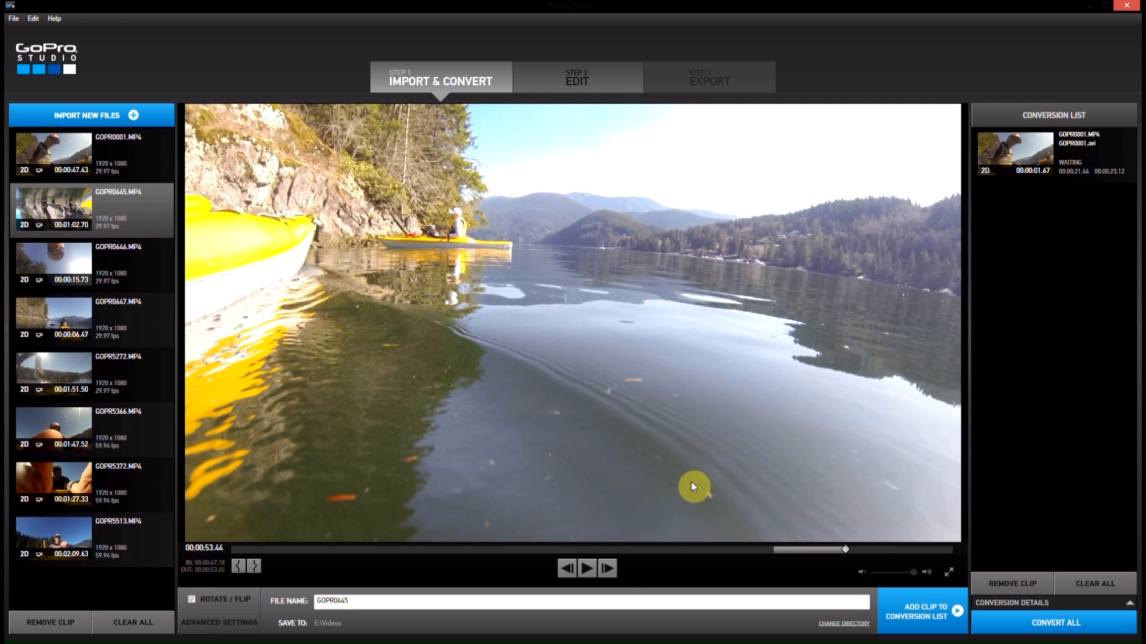
pyautogui.moveTo(892, 611)
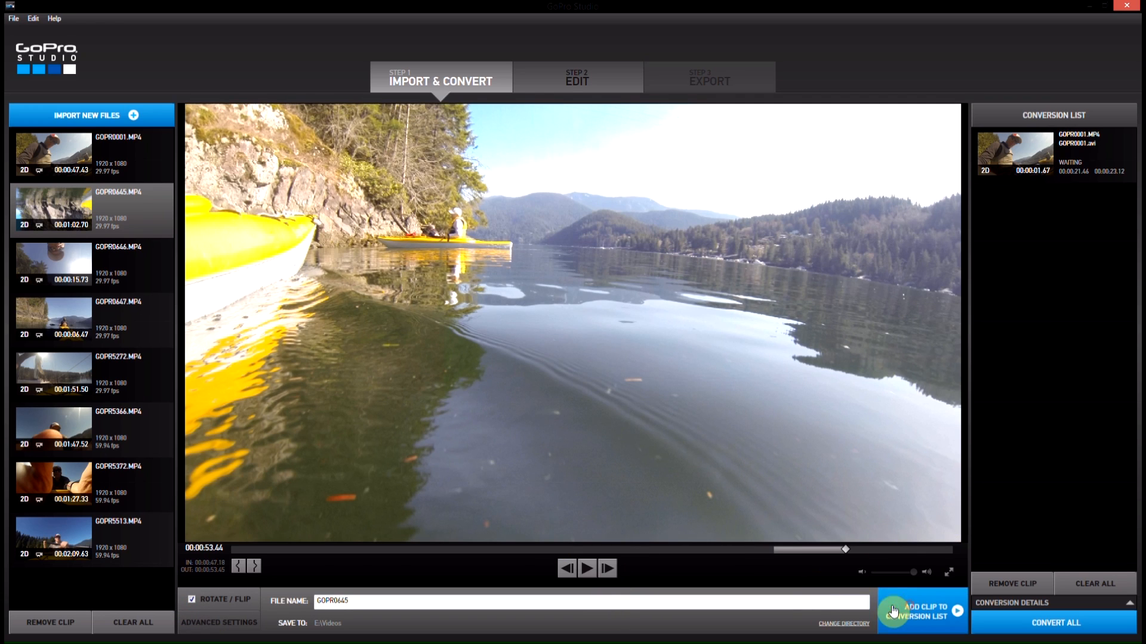
pyautogui.click(921, 613)
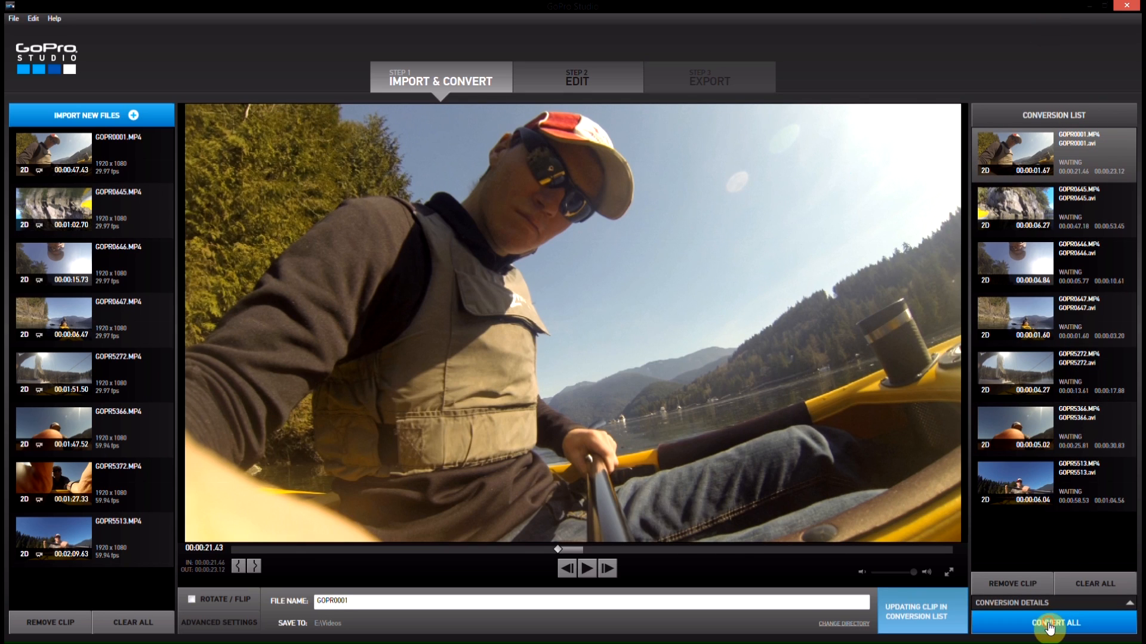
# - Convert all seven queued clips to completion, then move to the Edit step
pyautogui.click(1052, 622)
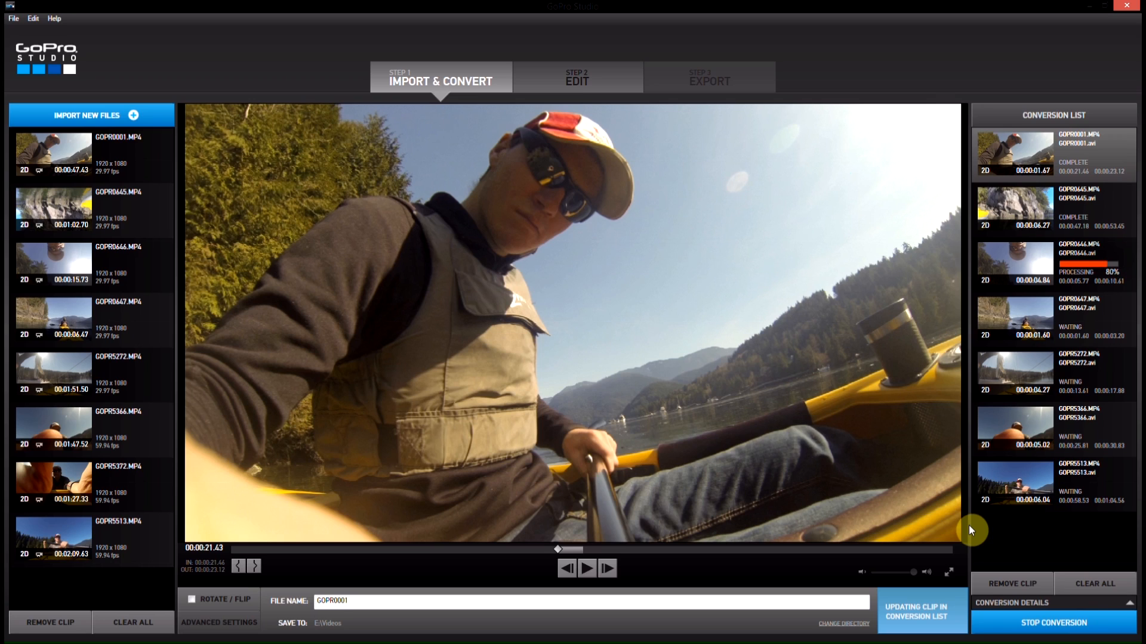
pyautogui.moveTo(934, 536)
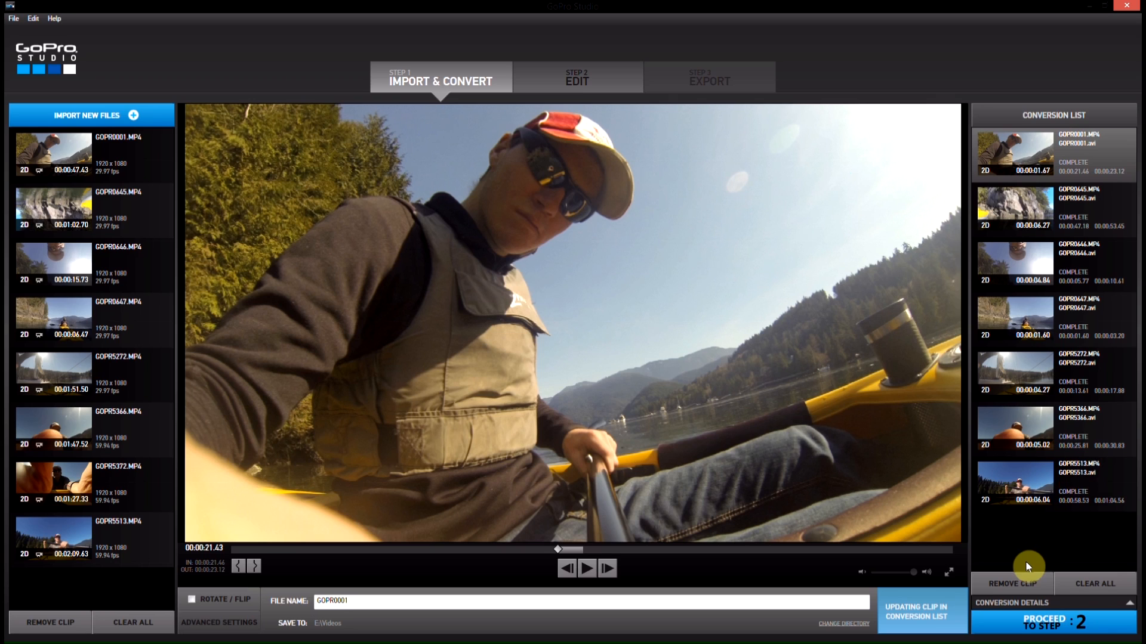
pyautogui.moveTo(585, 207)
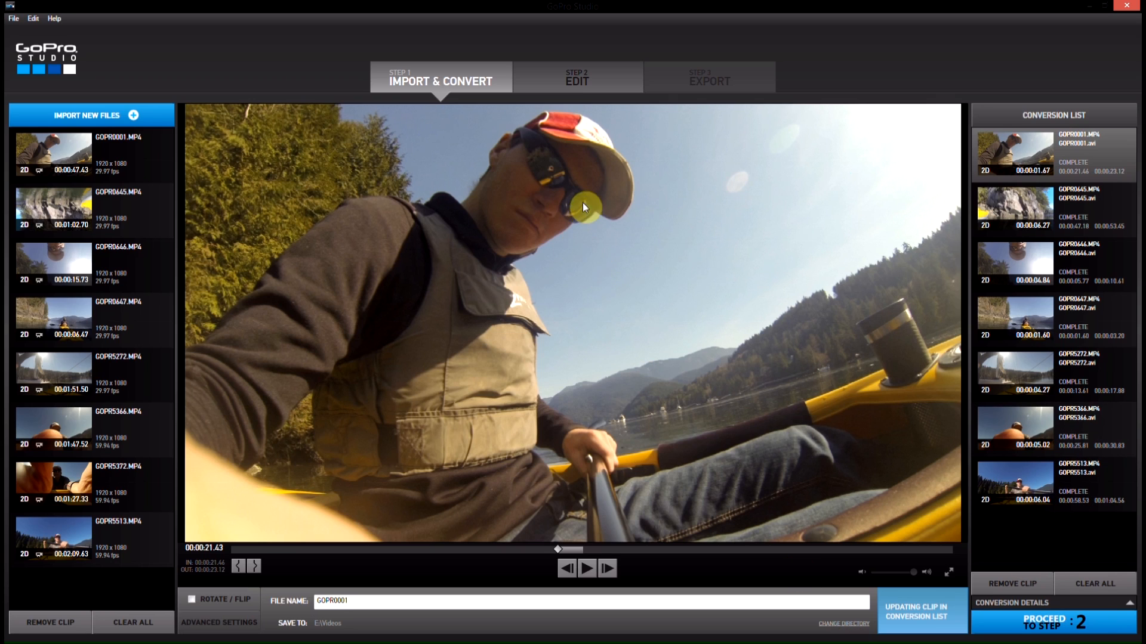
pyautogui.click(577, 76)
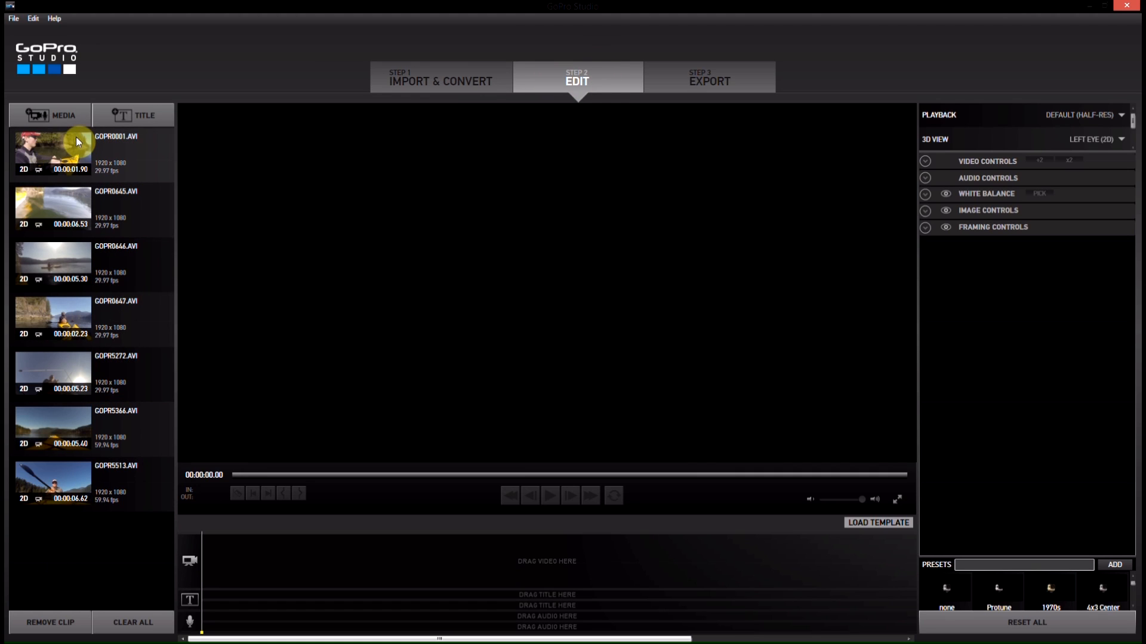
pyautogui.moveTo(247, 437)
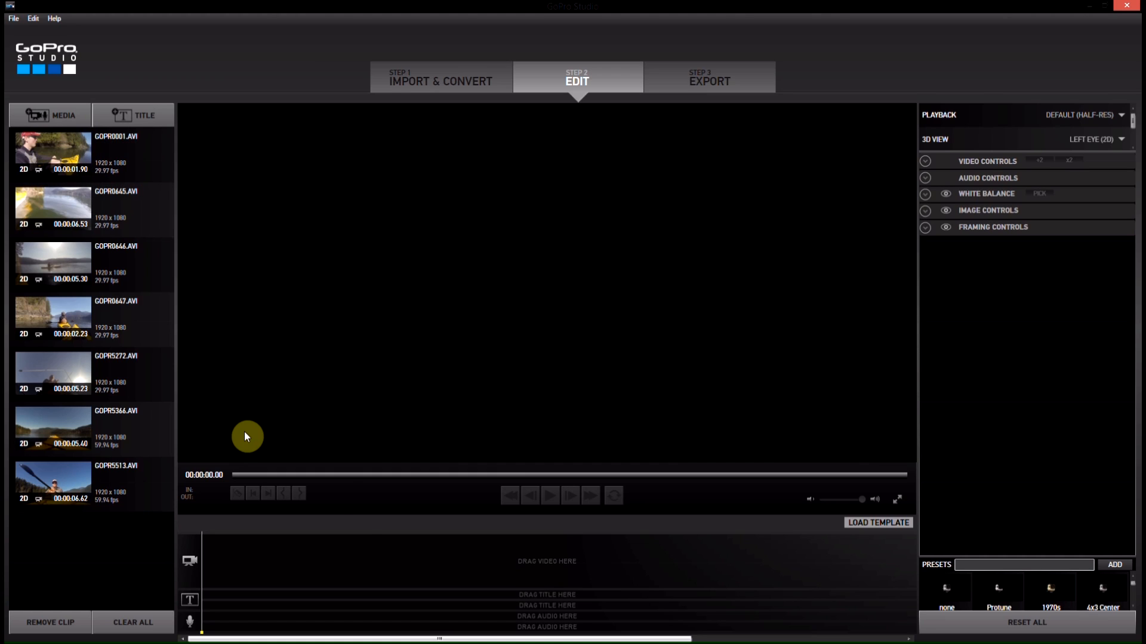
pyautogui.moveTo(491, 583)
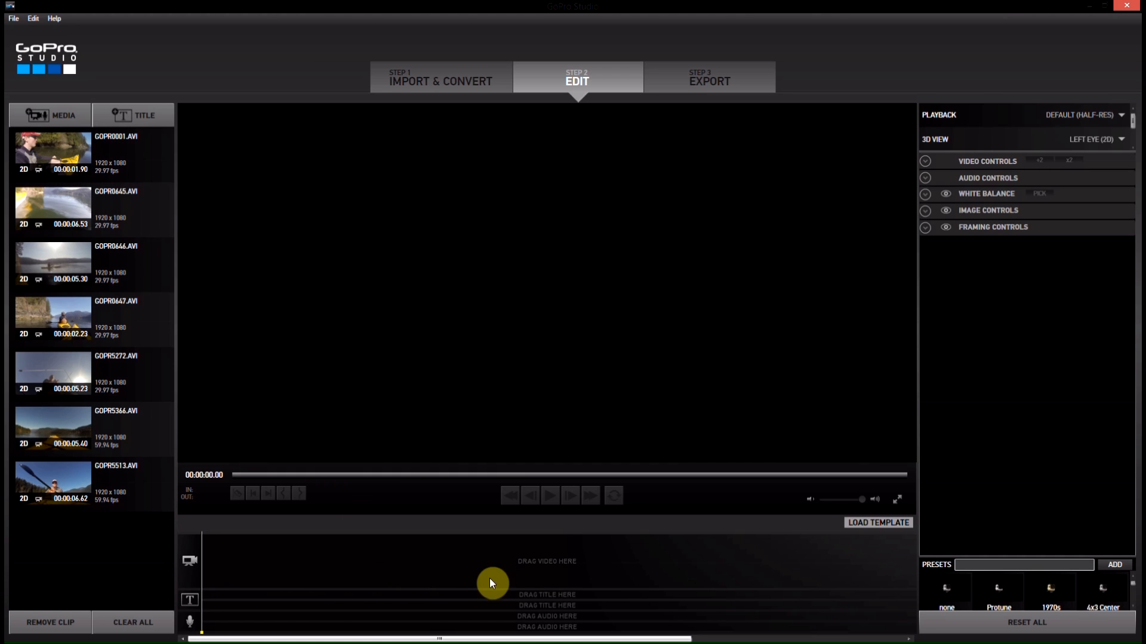
pyautogui.moveTo(1090, 416)
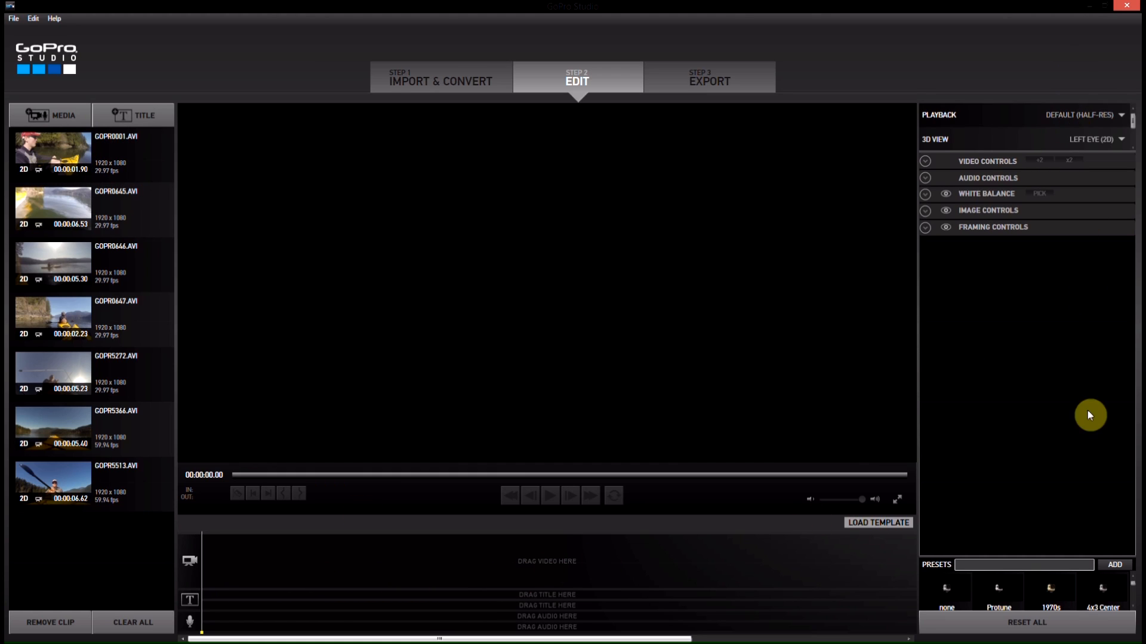
pyautogui.moveTo(956, 171)
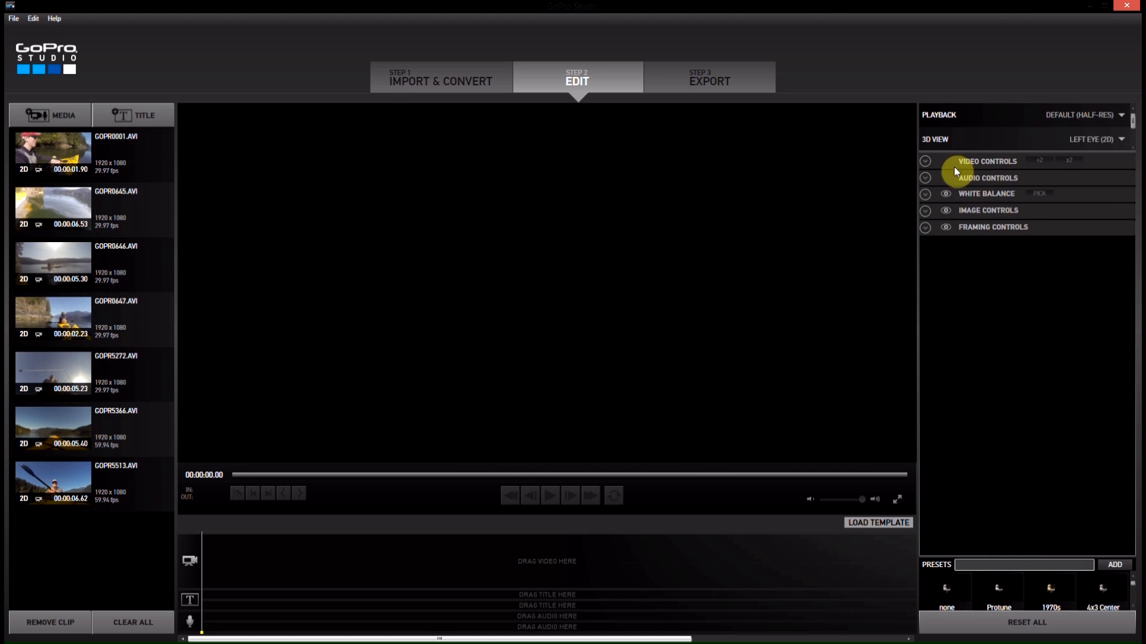
pyautogui.moveTo(83, 139)
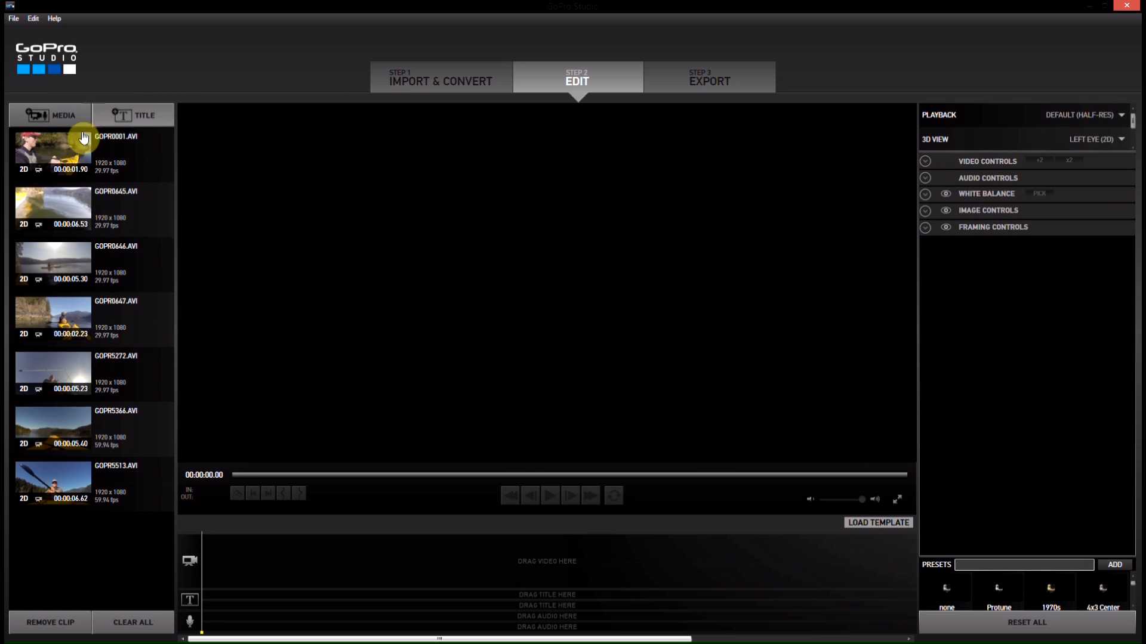
pyautogui.moveTo(45, 166)
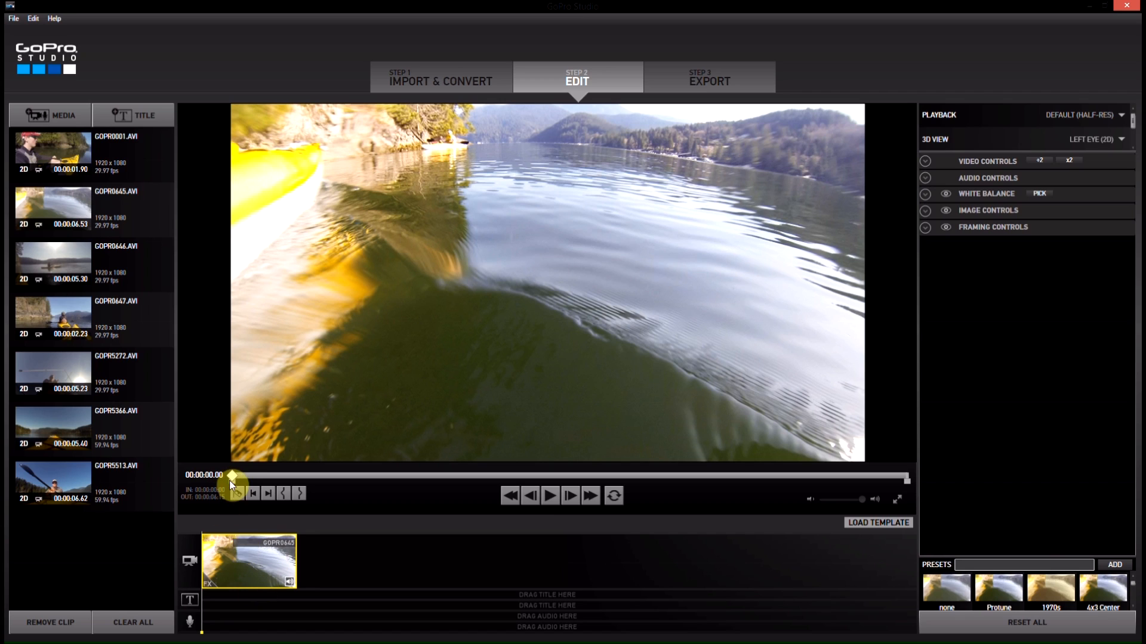
pyautogui.moveTo(124, 217)
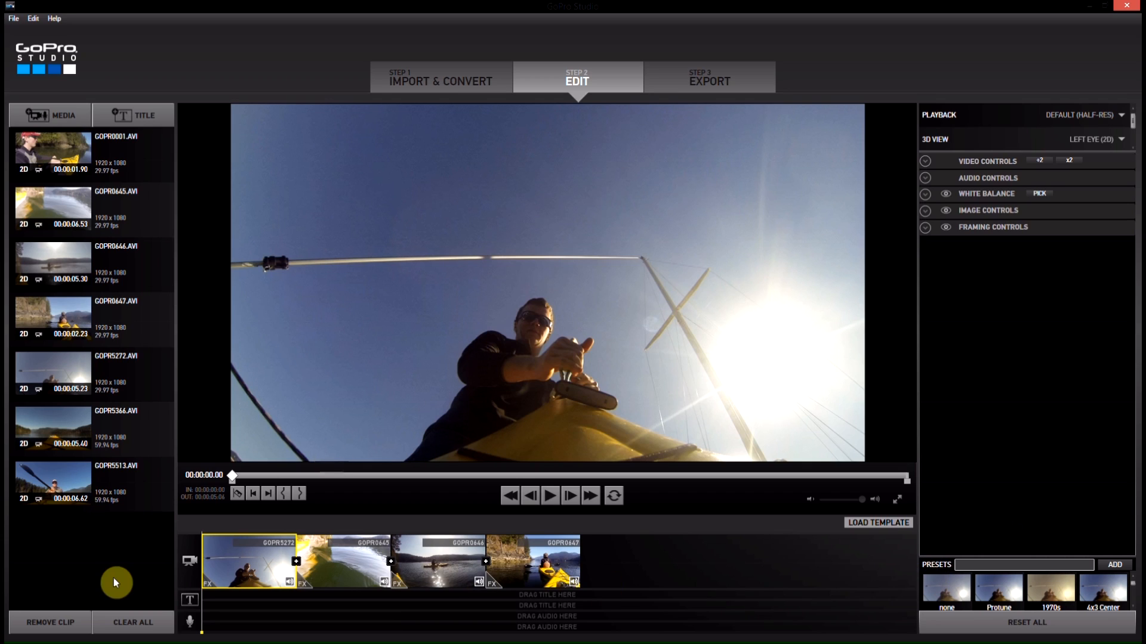
pyautogui.moveTo(323, 599)
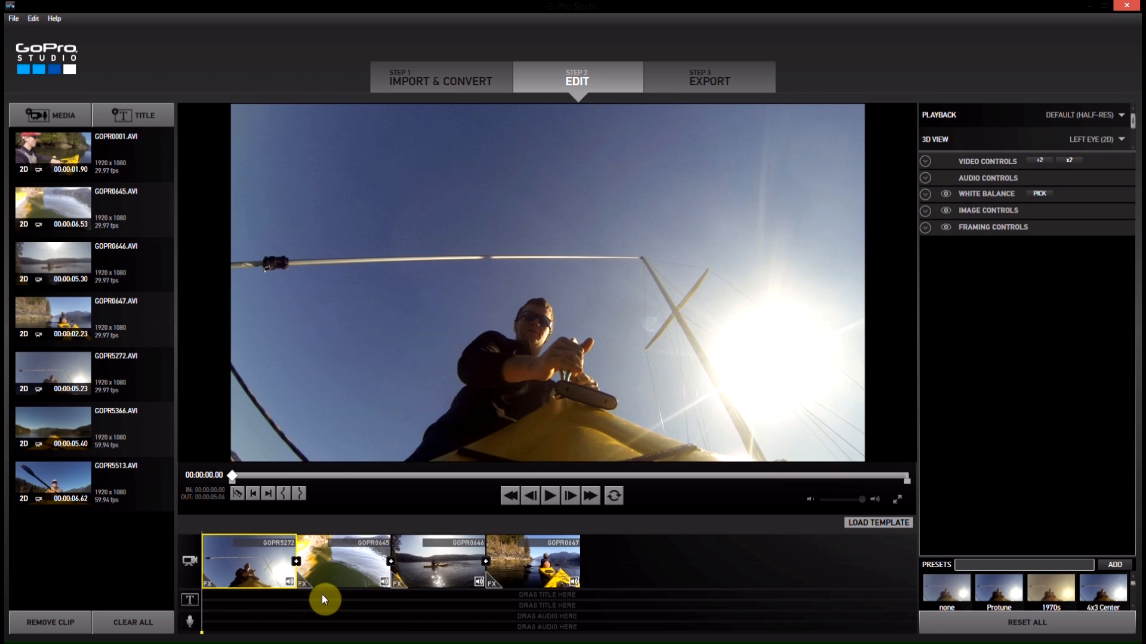
pyautogui.moveTo(654, 581)
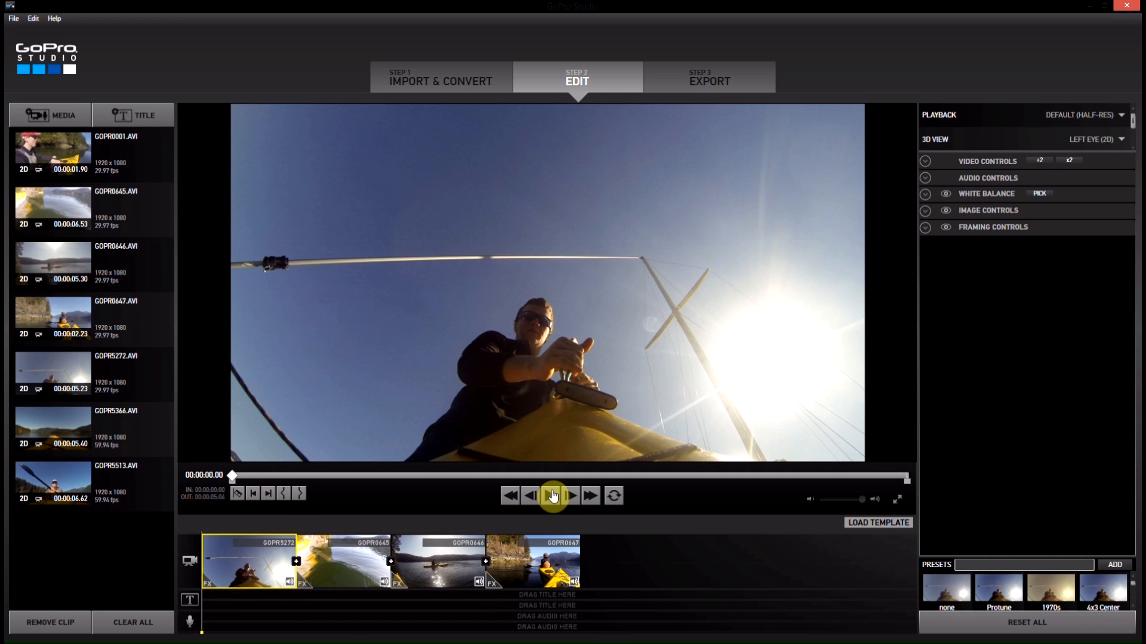
# - Play the GOPR5272, GOPR0645, GOPR0646, GOPR0647 sequence through to its end
pyautogui.click(550, 495)
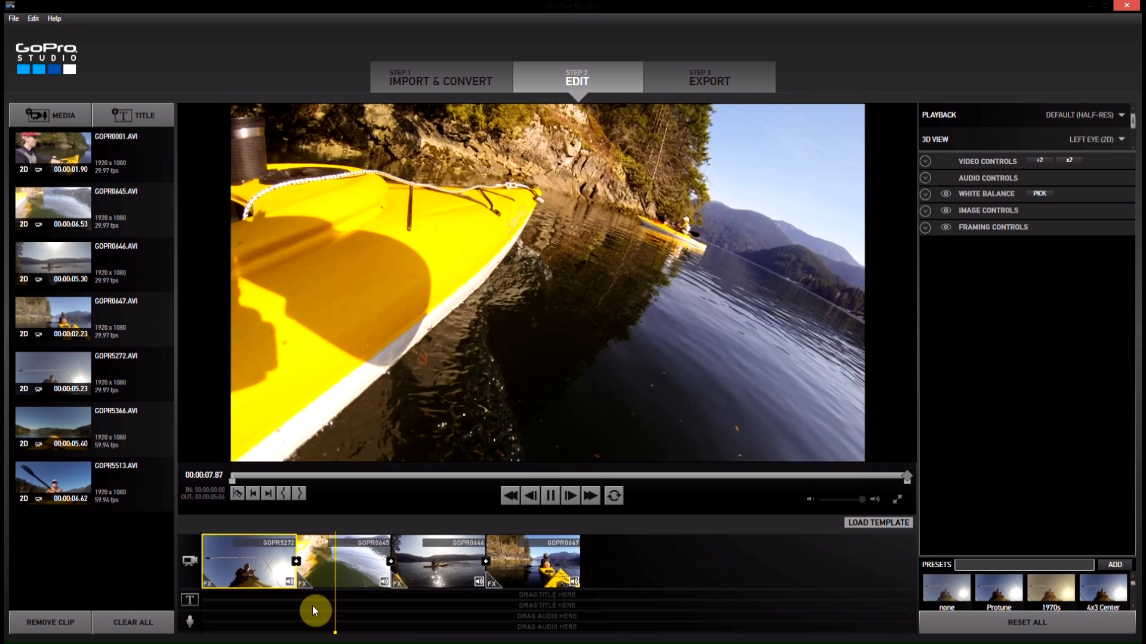
pyautogui.click(570, 495)
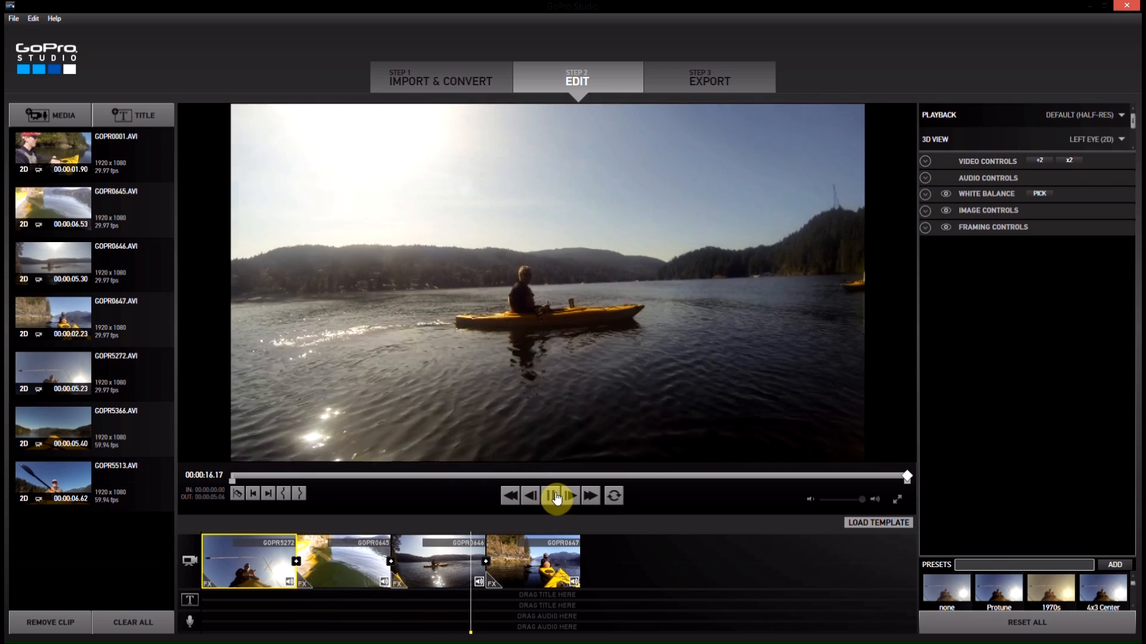
pyautogui.click(554, 495)
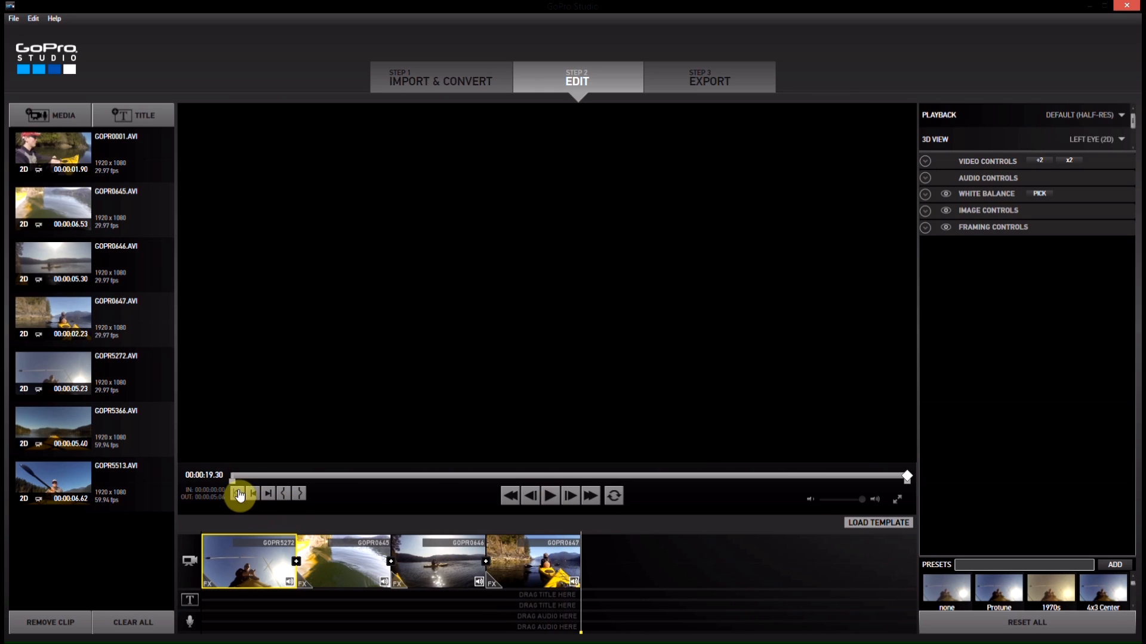
# - End the first clip, GOPR5272, at about 2.21 seconds
pyautogui.click(268, 494)
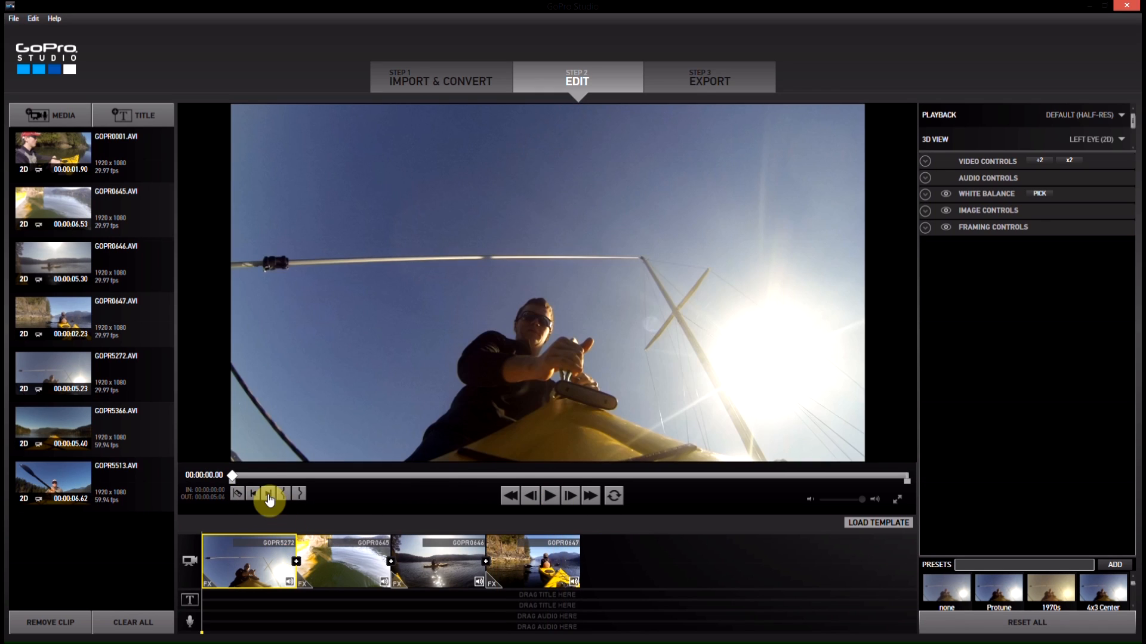
pyautogui.moveTo(297, 500)
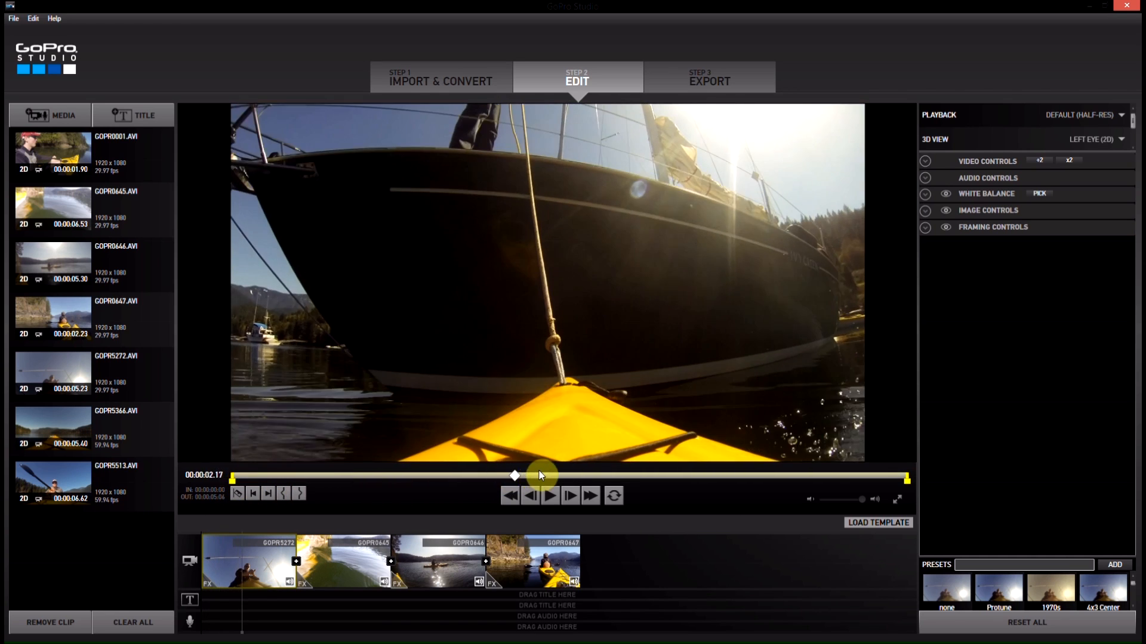
pyautogui.click(284, 494)
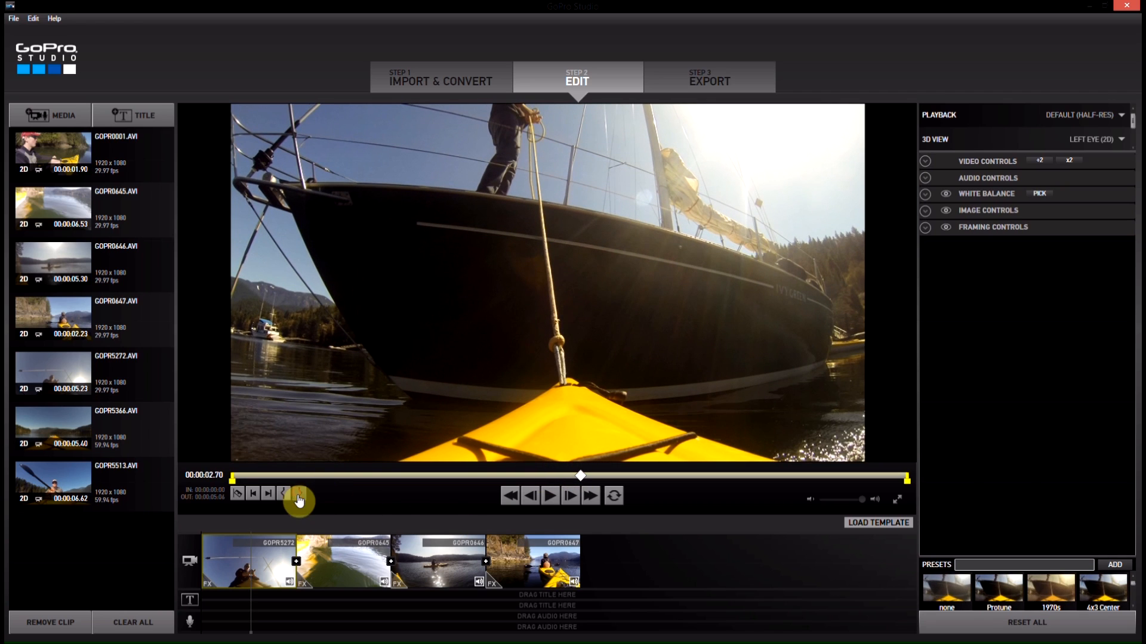
pyautogui.click(296, 494)
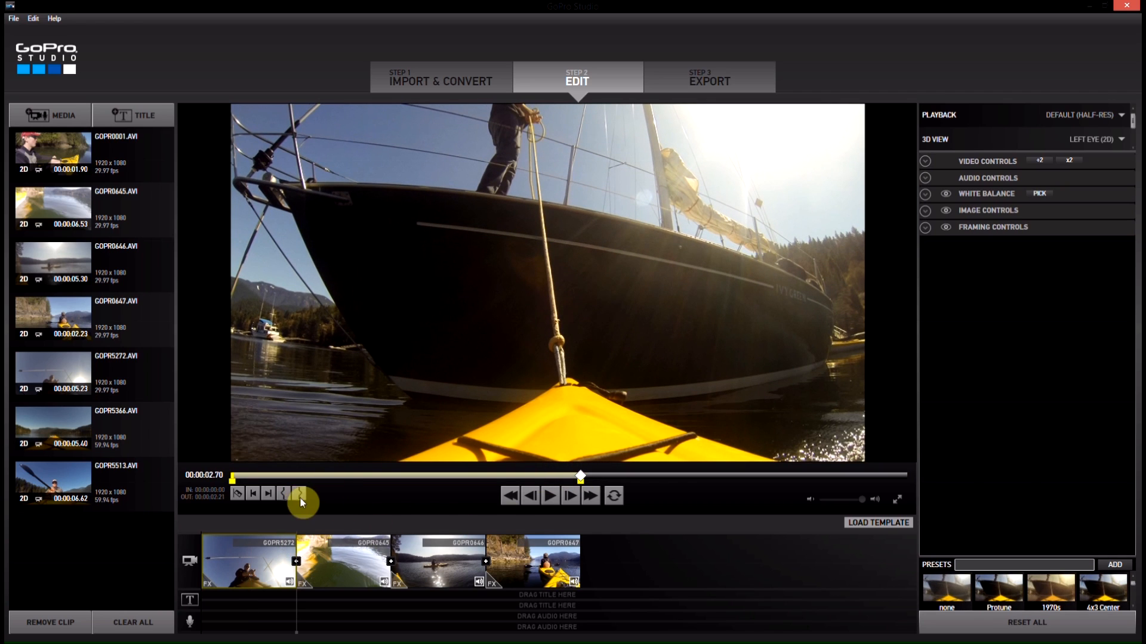
pyautogui.moveTo(299, 494)
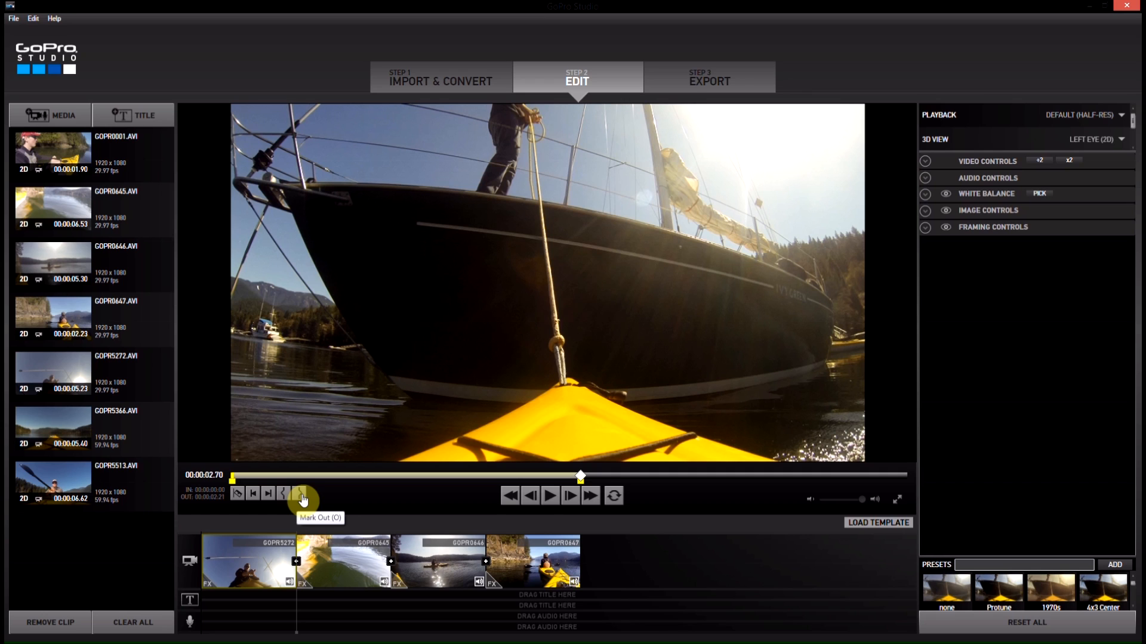
pyautogui.moveTo(231, 533)
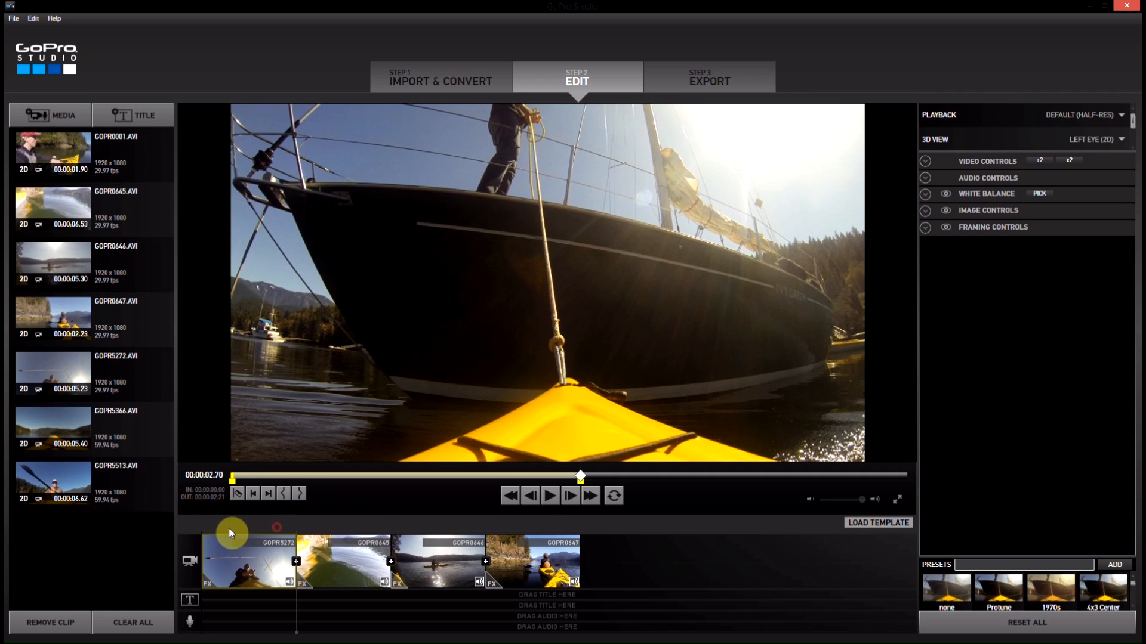
pyautogui.moveTo(297, 622)
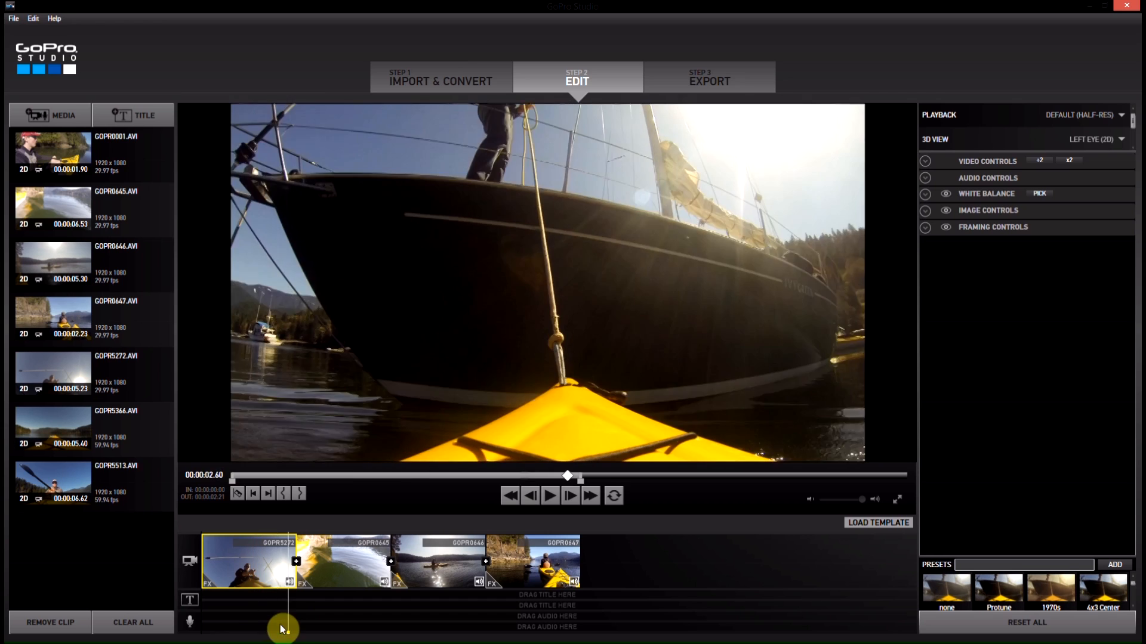
# - Start the second clip, GOPR0645, about three seconds in
pyautogui.click(550, 496)
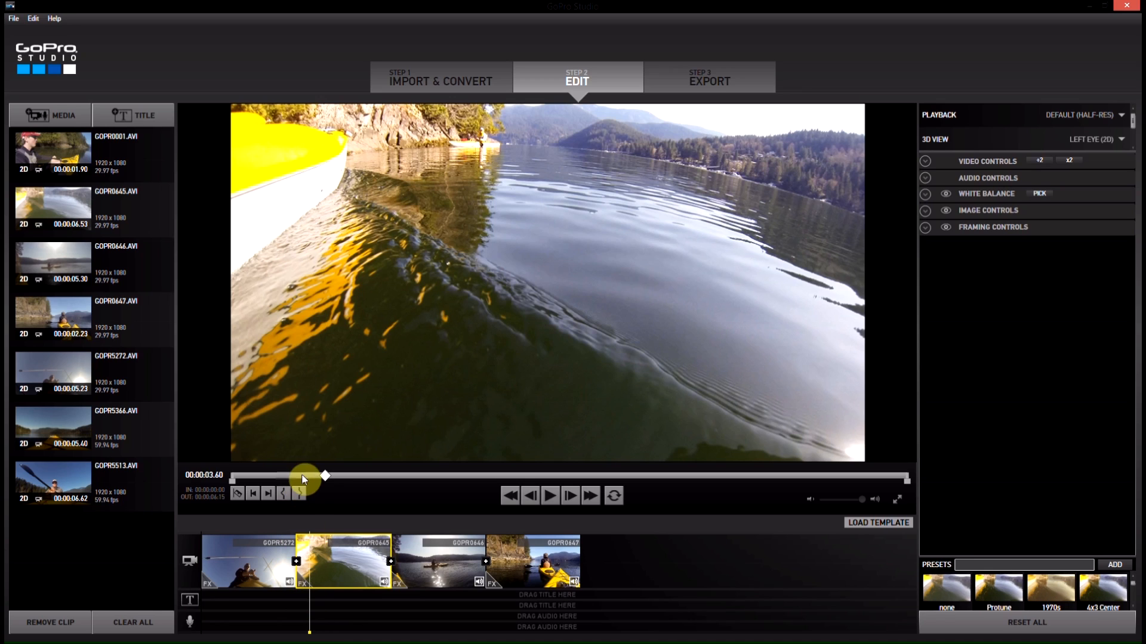
pyautogui.click(550, 495)
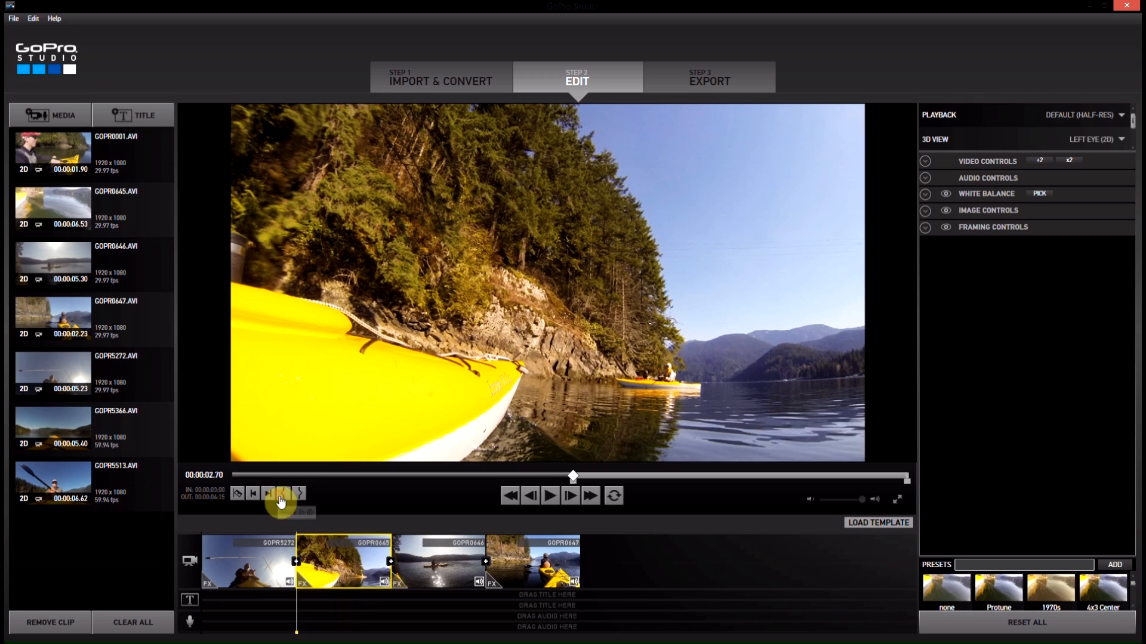
pyautogui.click(549, 495)
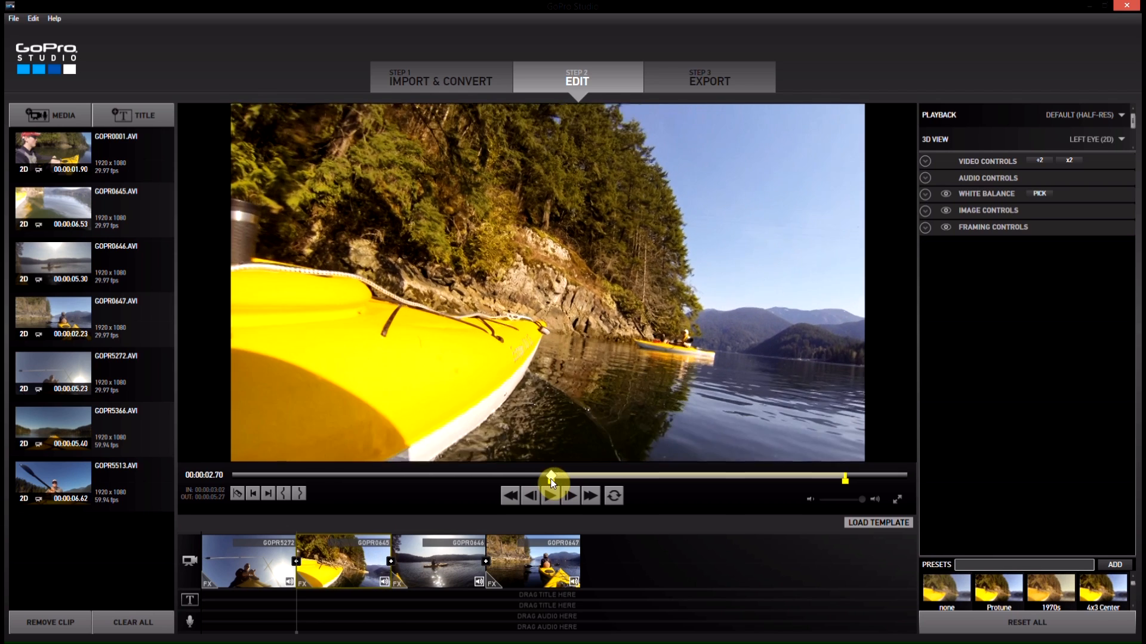
pyautogui.click(549, 495)
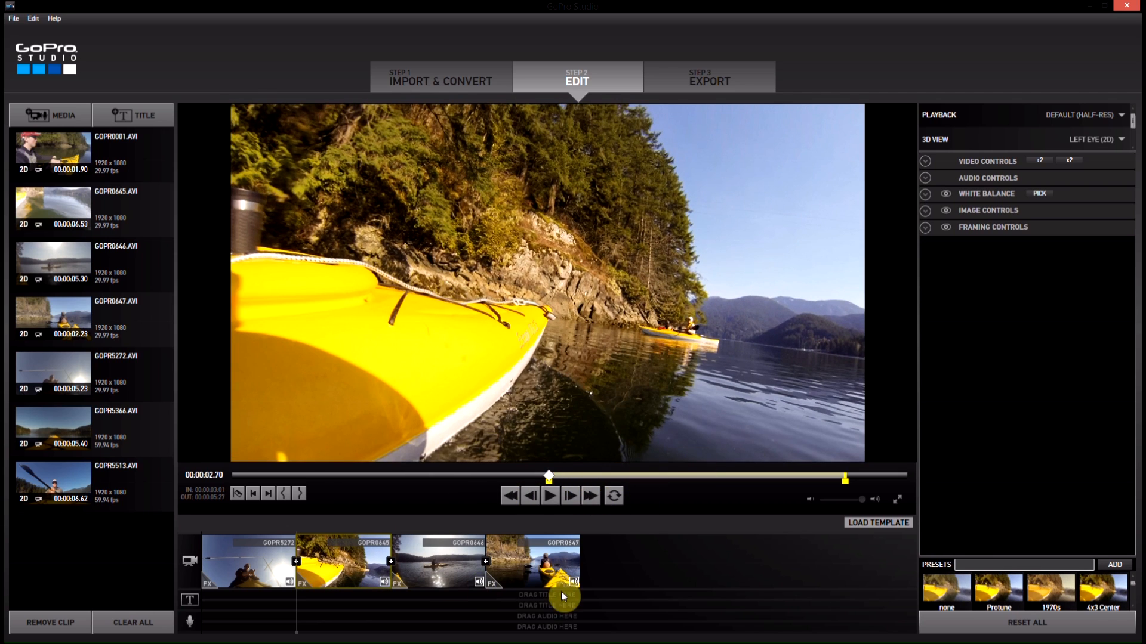
pyautogui.moveTo(264, 580)
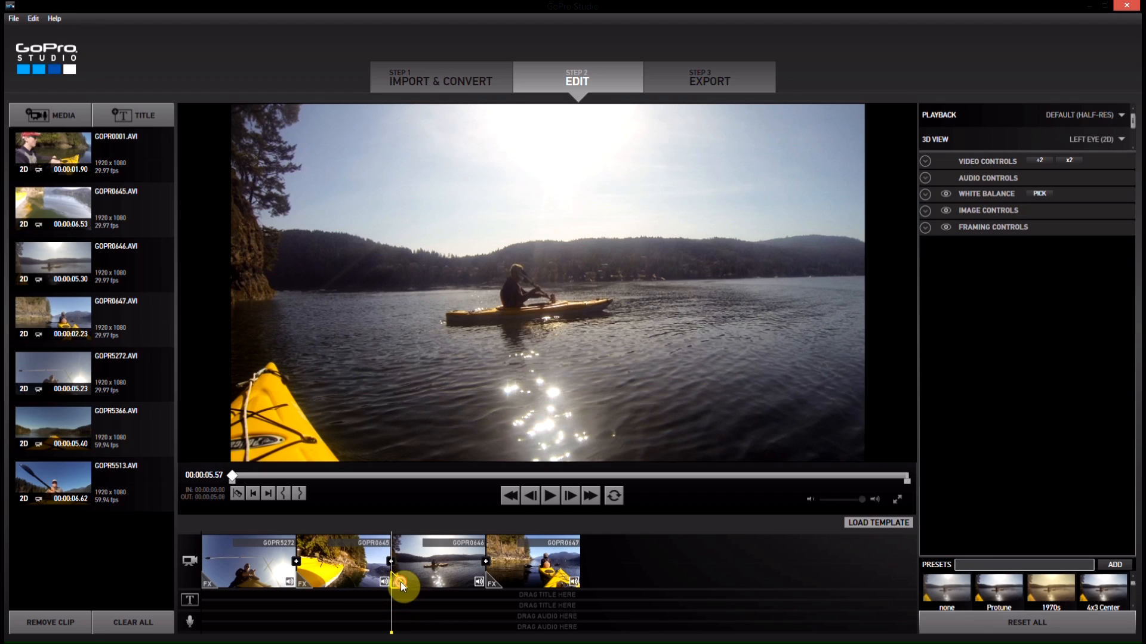
pyautogui.moveTo(1080, 95)
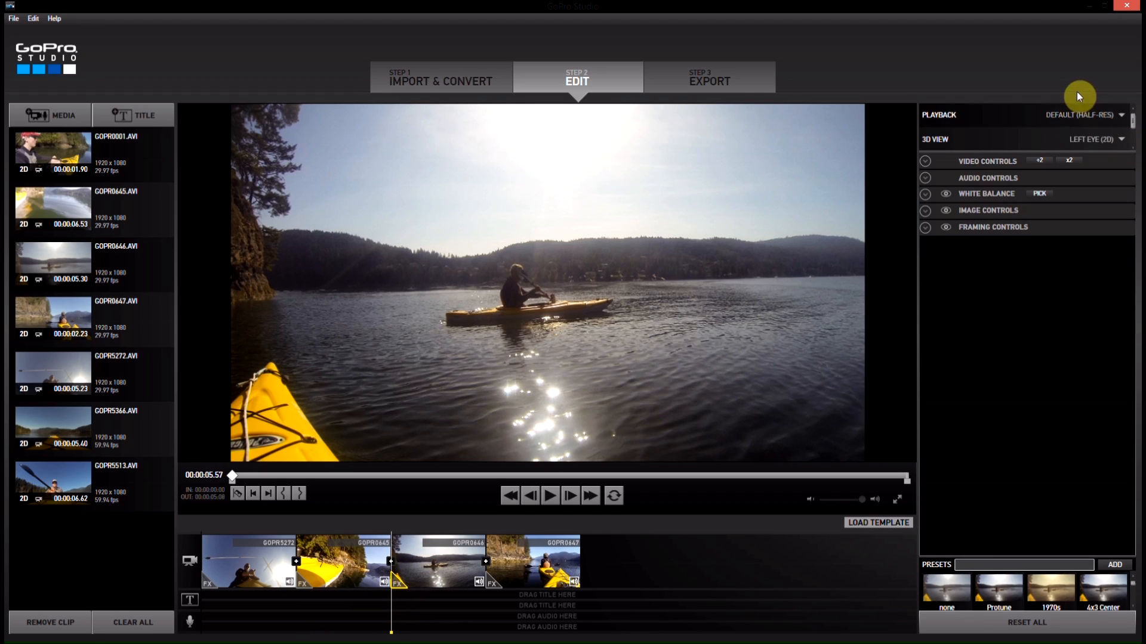
pyautogui.moveTo(923, 185)
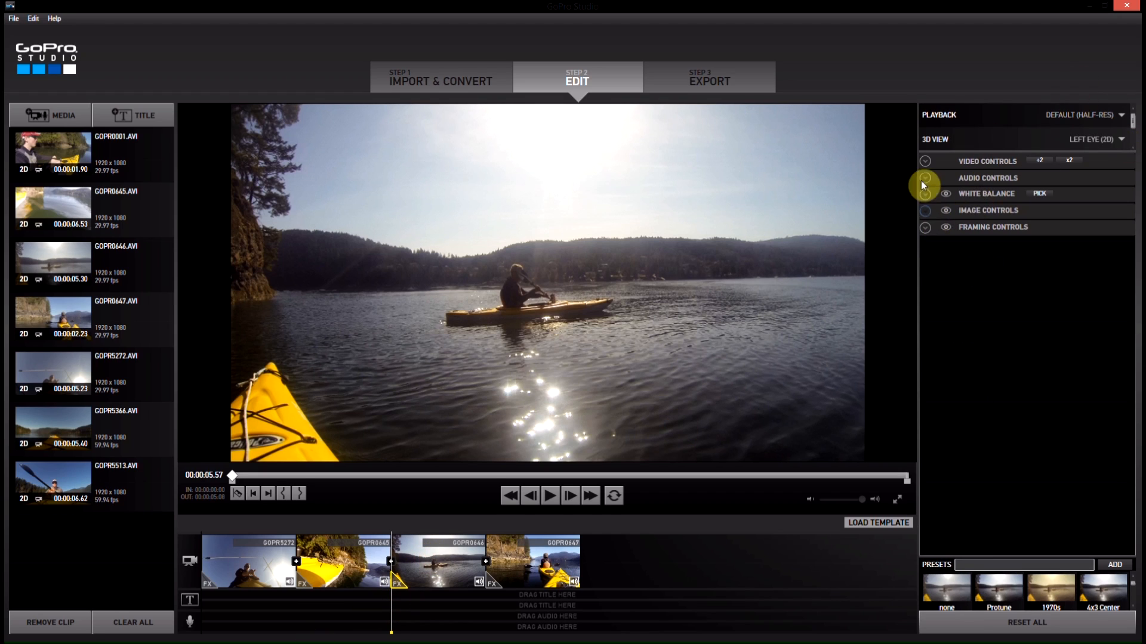
pyautogui.click(925, 160)
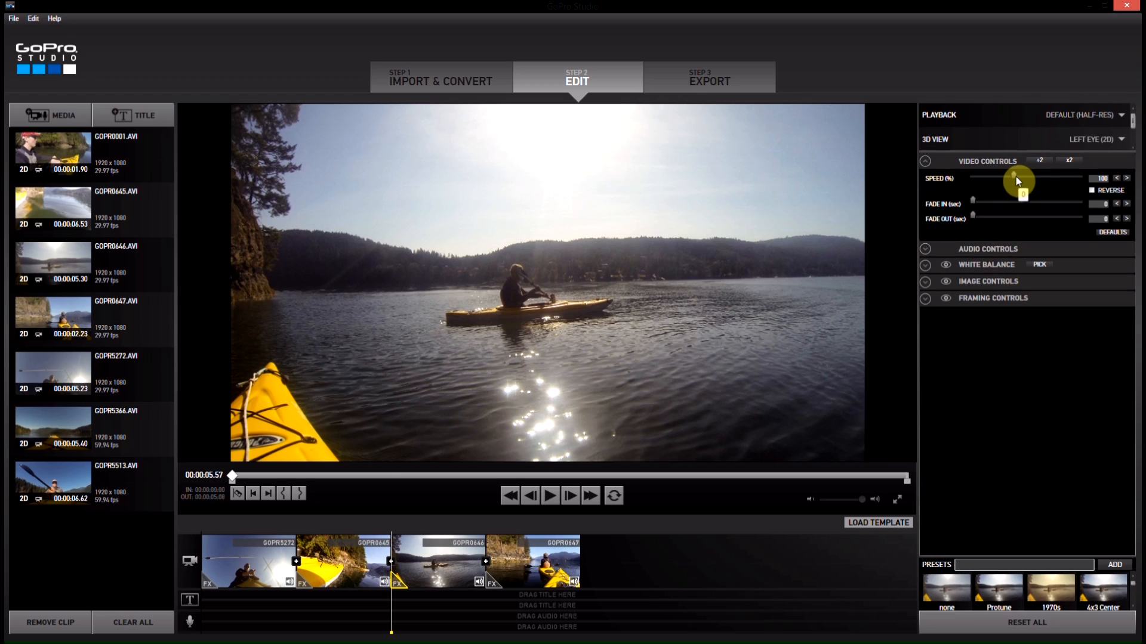
pyautogui.moveTo(933, 235)
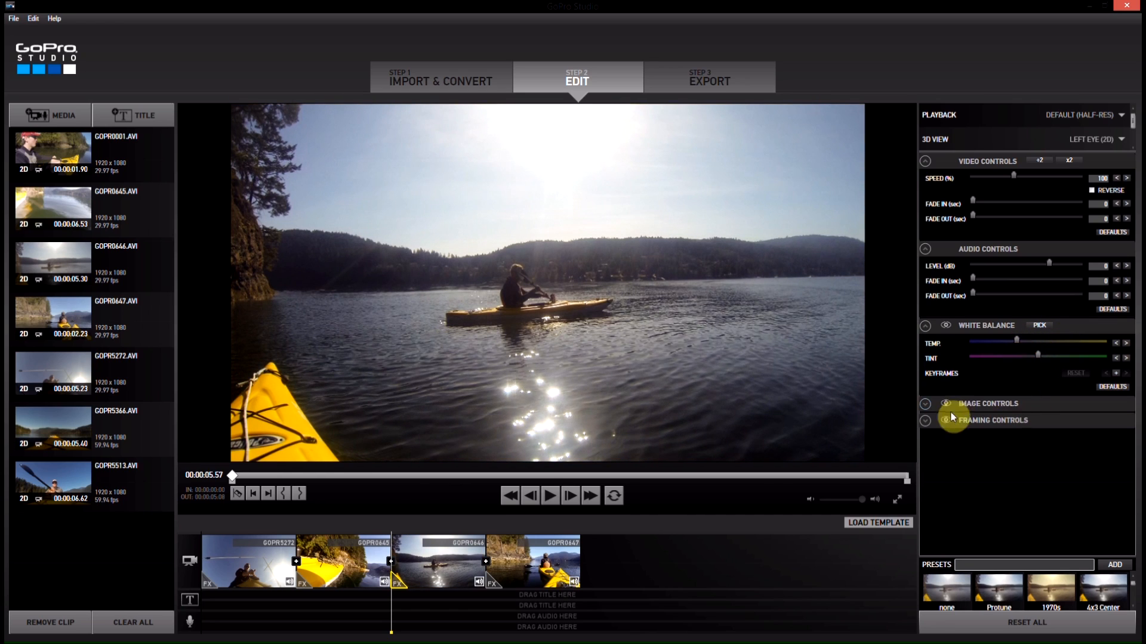
pyautogui.click(927, 403)
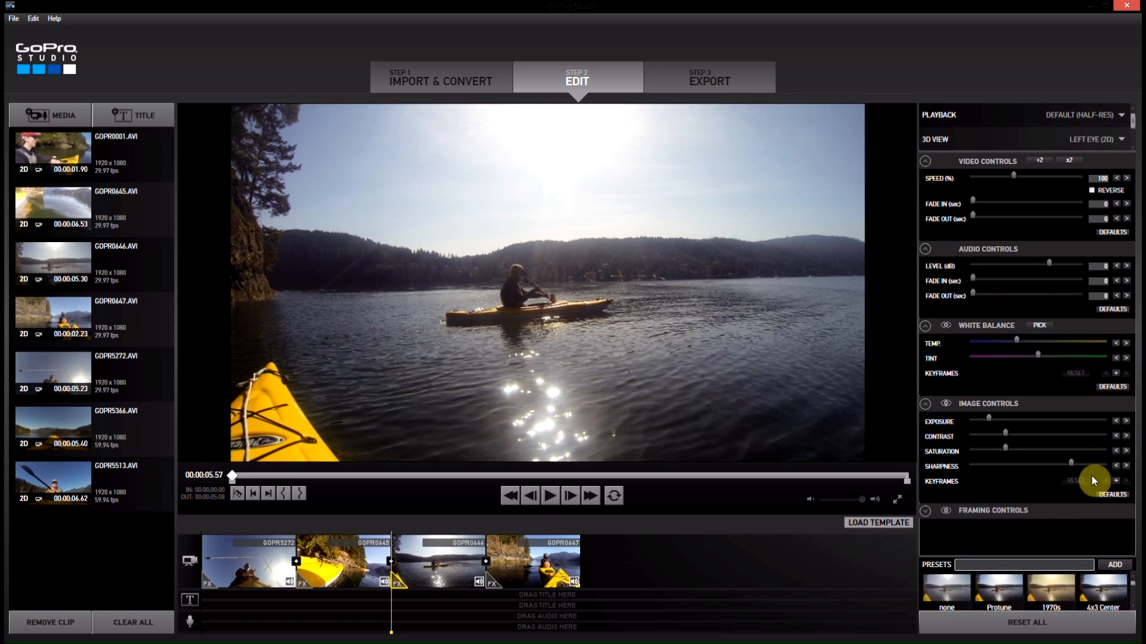
pyautogui.moveTo(981, 185)
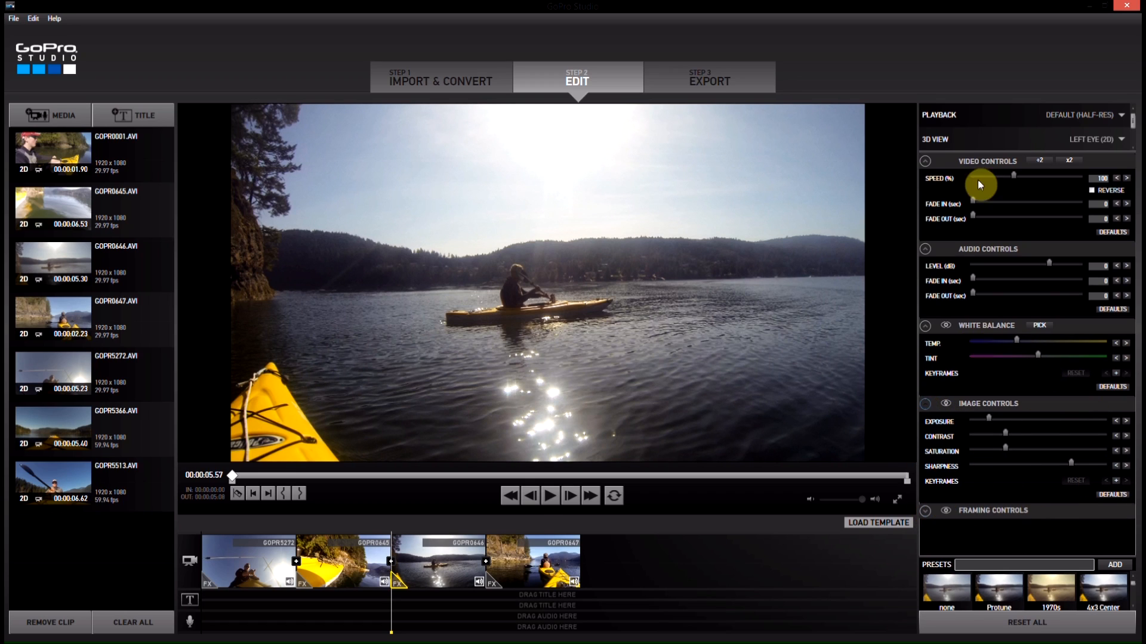
pyautogui.moveTo(1032, 384)
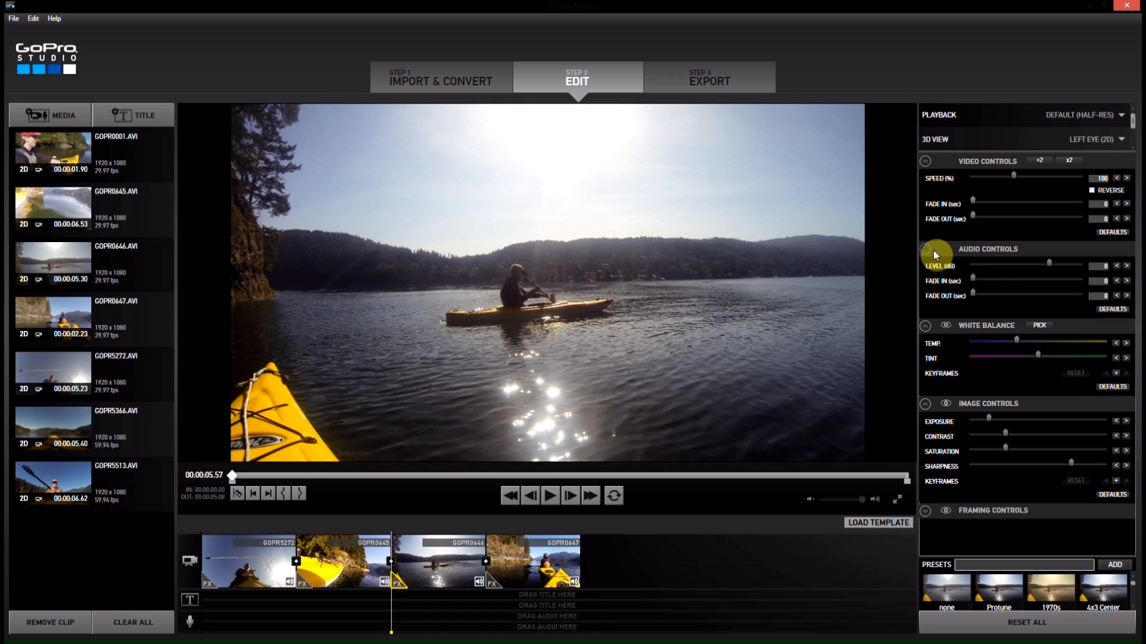
pyautogui.moveTo(1012, 315)
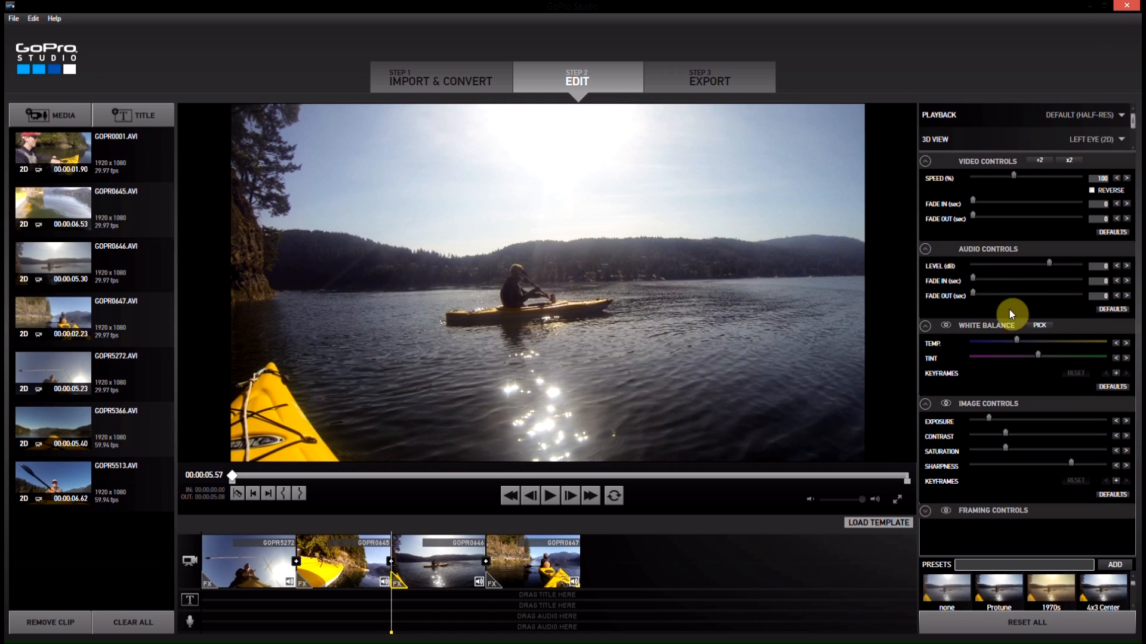
pyautogui.moveTo(963, 195)
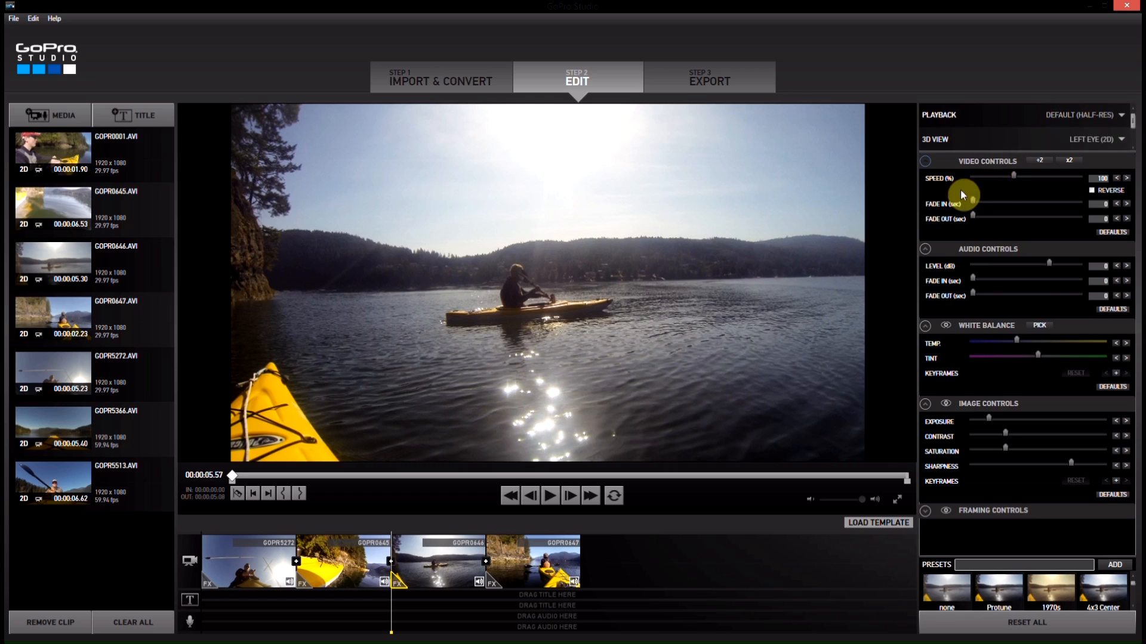
pyautogui.moveTo(996, 166)
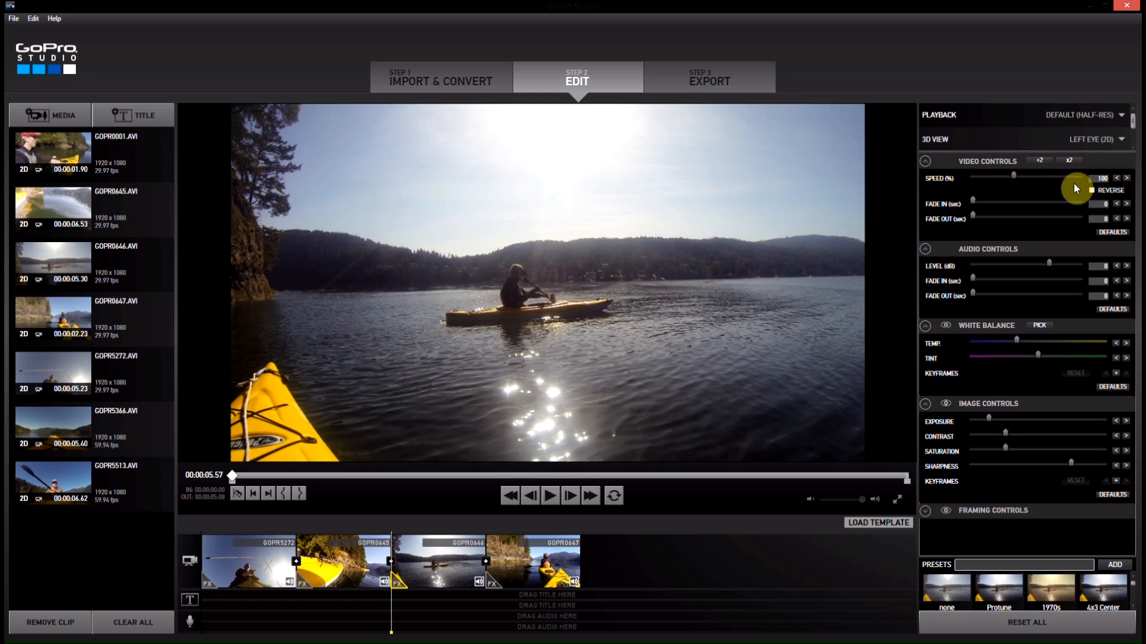
pyautogui.moveTo(328, 577)
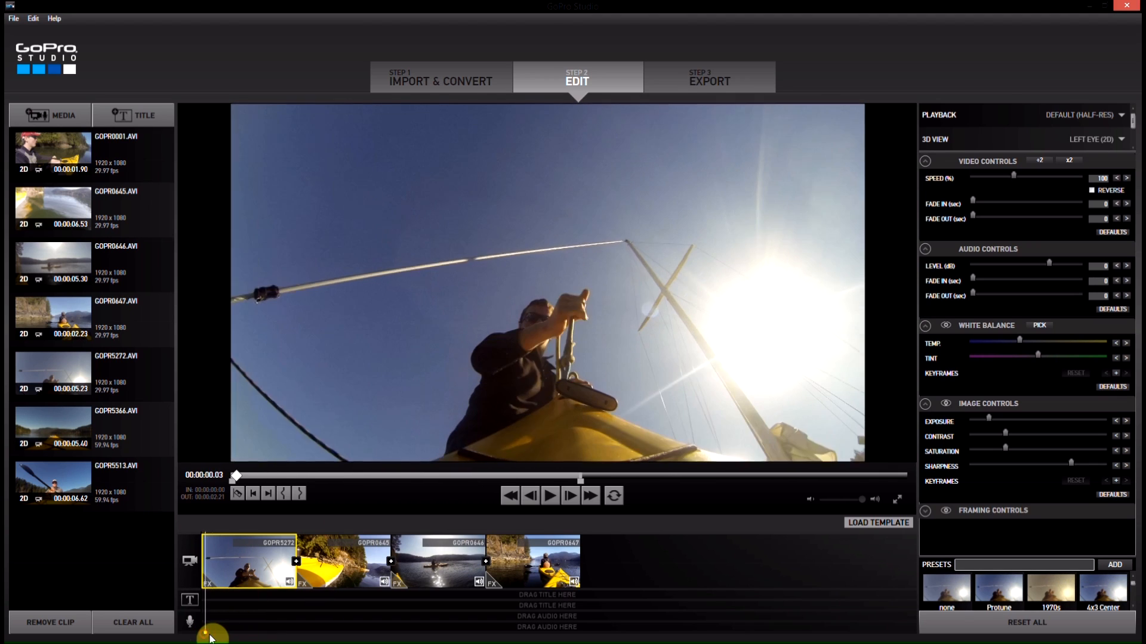
# - Select the GOPR5272 sailboat clip and preview it at reduced speed
pyautogui.click(283, 494)
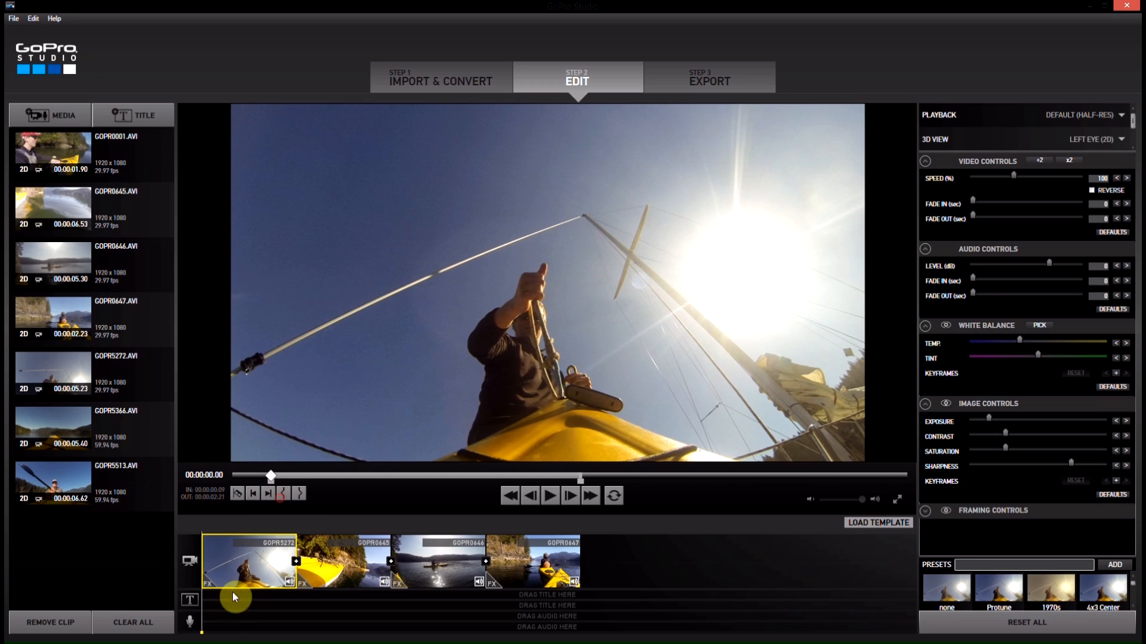
pyautogui.moveTo(202, 638)
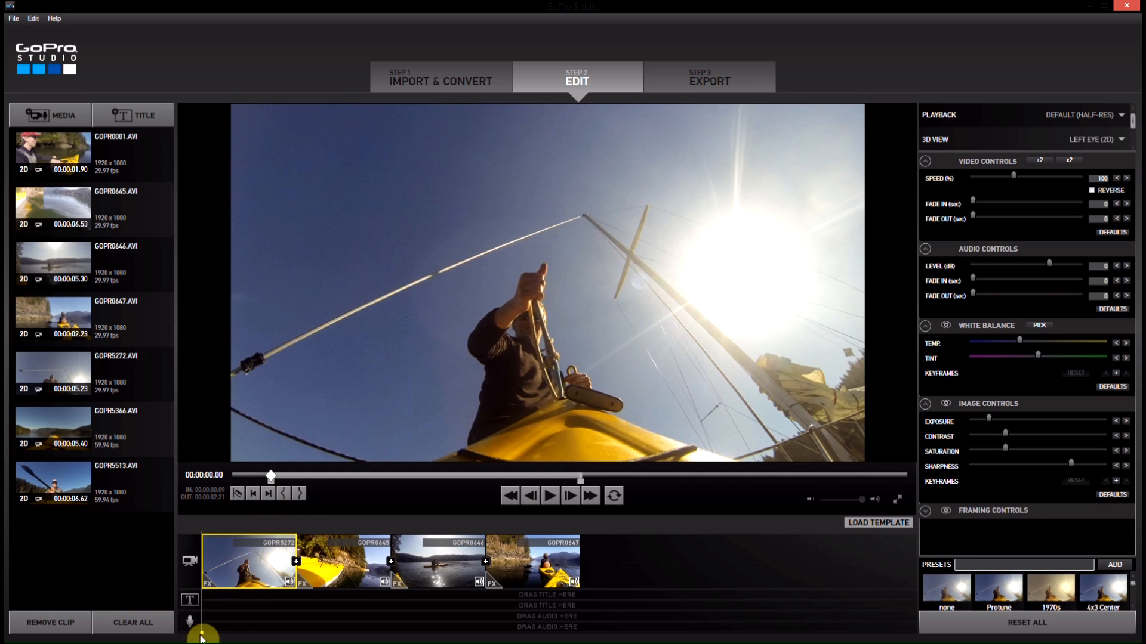
pyautogui.moveTo(462, 459)
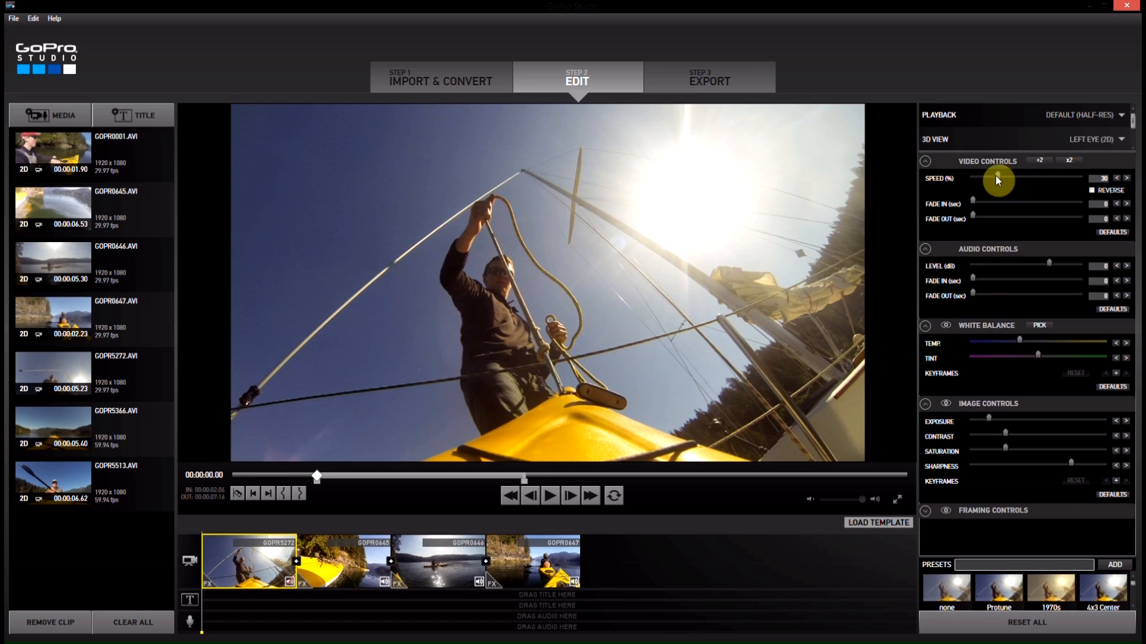
pyautogui.moveTo(1001, 180)
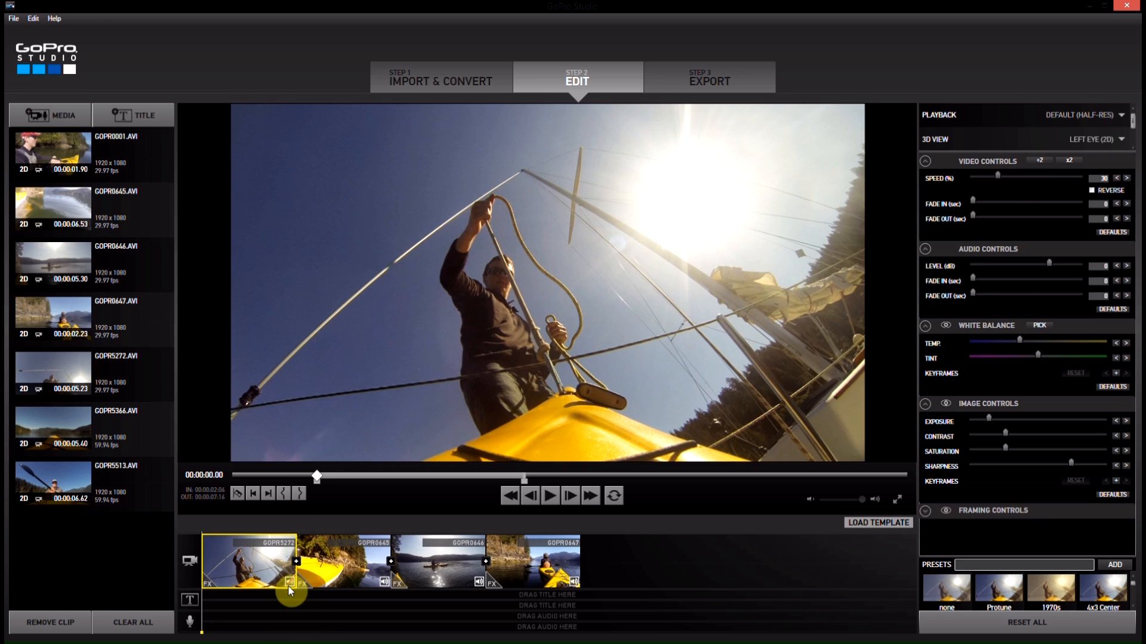
pyautogui.click(550, 496)
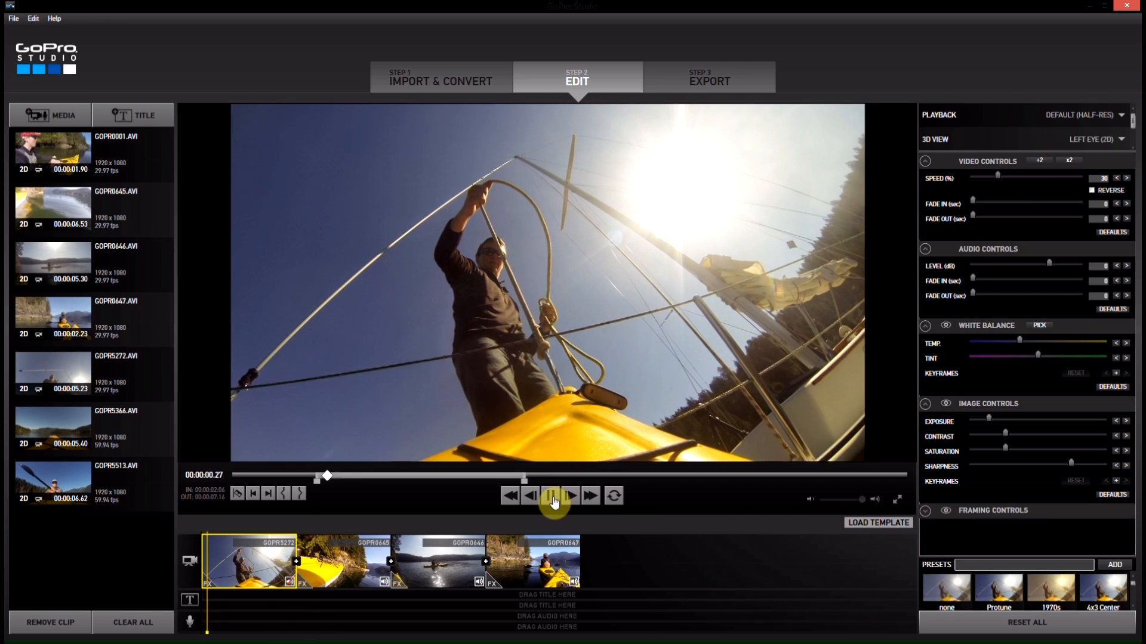
pyautogui.click(551, 495)
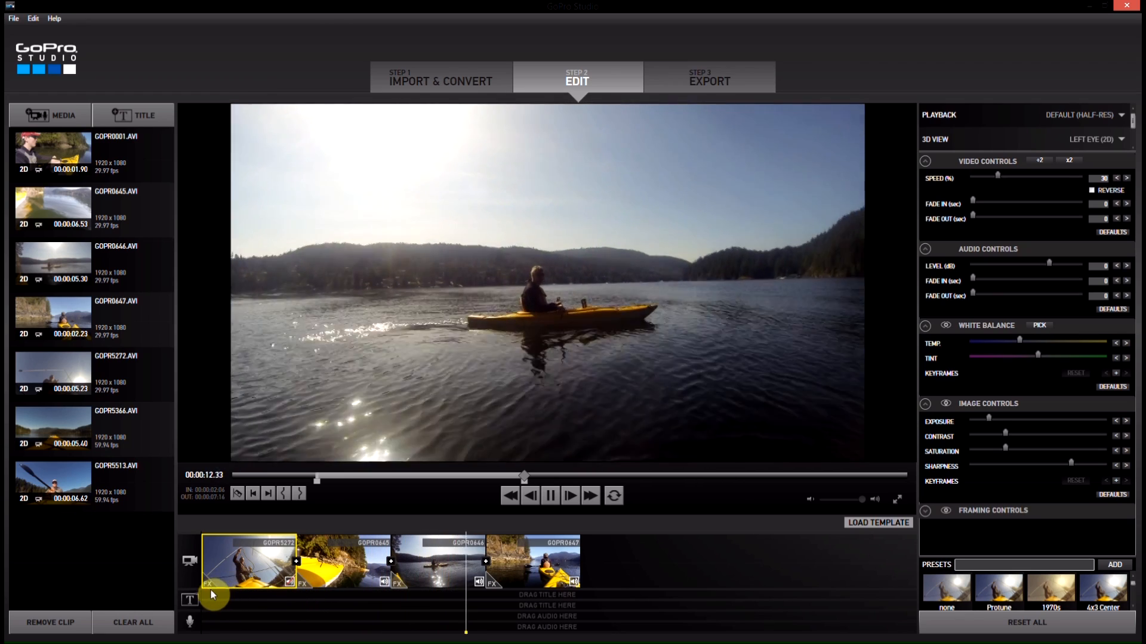
pyautogui.click(550, 495)
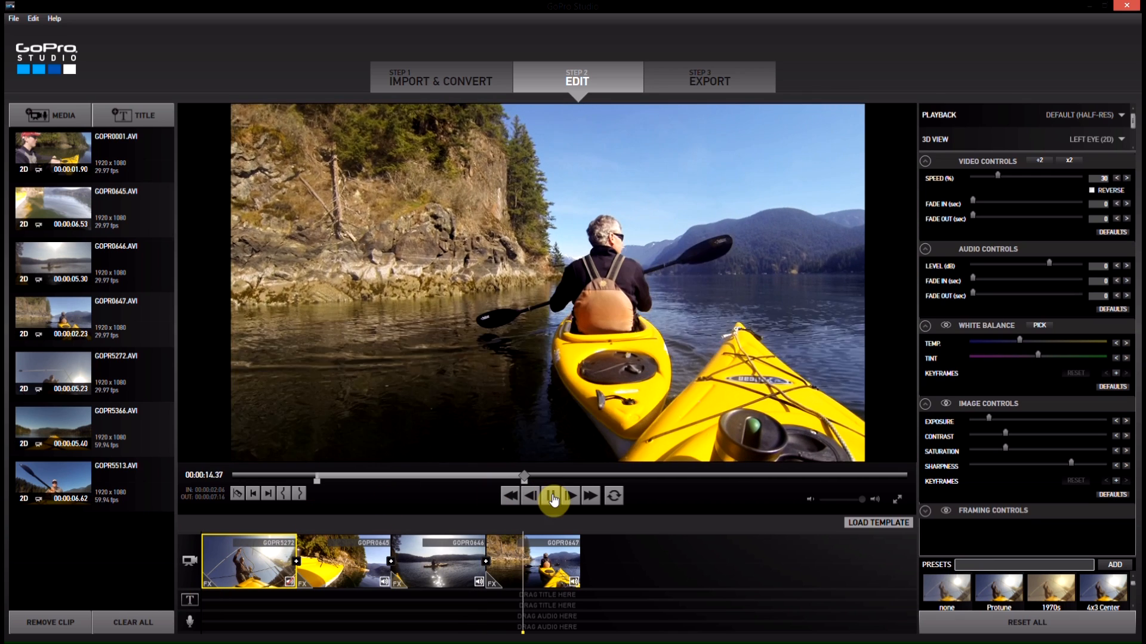
pyautogui.click(552, 495)
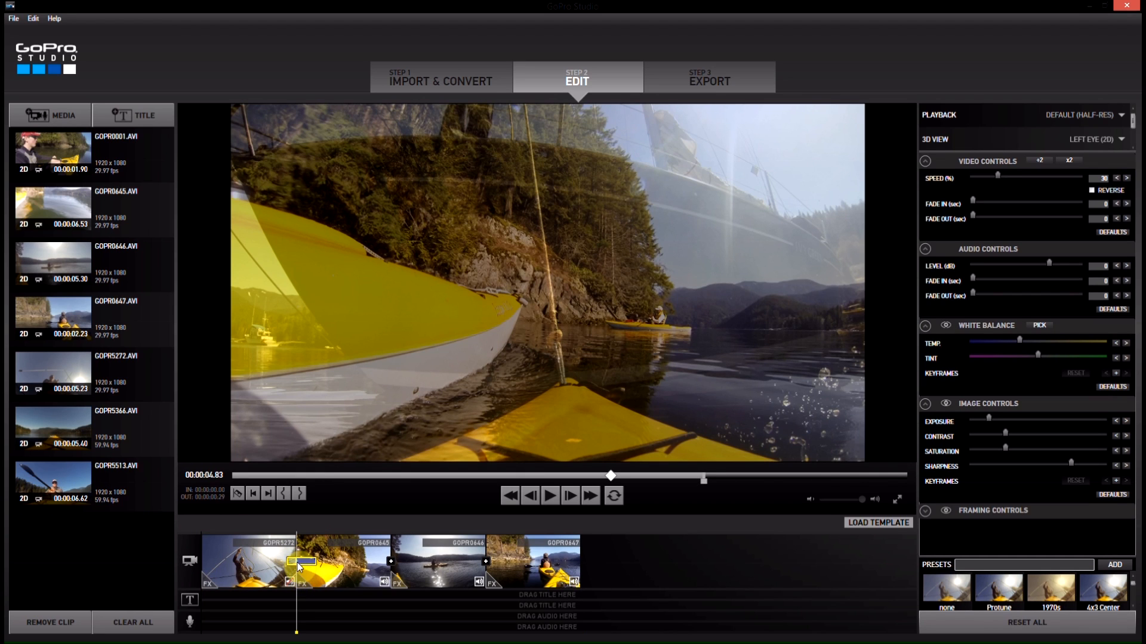
pyautogui.moveTo(291, 528)
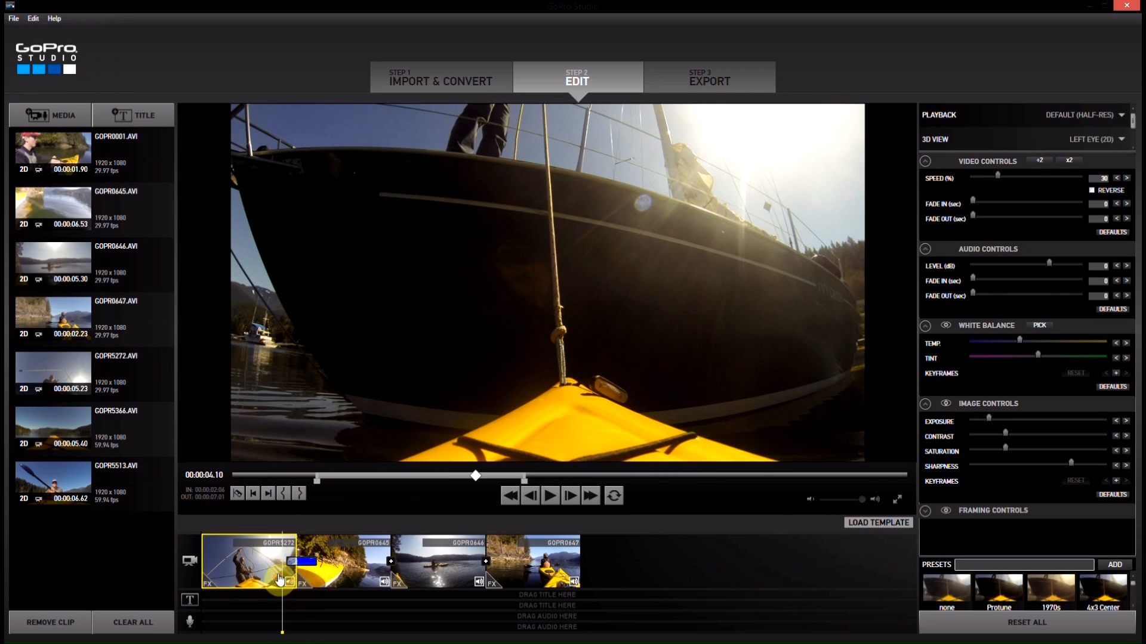
# - Preview the GOPR5272-to-GOPR0645 cross-fade, then select the third clip GOPR0646
pyautogui.click(550, 496)
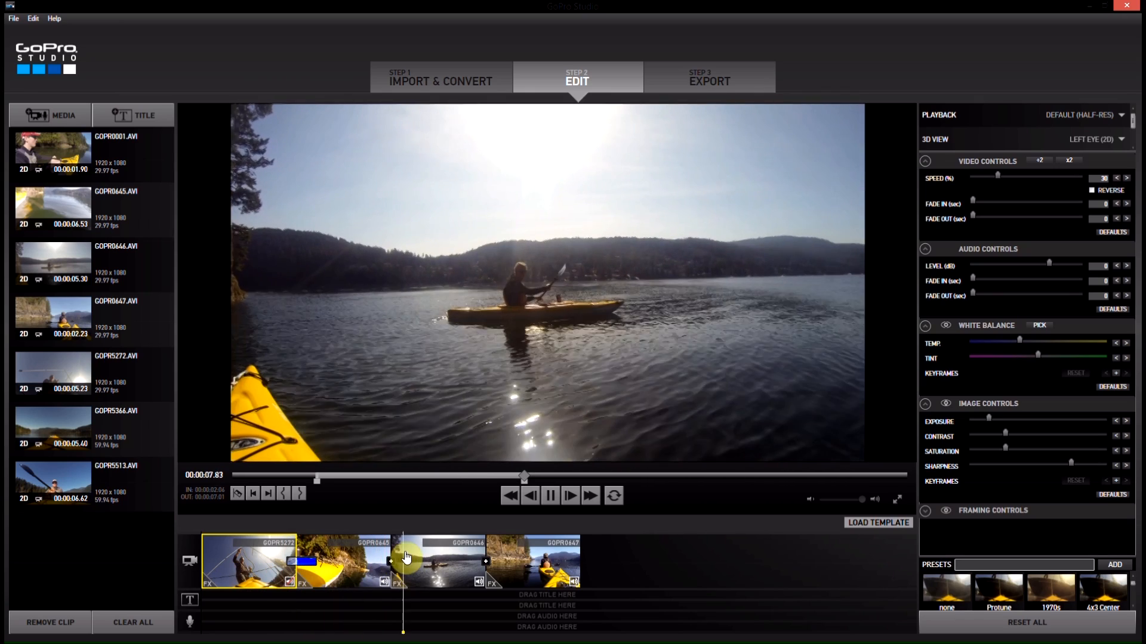
pyautogui.click(438, 560)
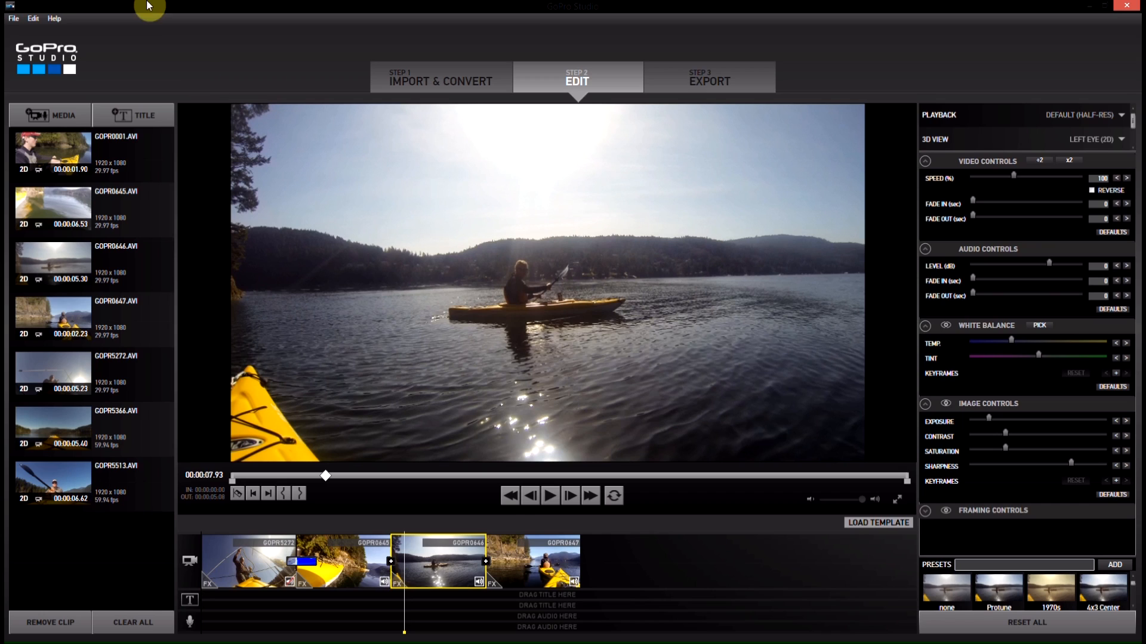
pyautogui.moveTo(136, 115)
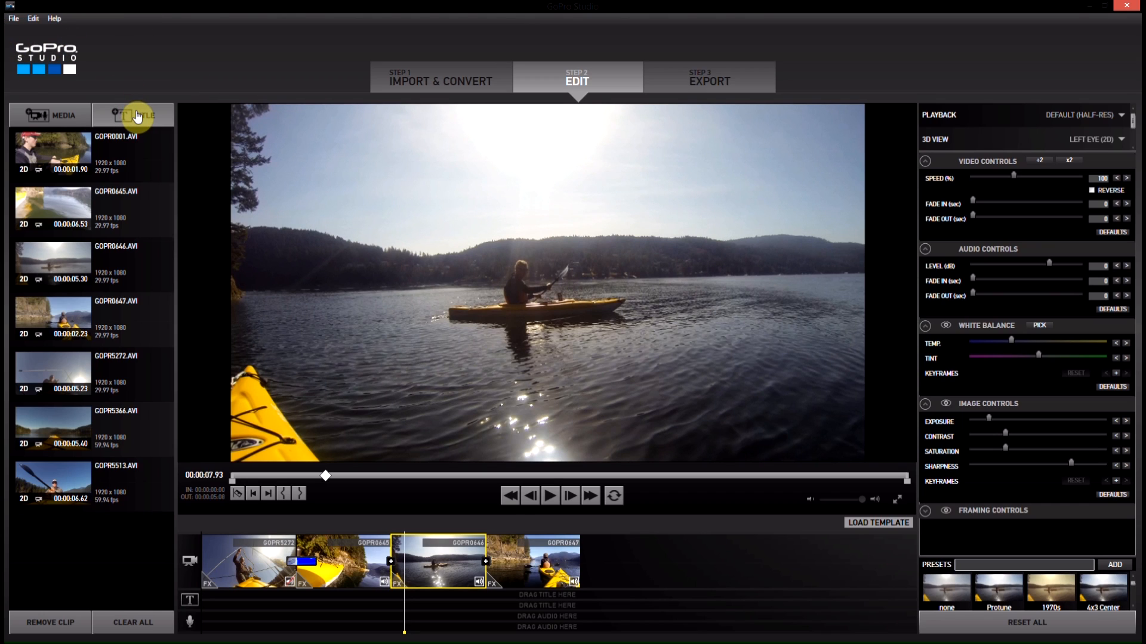
# - Create a default Title, place it on the title track, and trim it to the first clip
pyautogui.click(134, 115)
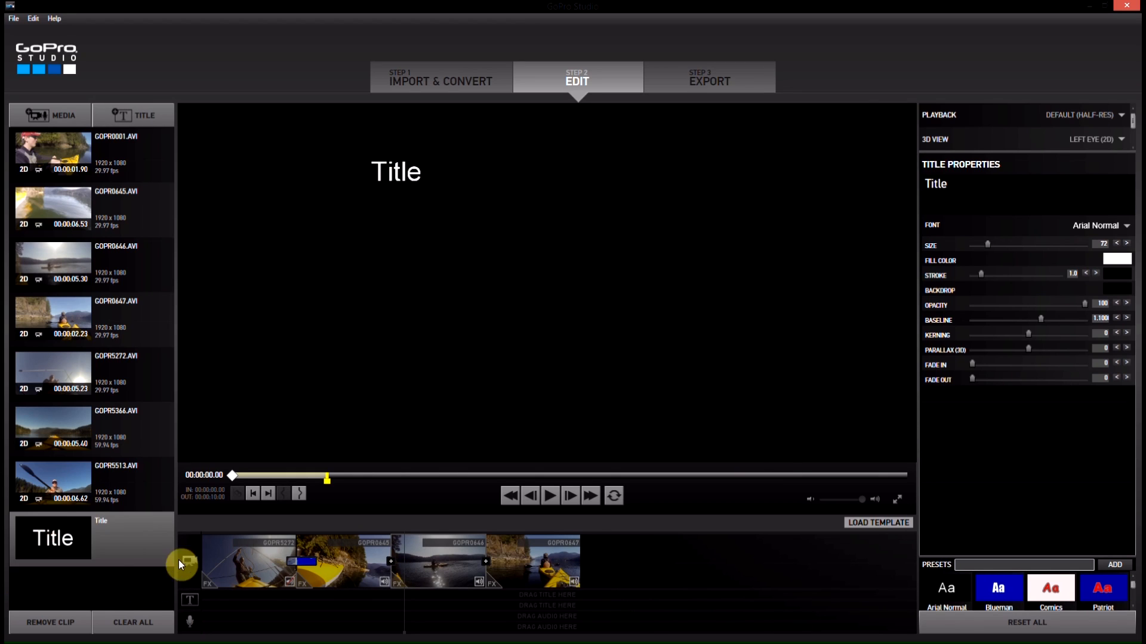
pyautogui.click(439, 561)
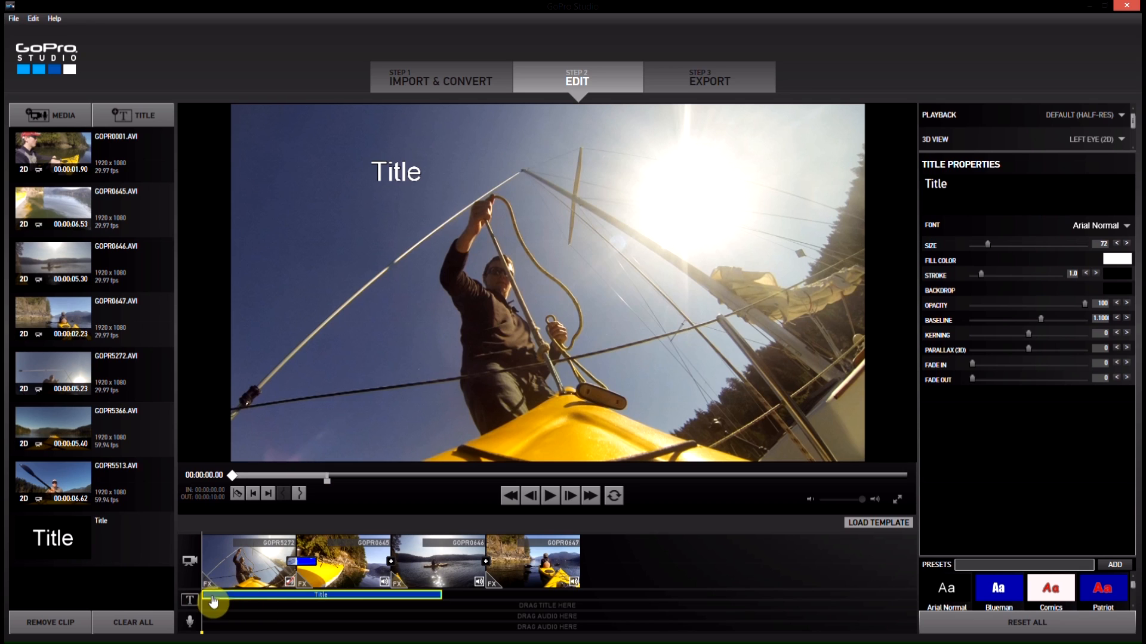
pyautogui.moveTo(240, 537)
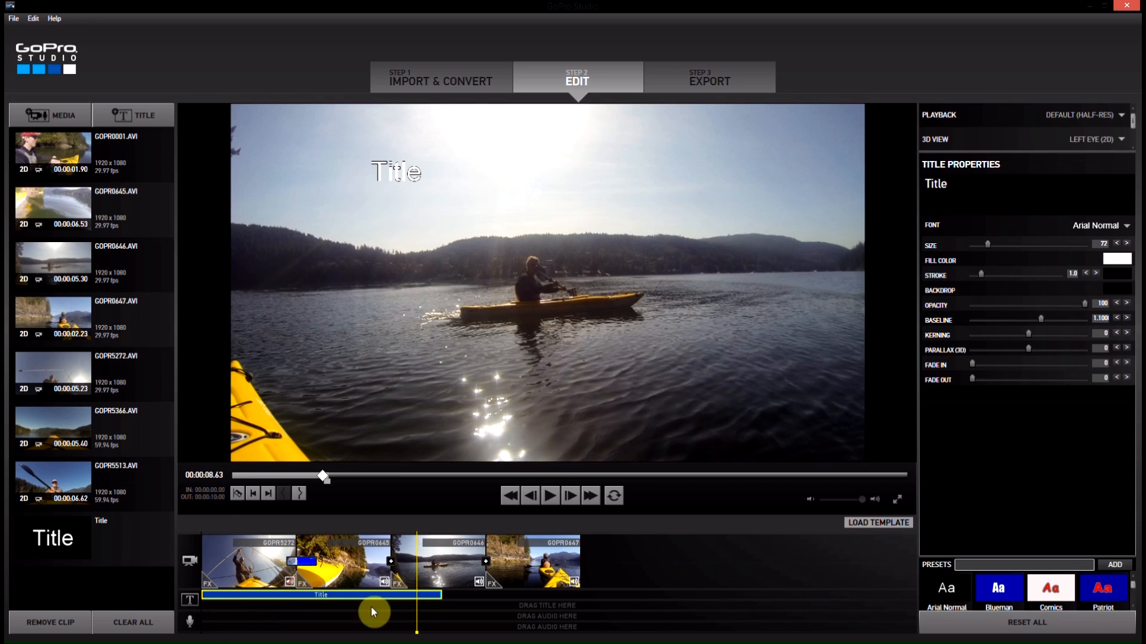
pyautogui.moveTo(223, 528)
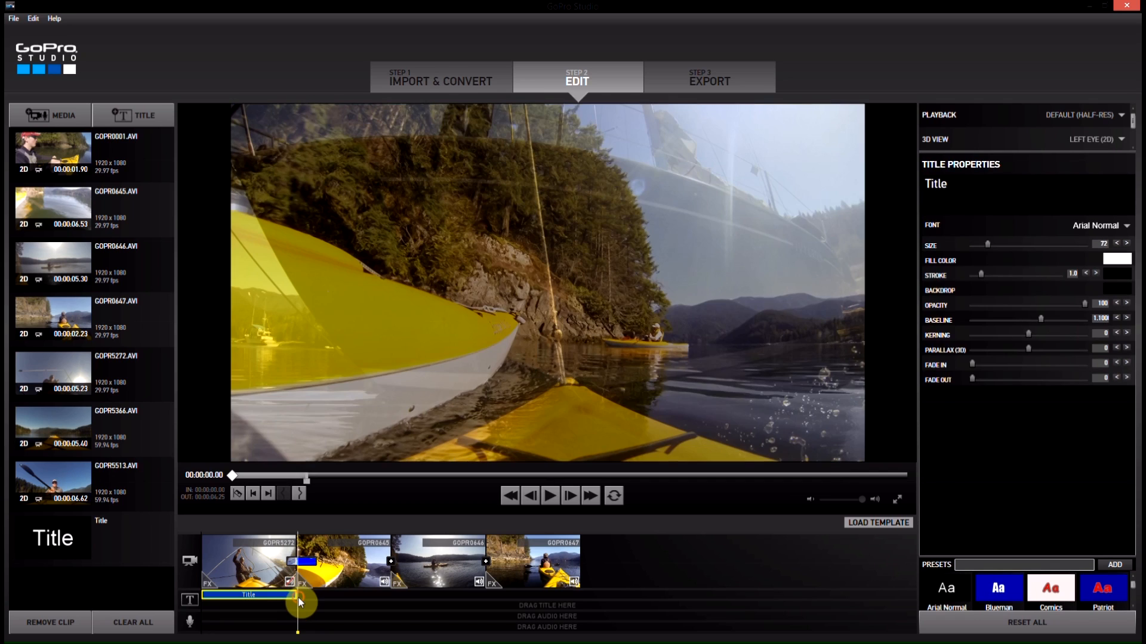
pyautogui.click(336, 563)
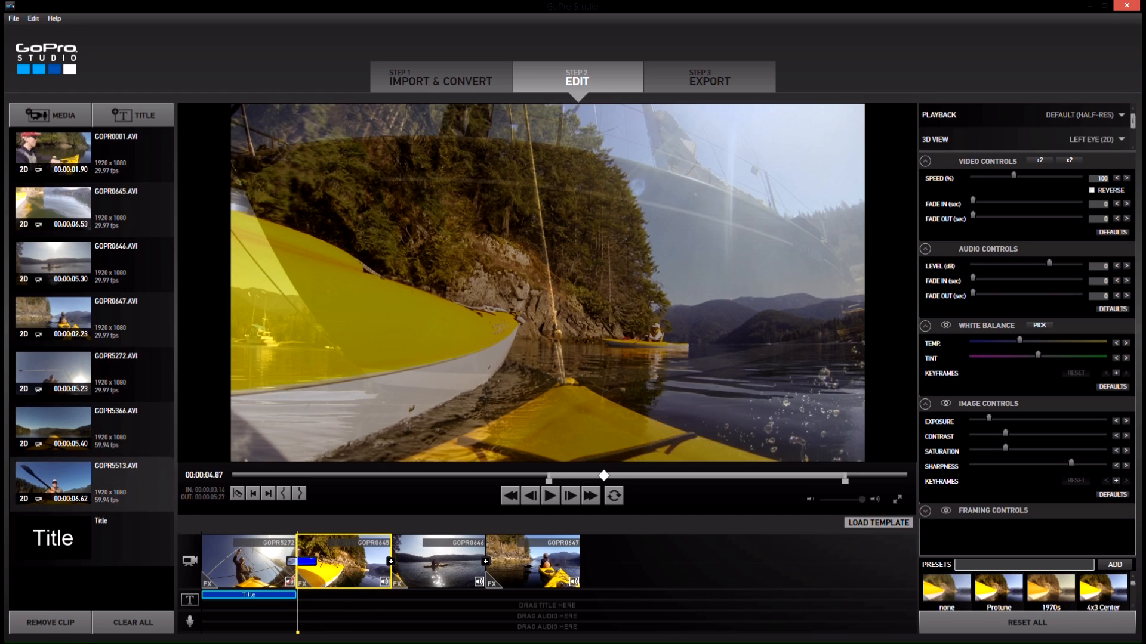
pyautogui.moveTo(45, 40)
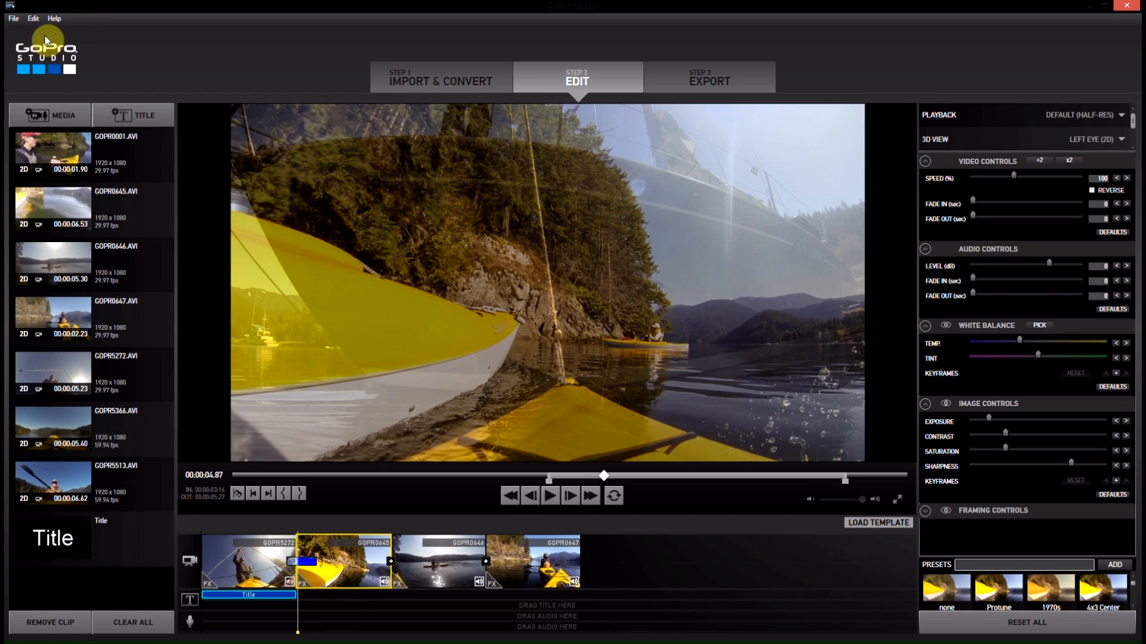
pyautogui.moveTo(187, 632)
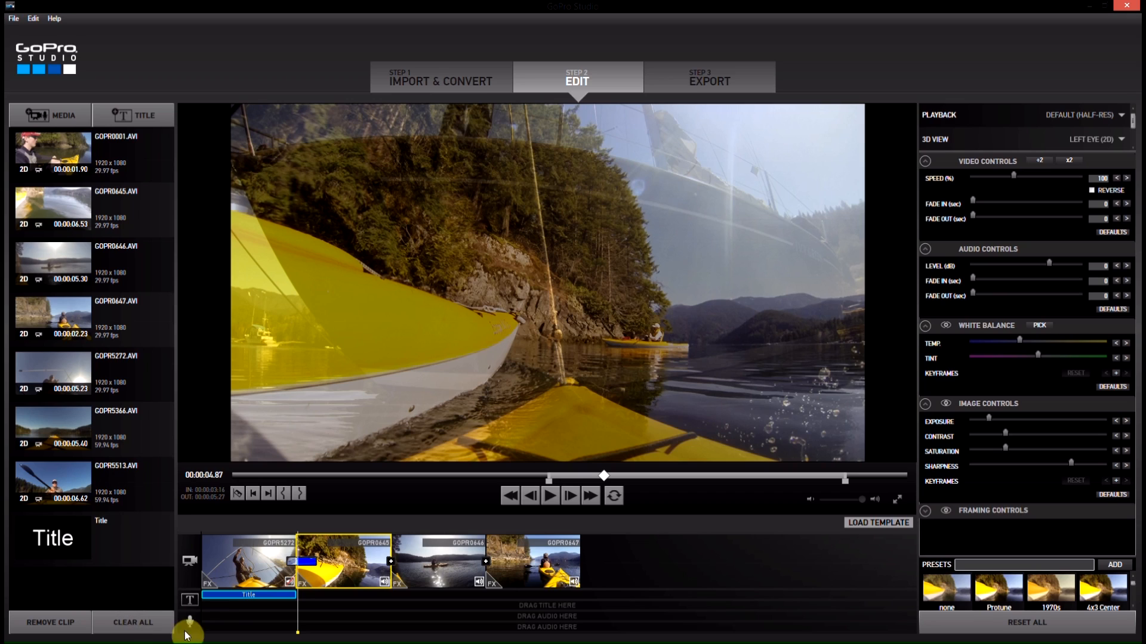
pyautogui.moveTo(582, 621)
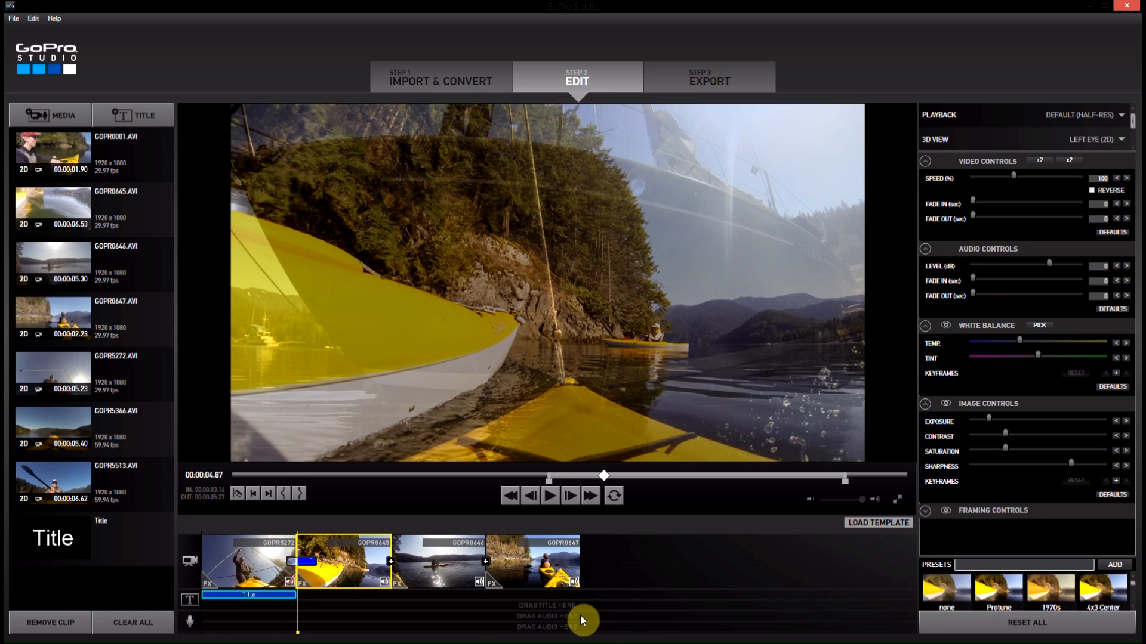
pyautogui.moveTo(569, 634)
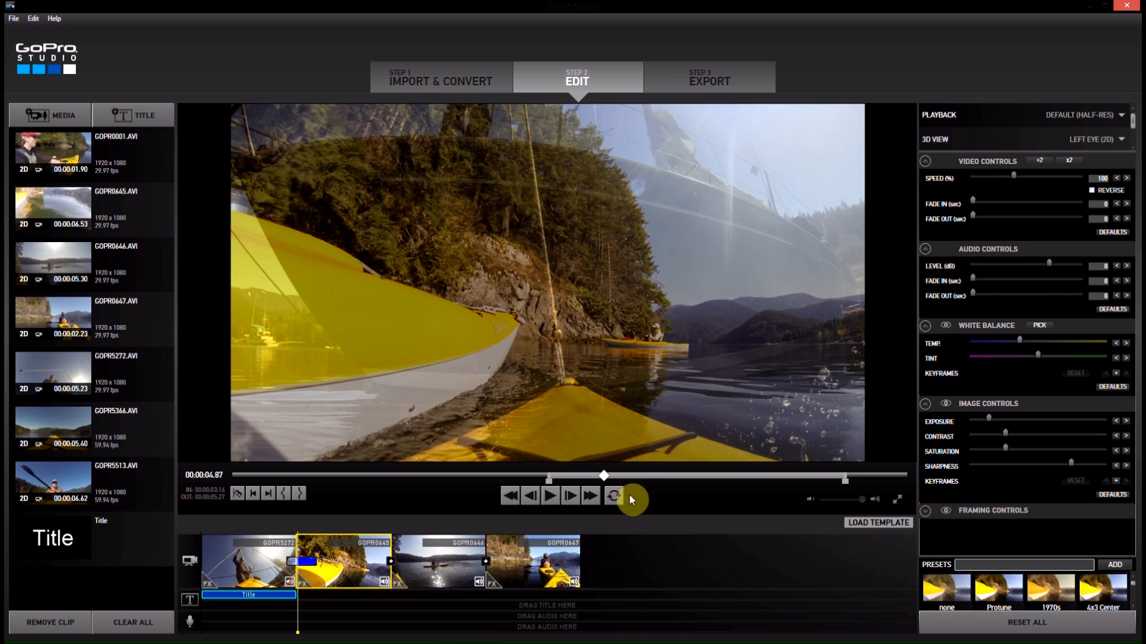
pyautogui.moveTo(364, 534)
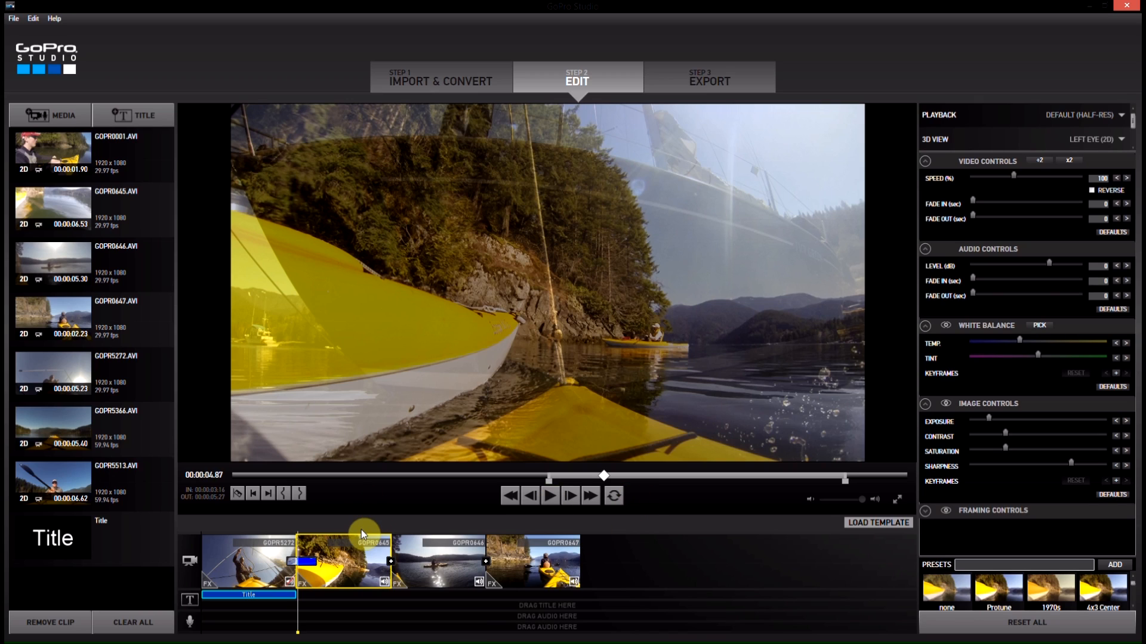
pyautogui.moveTo(460, 524)
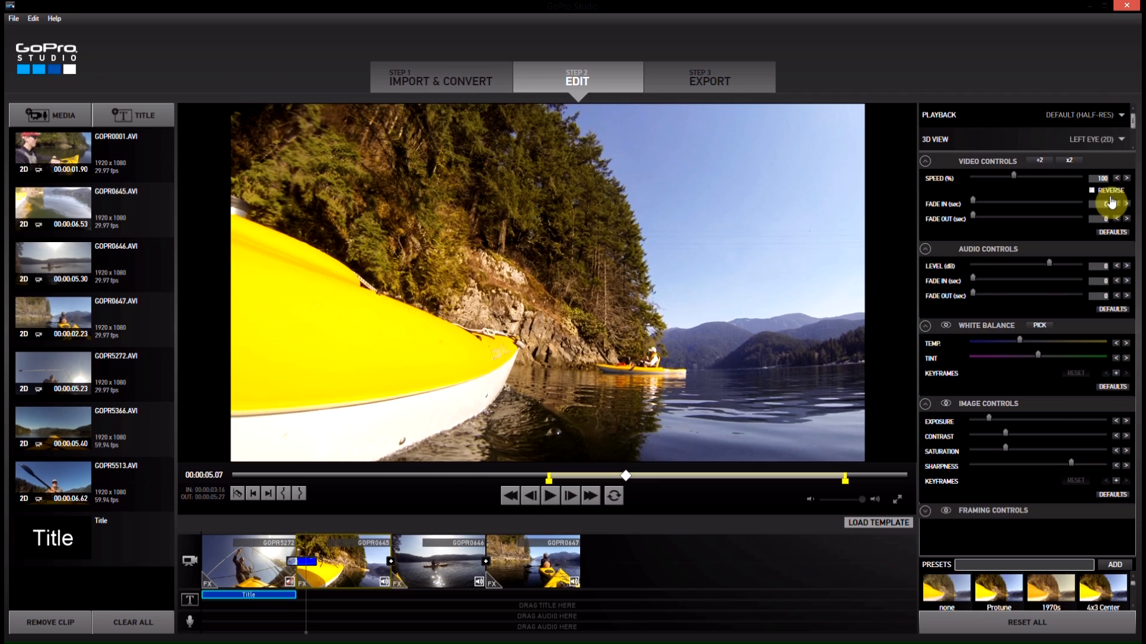
pyautogui.moveTo(972, 548)
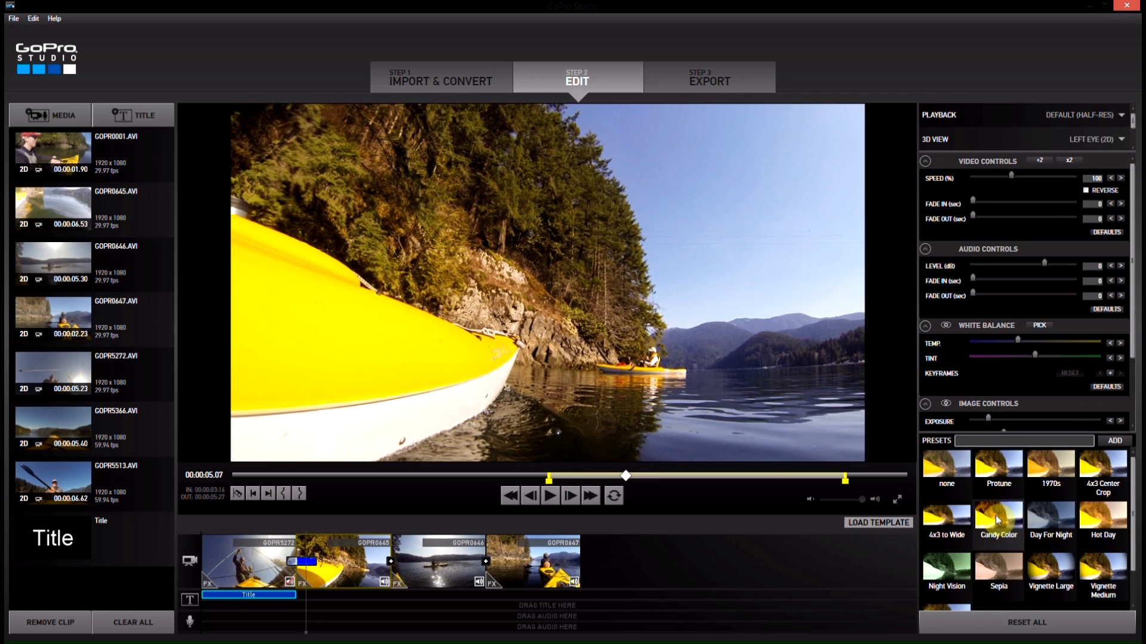
# - Preview color presets such as Protune and Day For Night on the selected clips
pyautogui.click(998, 463)
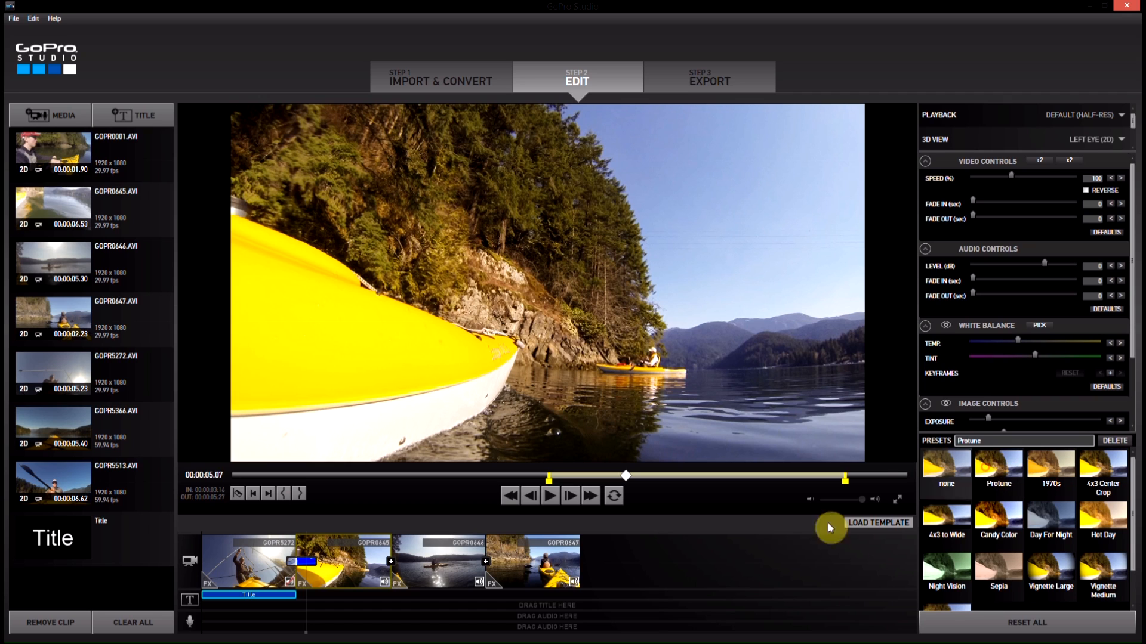
pyautogui.moveTo(240, 527)
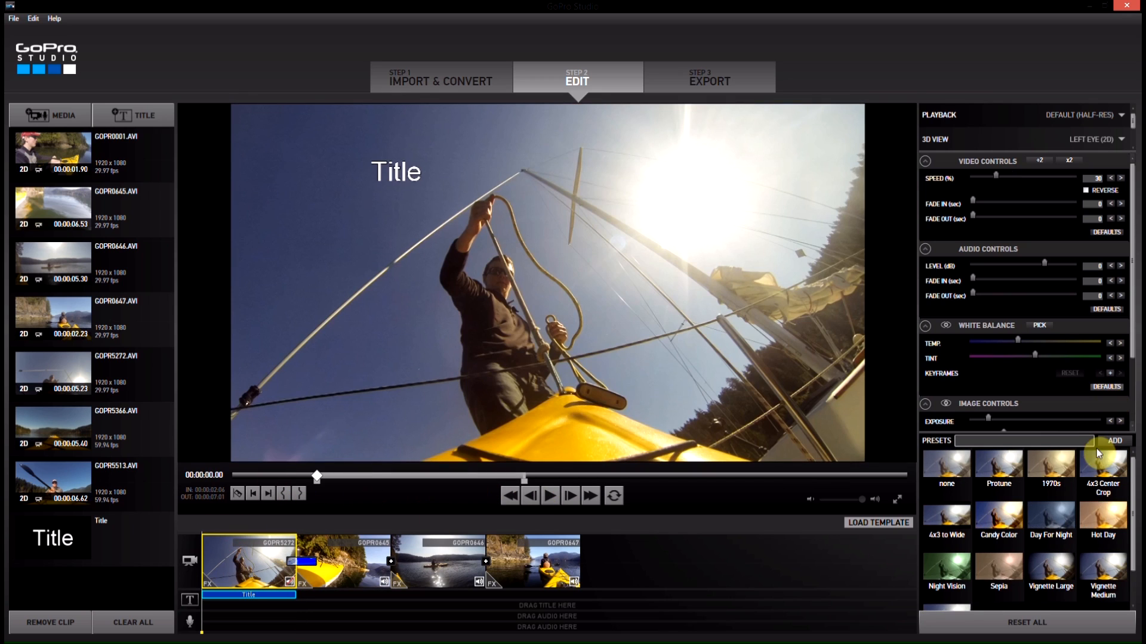
pyautogui.click(998, 467)
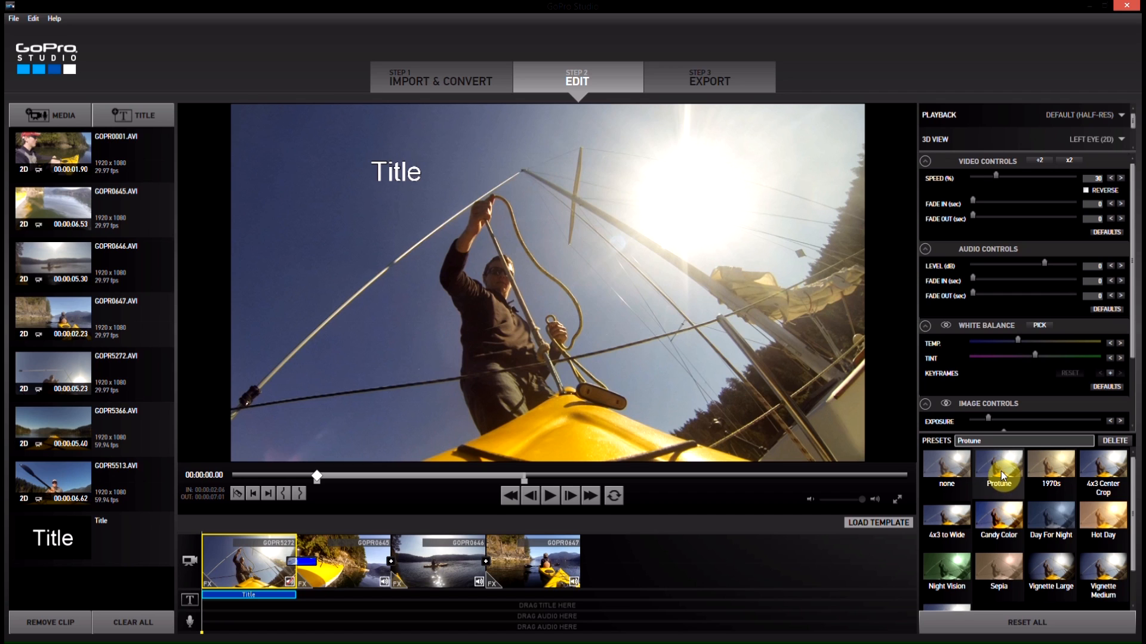
pyautogui.click(998, 520)
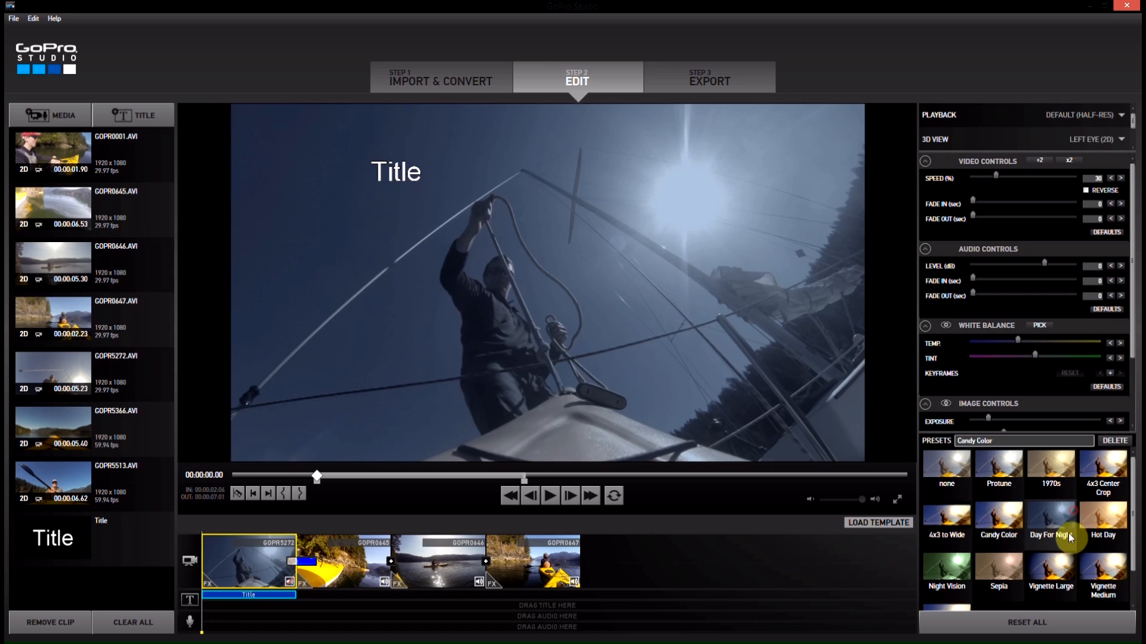
pyautogui.click(945, 469)
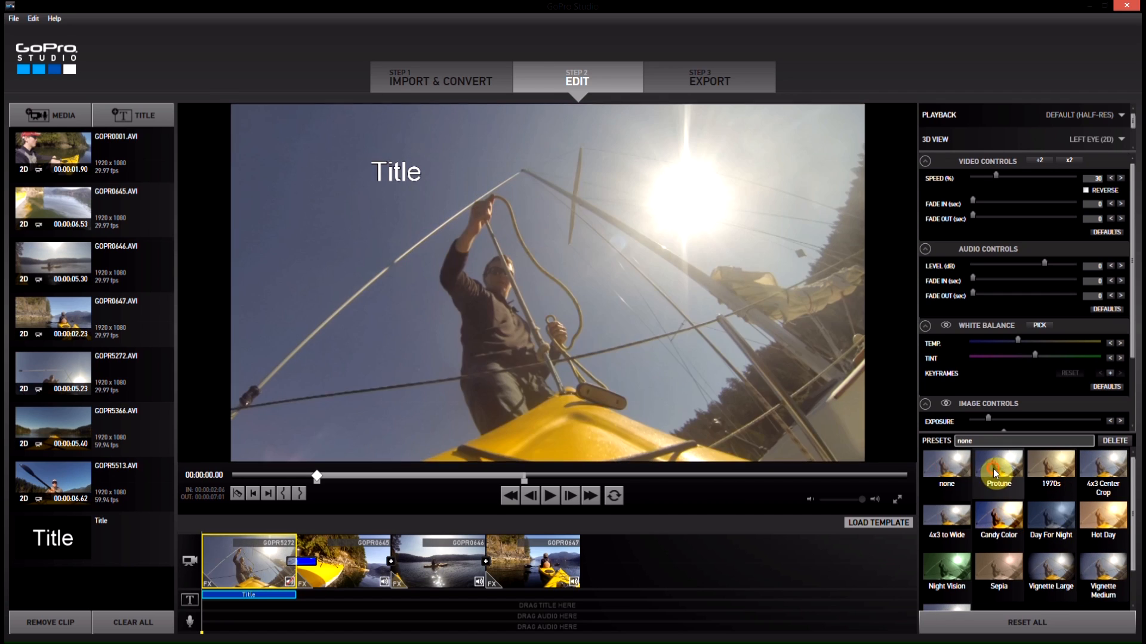
pyautogui.click(998, 471)
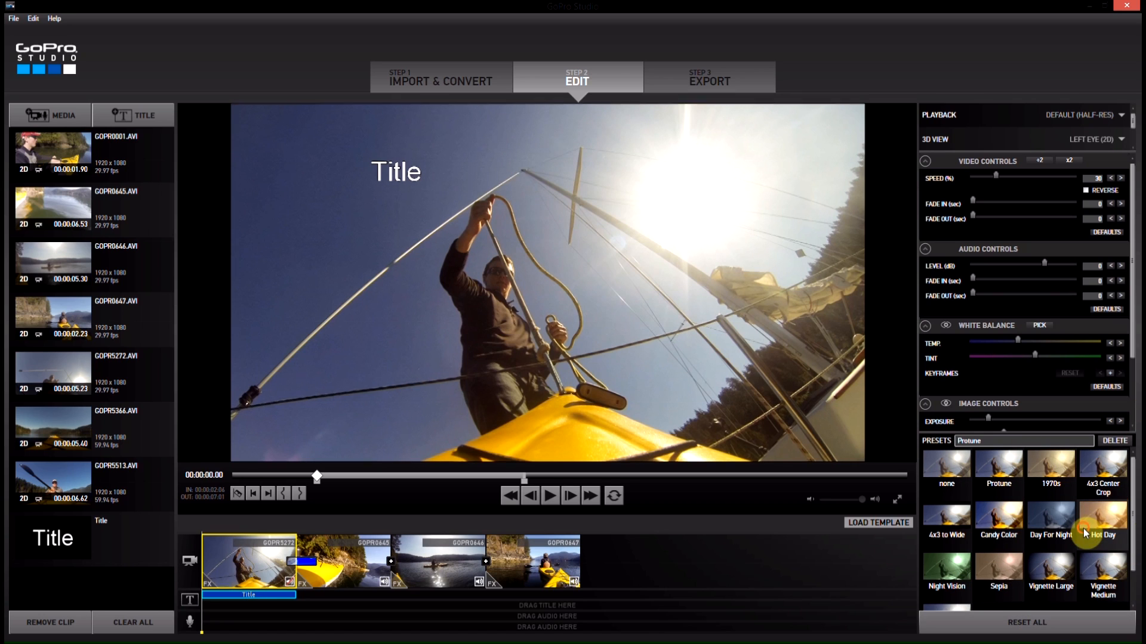
# - Apply the warm golden preset and play the movie from the start to review
pyautogui.click(1103, 523)
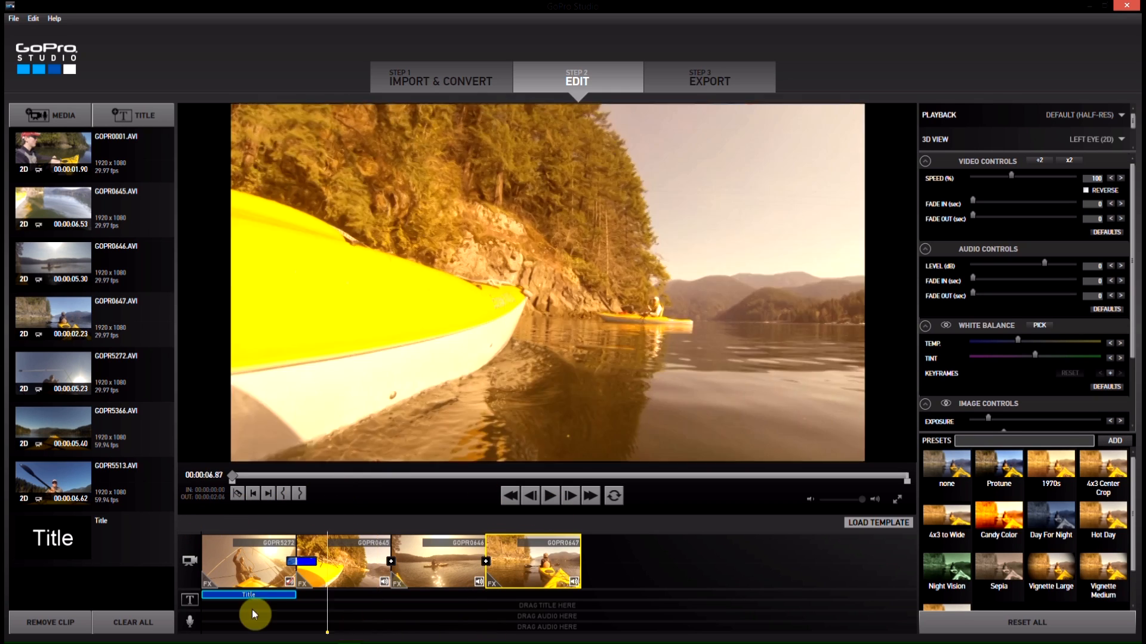
pyautogui.click(550, 495)
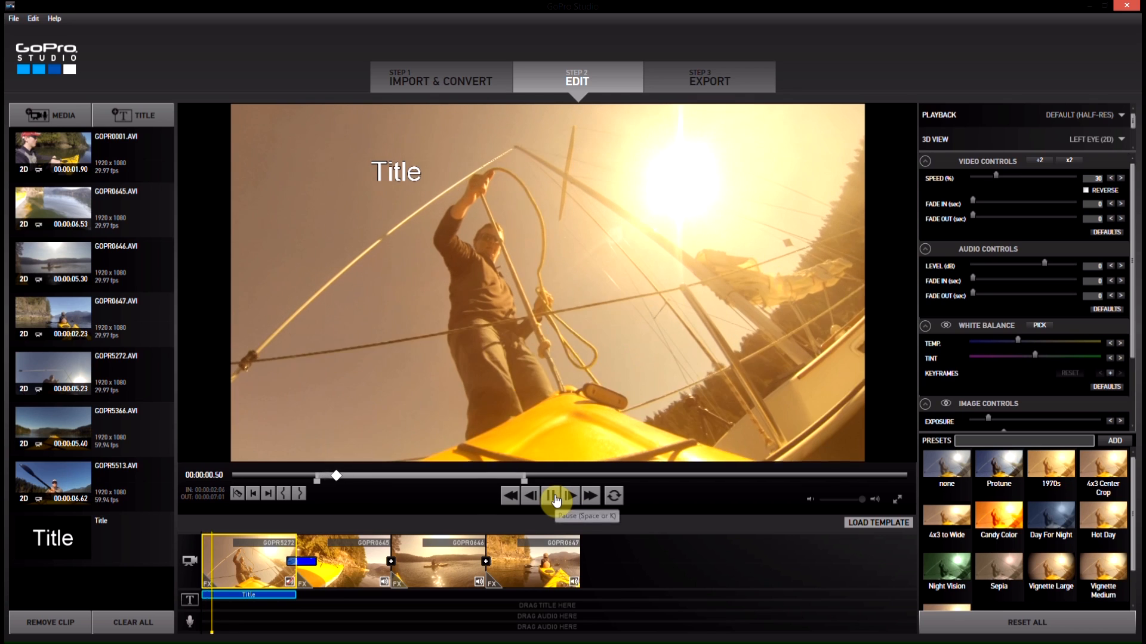
pyautogui.click(553, 495)
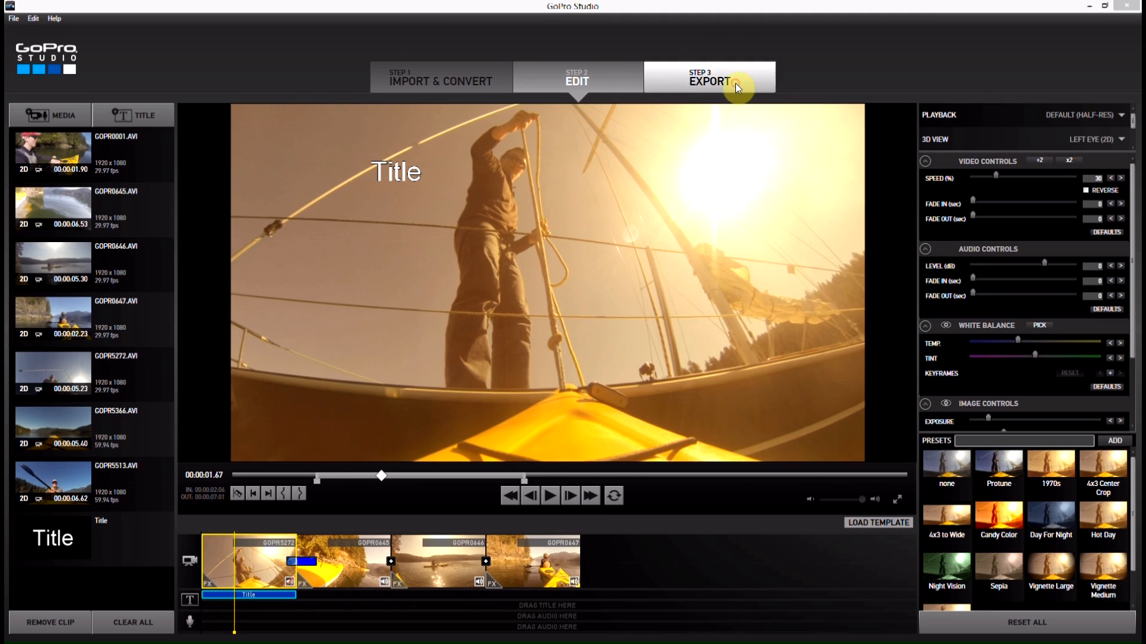
# - Compare the YouTube, Mobile, HD 1080p, Archive and Custom export presets, then keep YouTube (1080p H.264 MP4)
pyautogui.click(708, 80)
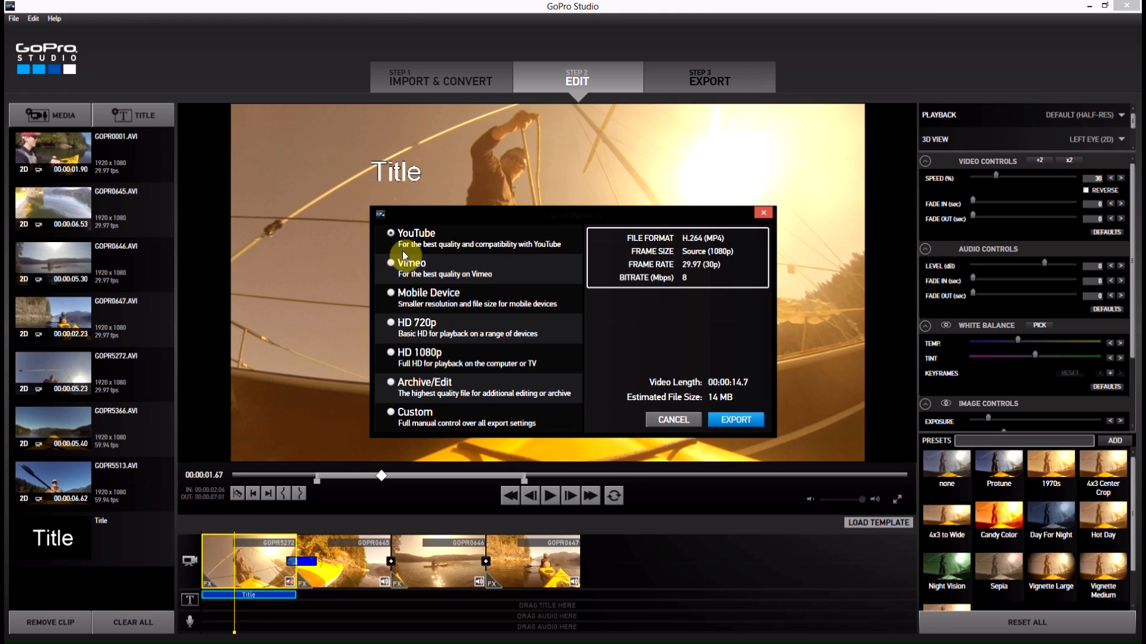
pyautogui.moveTo(511, 257)
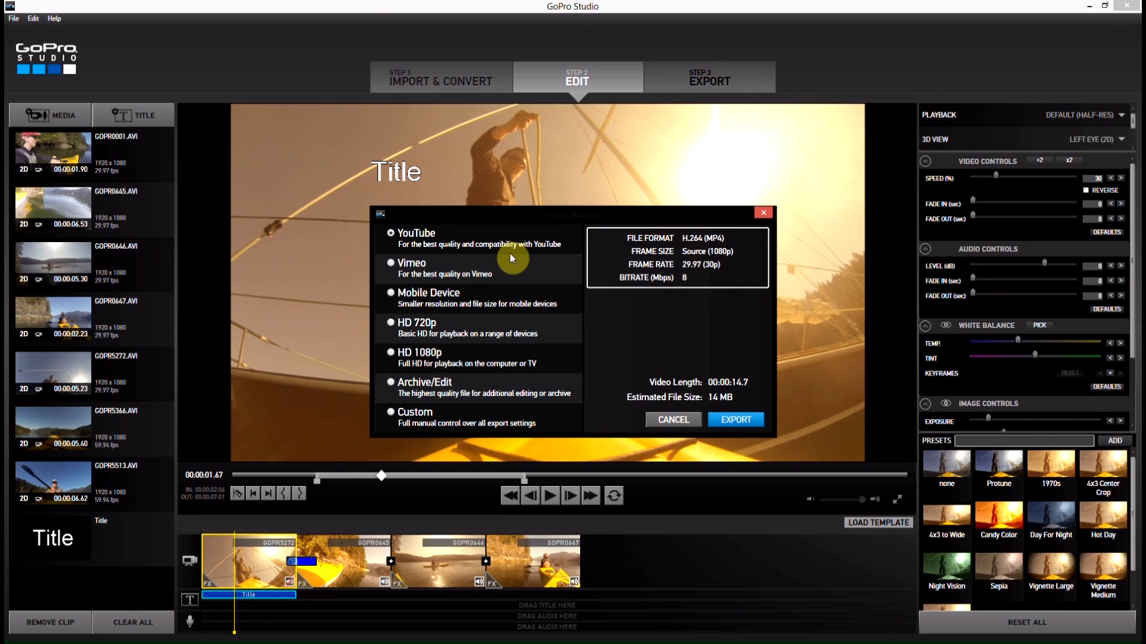
pyautogui.moveTo(413, 245)
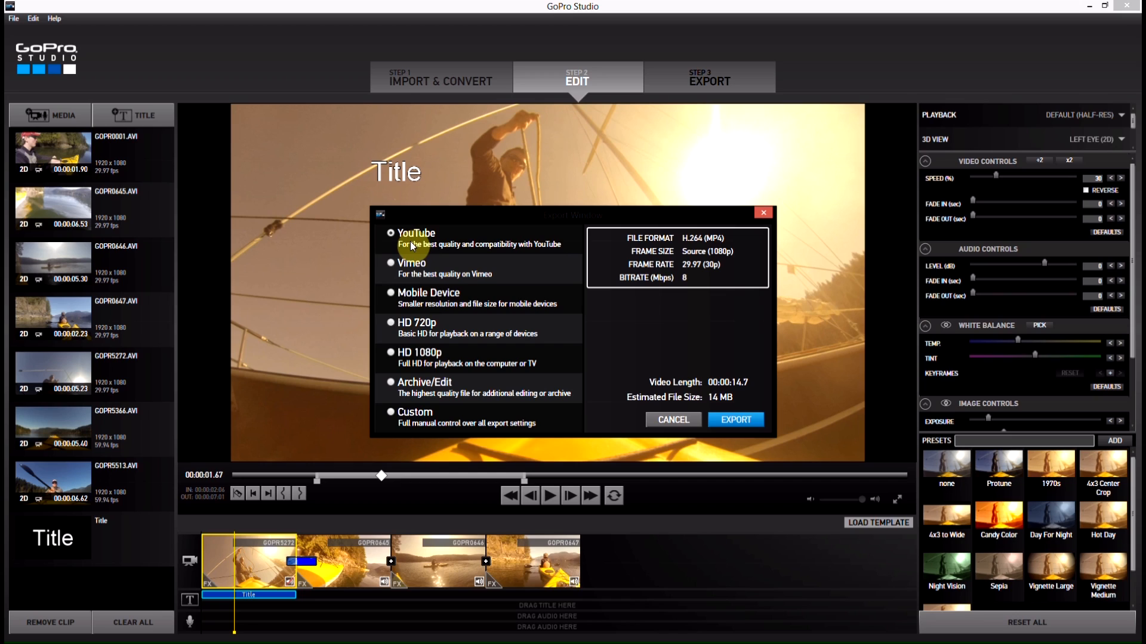
pyautogui.click(391, 263)
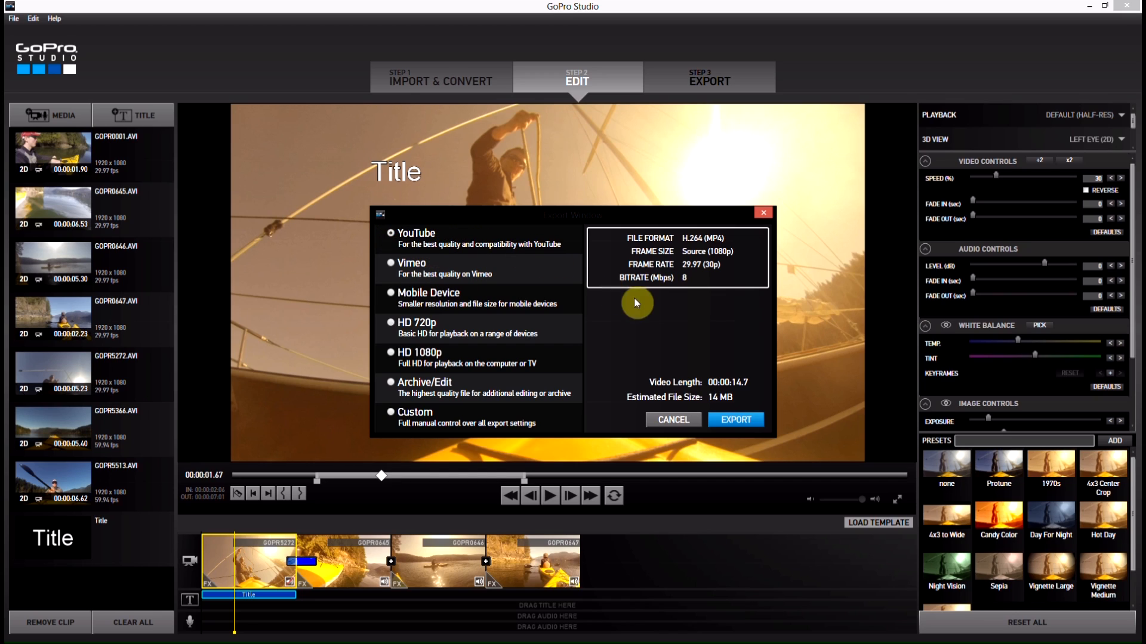
pyautogui.moveTo(671, 283)
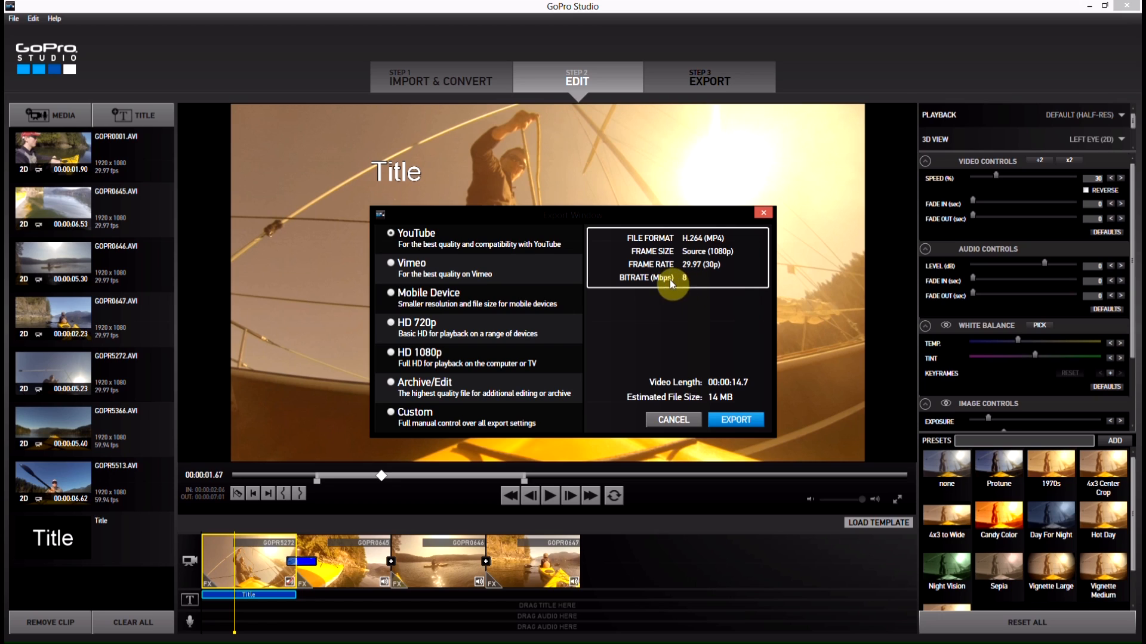
pyautogui.moveTo(400, 272)
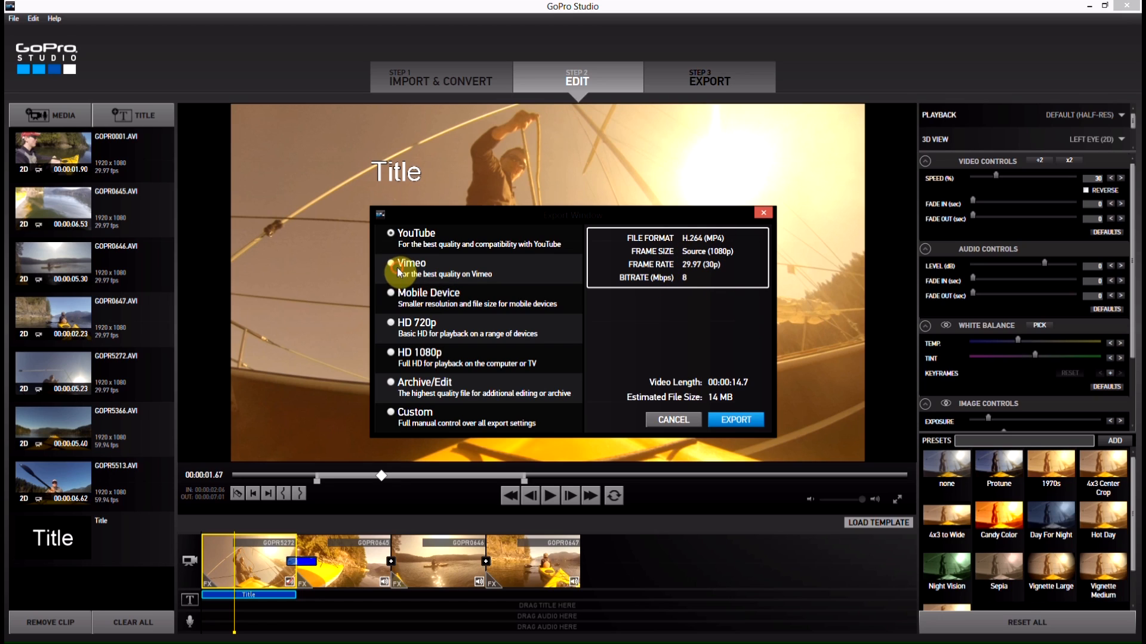
pyautogui.click(391, 293)
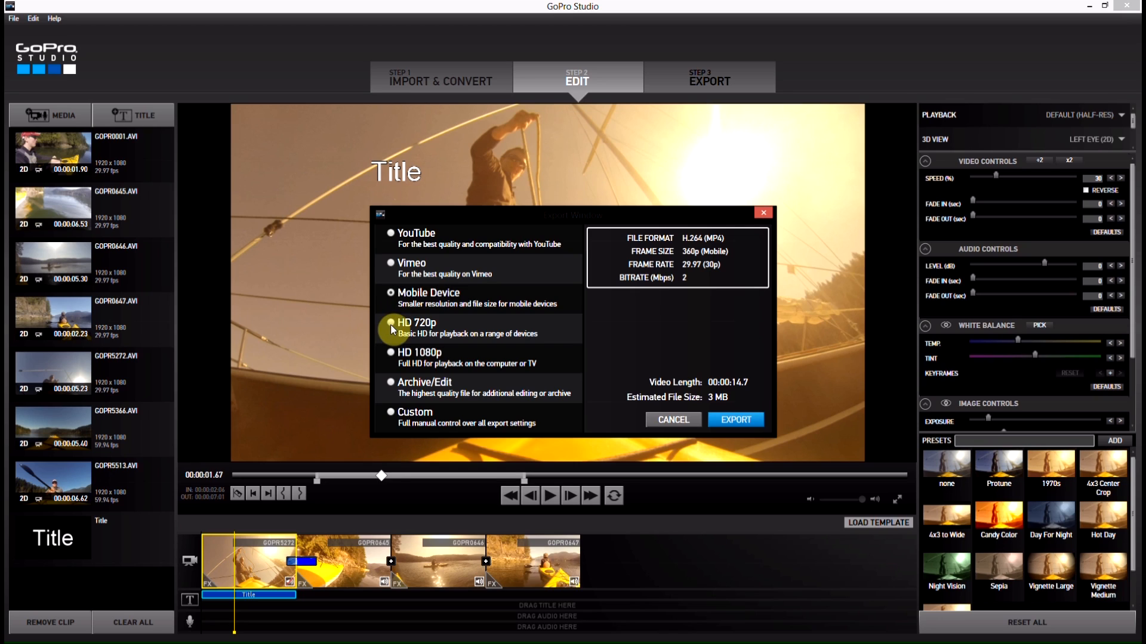
pyautogui.click(391, 352)
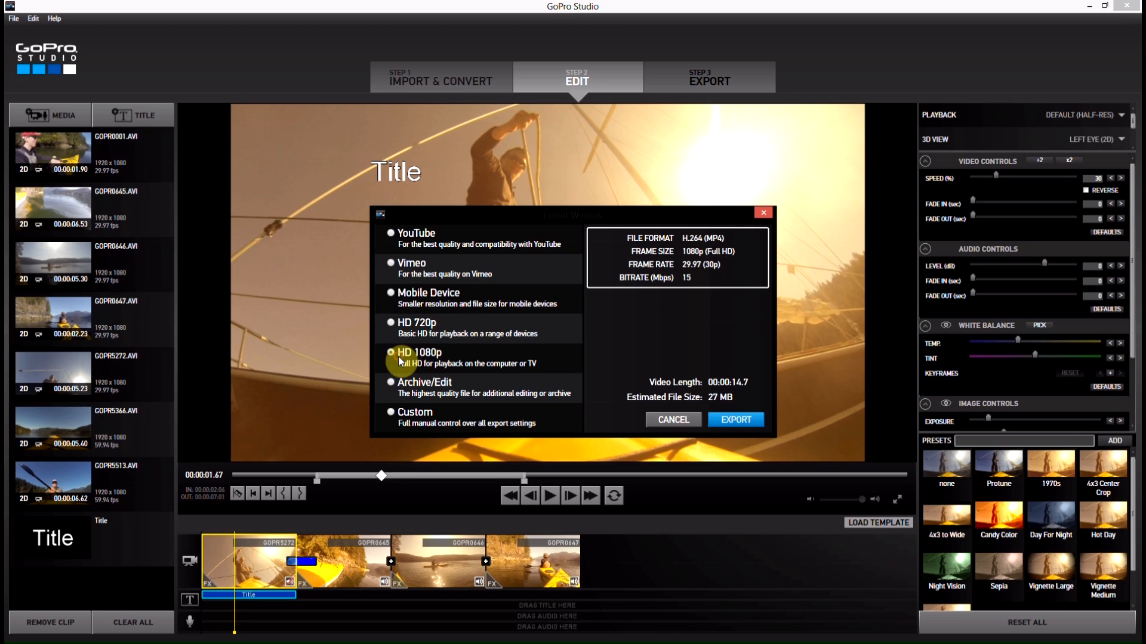
pyautogui.click(390, 382)
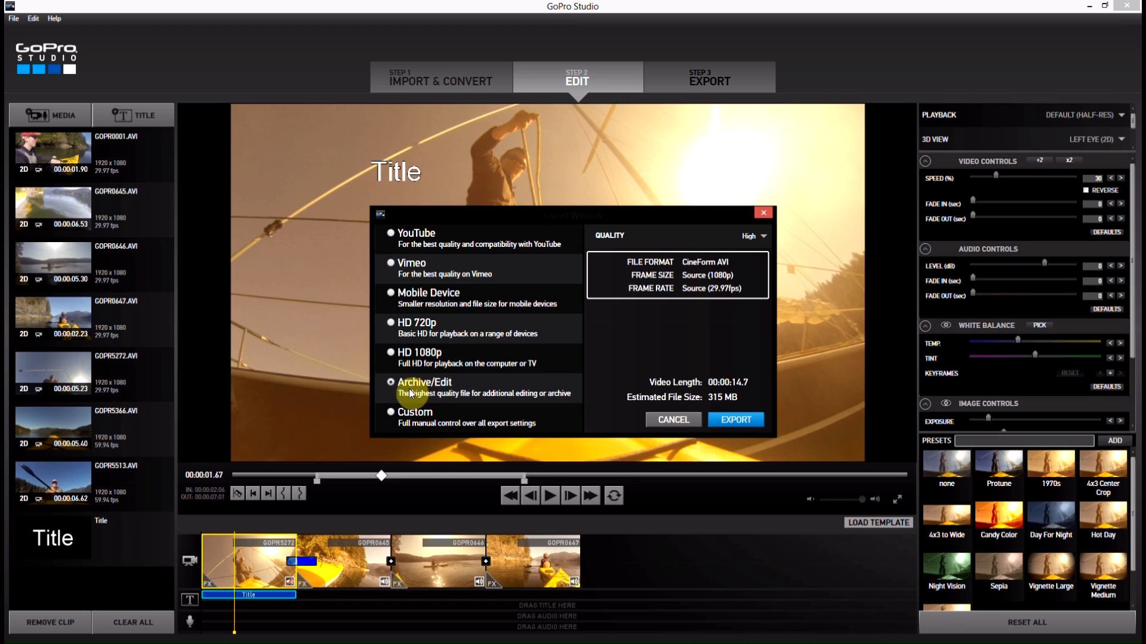
pyautogui.moveTo(430, 424)
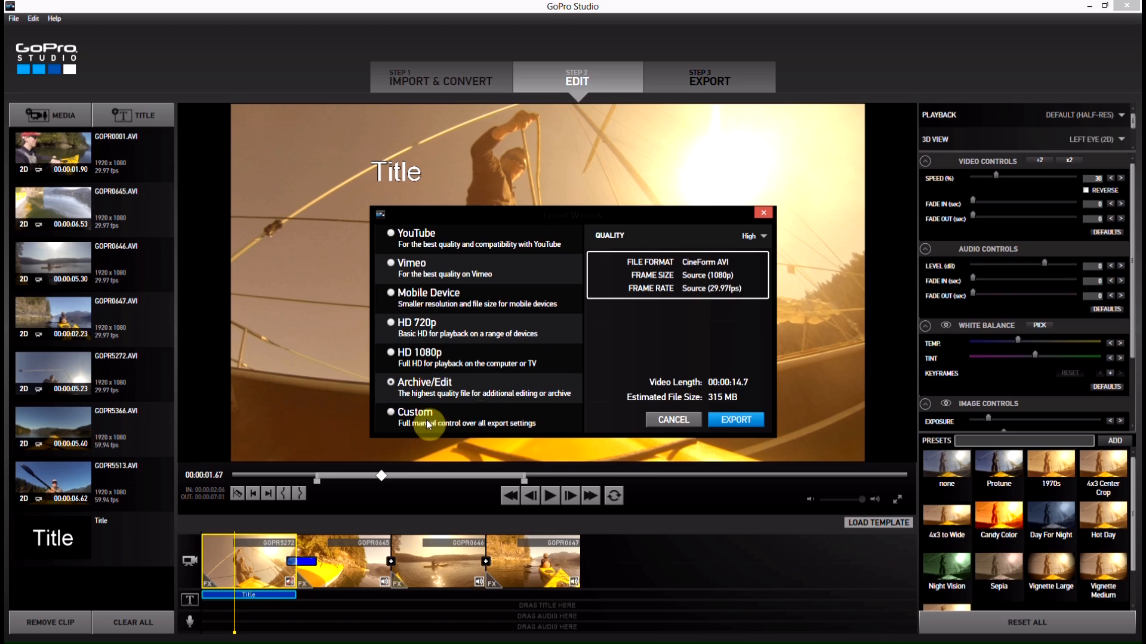
pyautogui.click(391, 412)
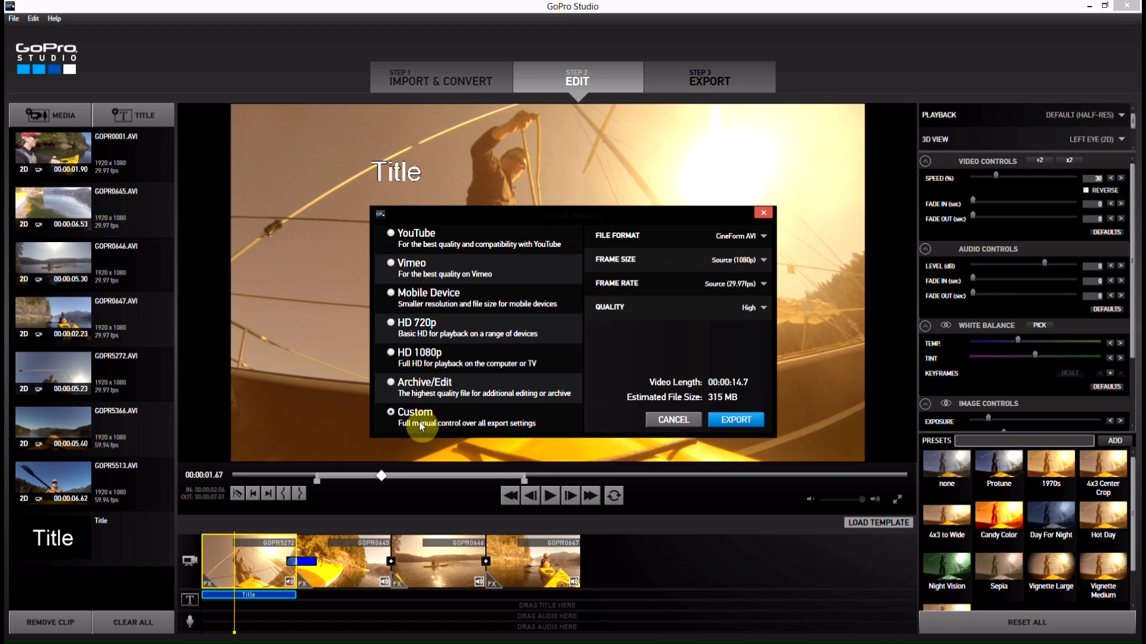
pyautogui.click(740, 235)
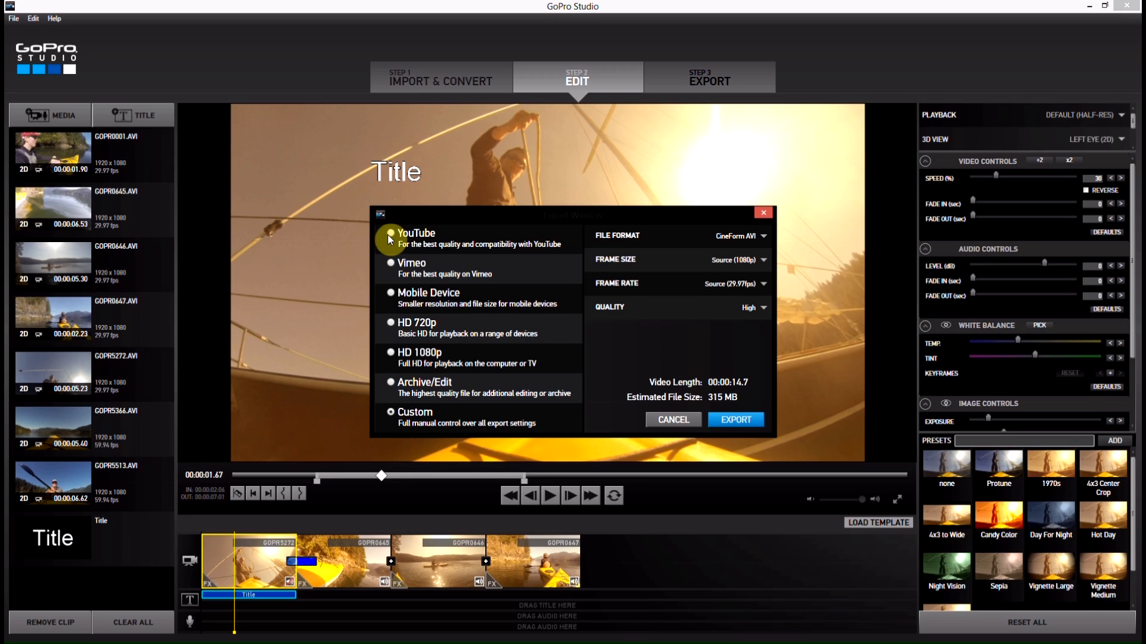
pyautogui.click(391, 234)
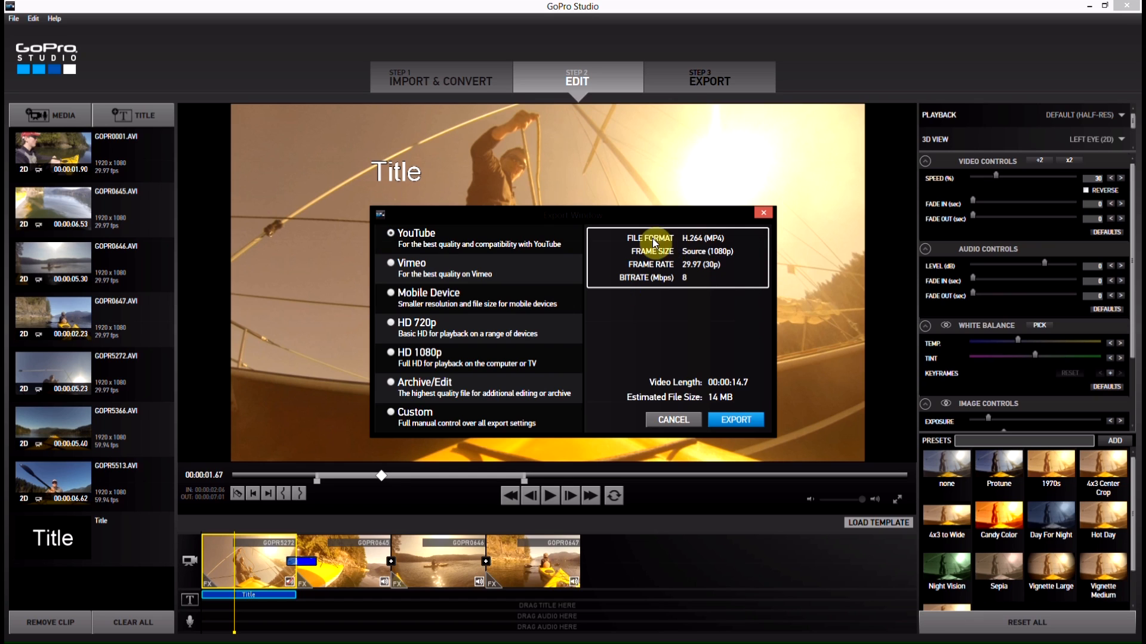
pyautogui.moveTo(734, 420)
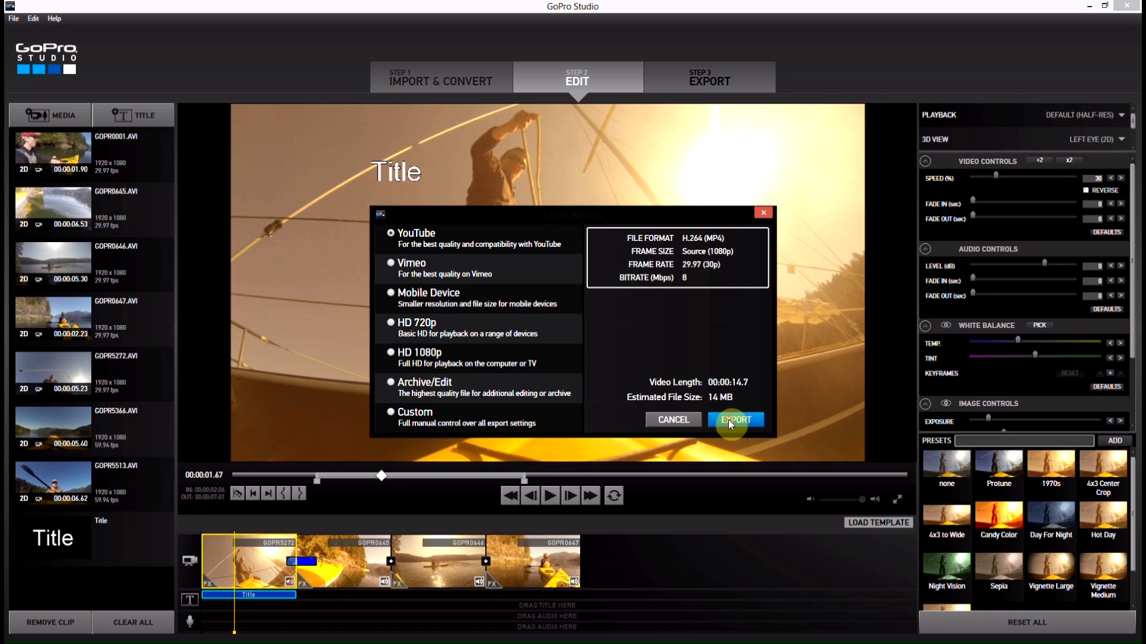
# - Export the movie as 'Kayak' to the Desktop and start the export
pyautogui.click(735, 419)
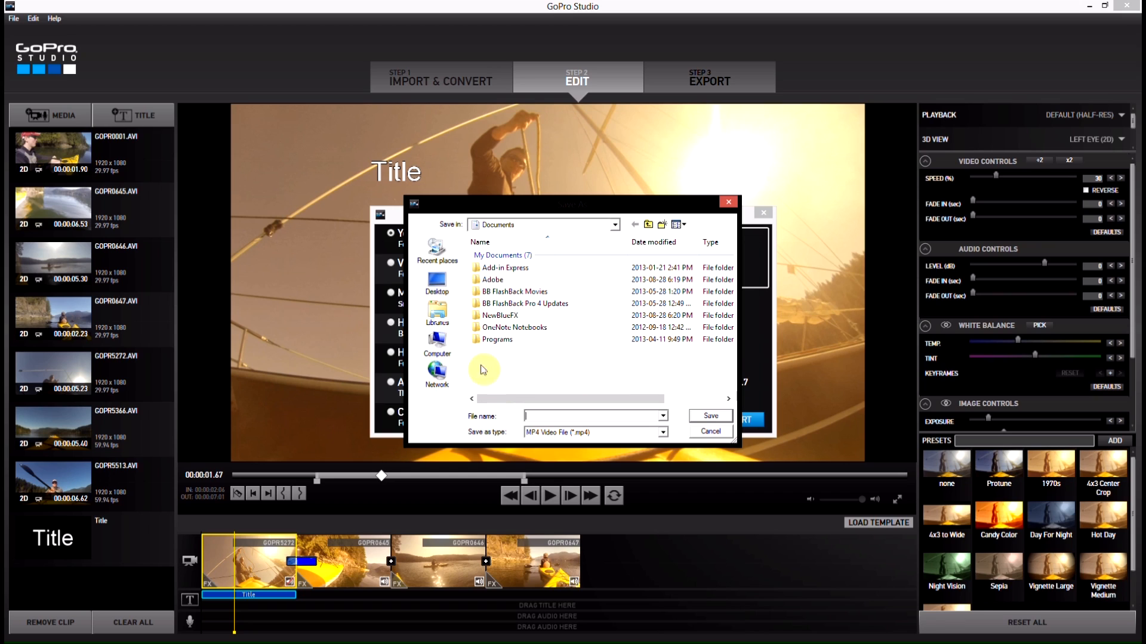
pyautogui.click(527, 303)
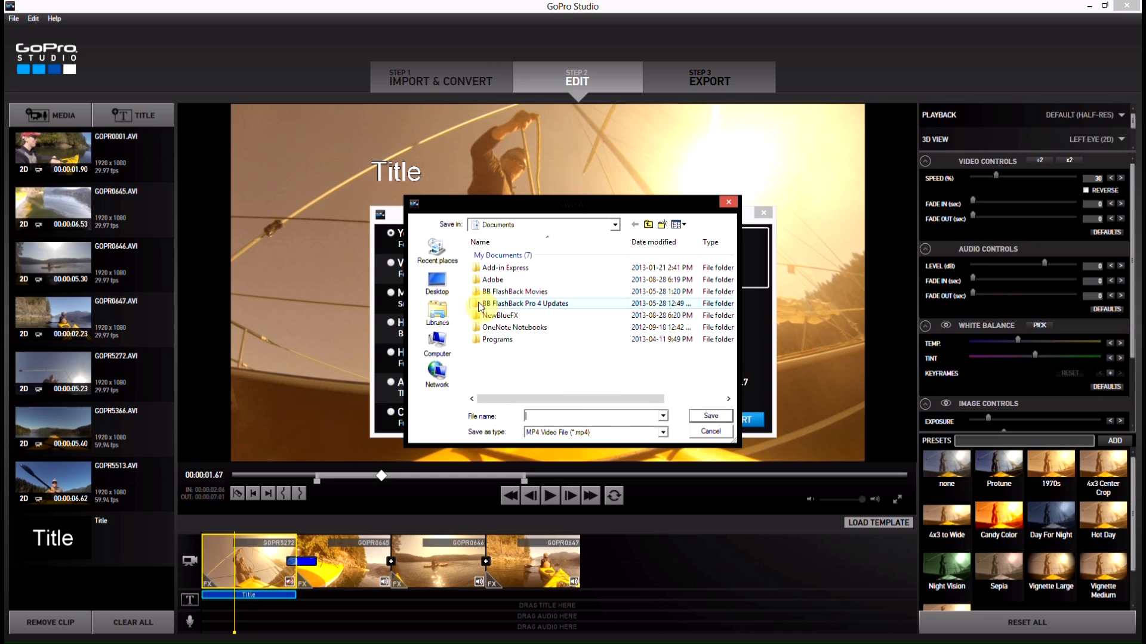
pyautogui.click(436, 285)
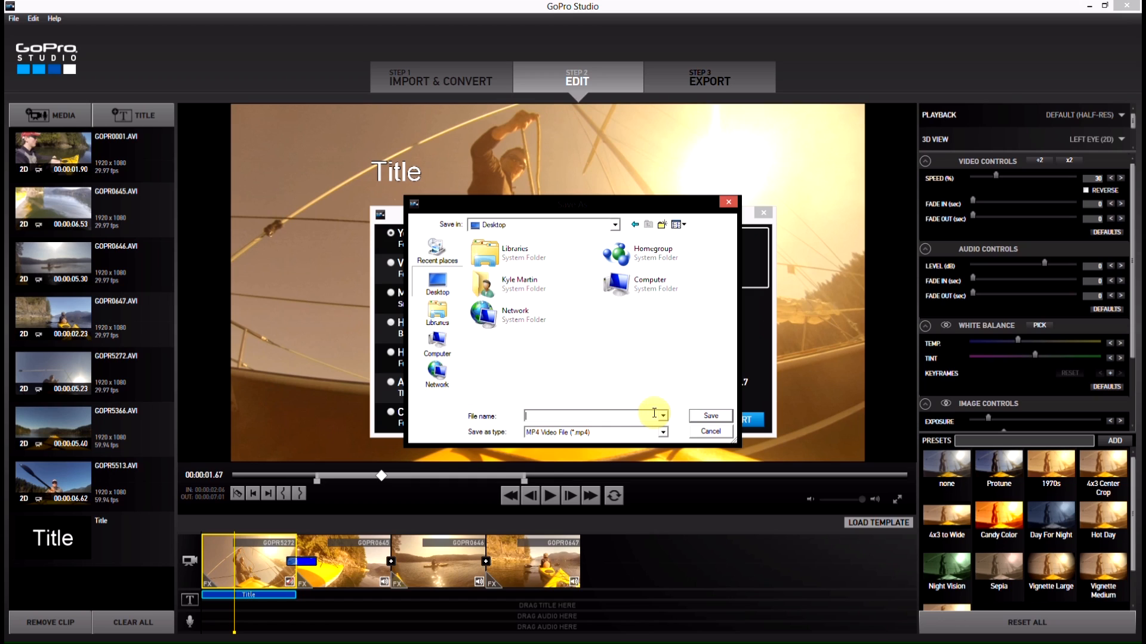
pyautogui.write('Kayak')
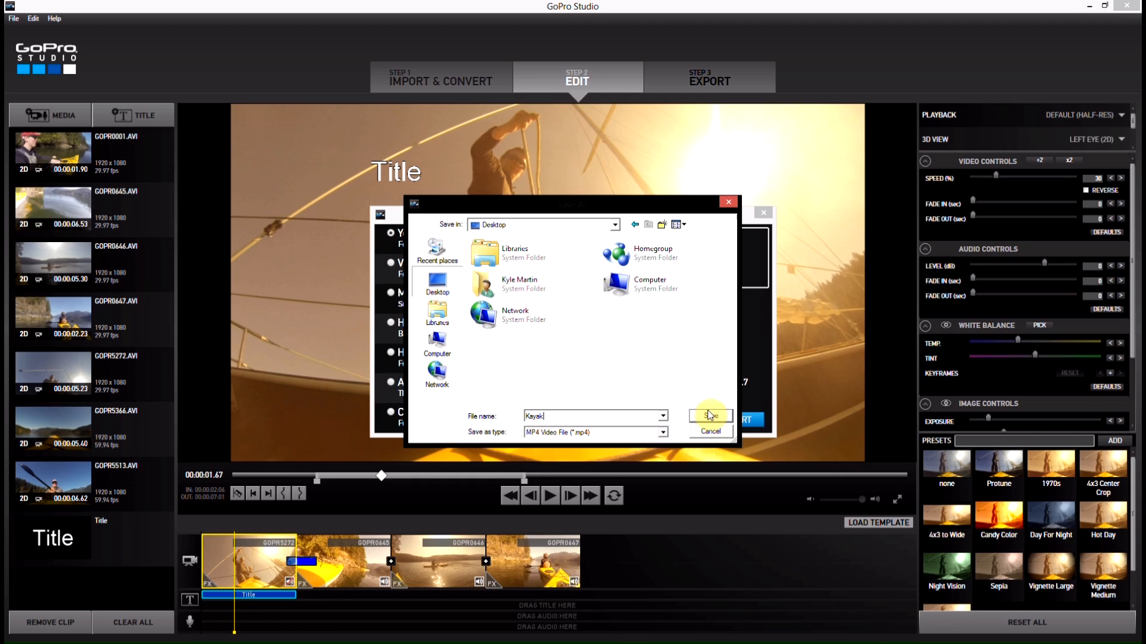
pyautogui.click(708, 416)
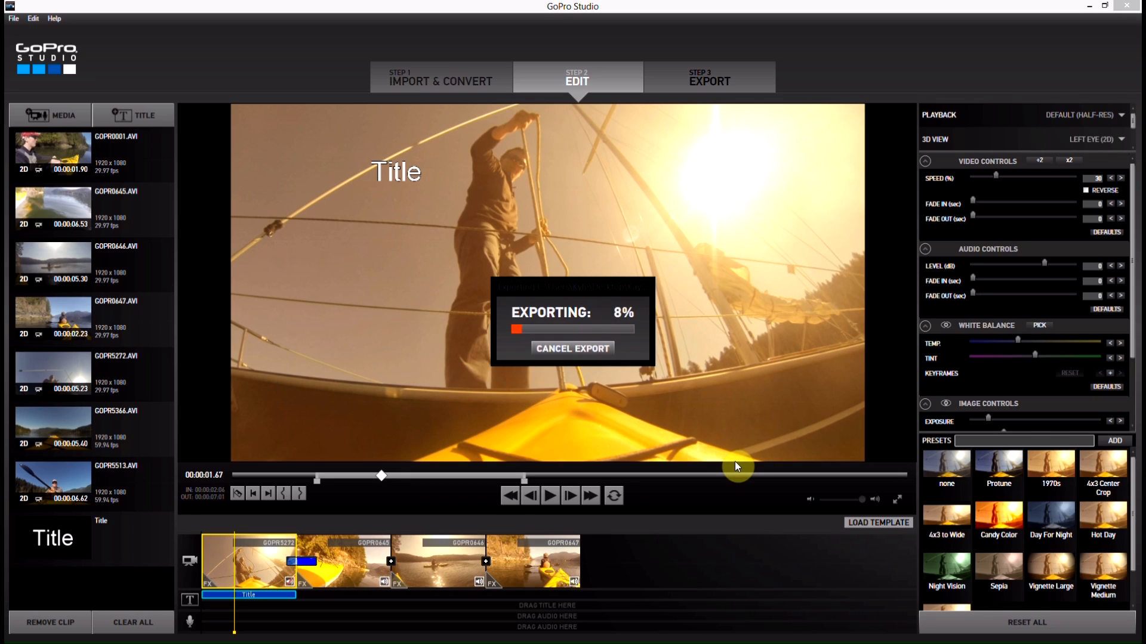